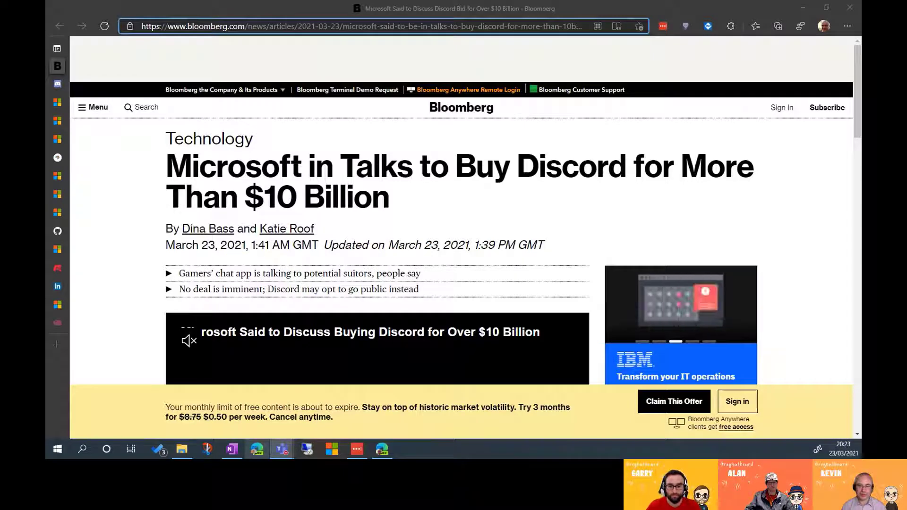
{"action": "mouse_move", "coordinate": [53, 123]}
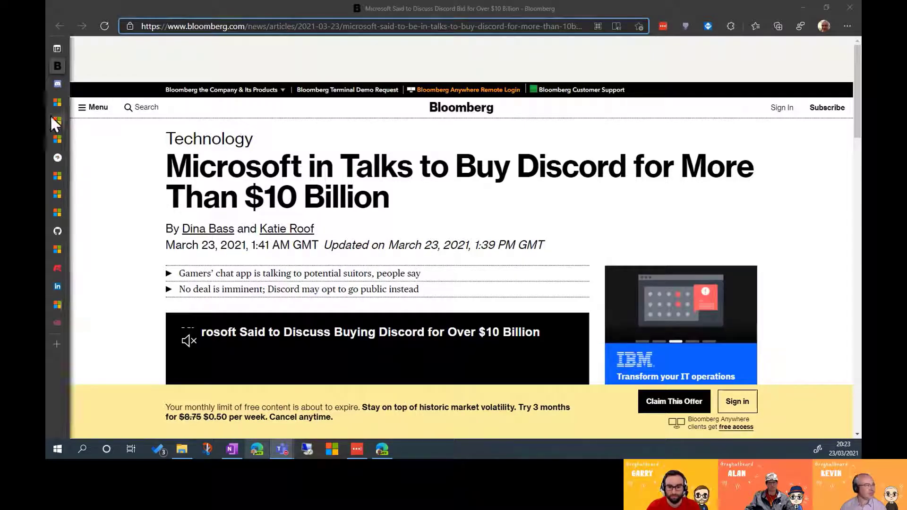
Switch from the Bloomberg Discord-acquisition article to the discord.com tab
{"action": "left_click", "coordinate": [58, 84]}
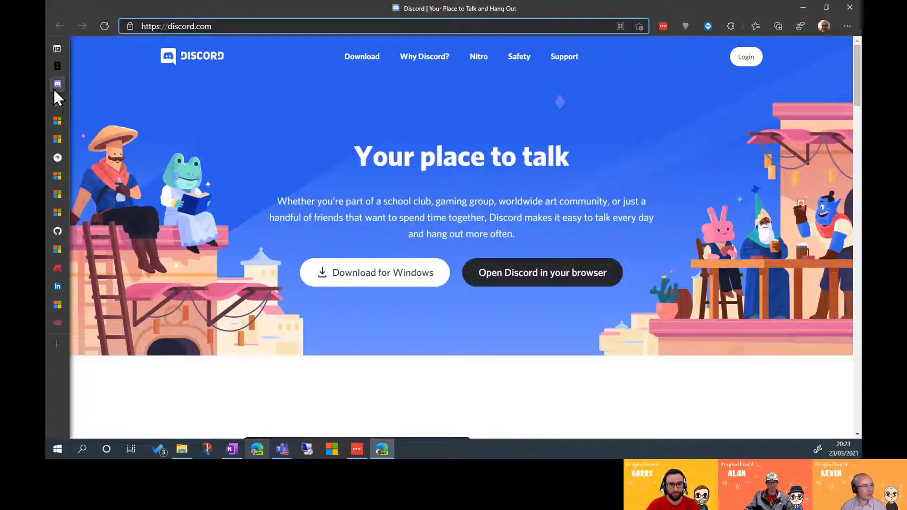
{"action": "mouse_move", "coordinate": [478, 62]}
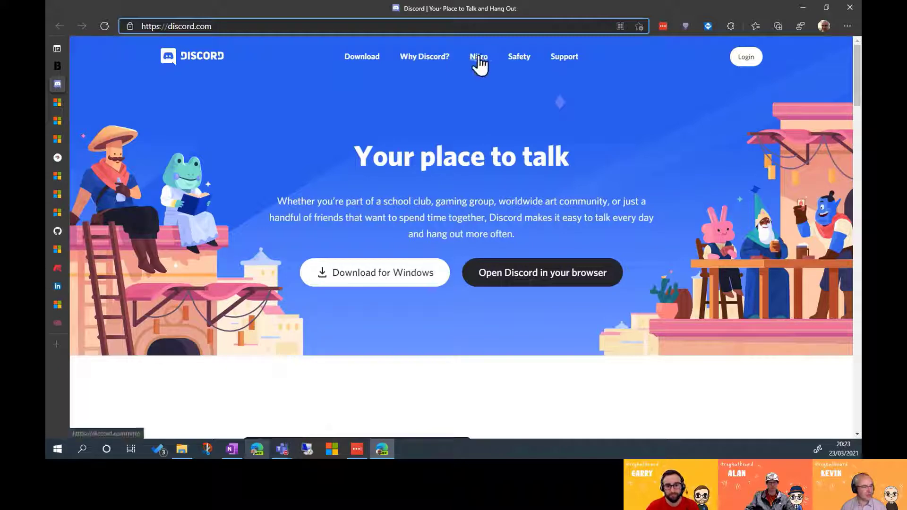
Open Discord Nitro and scroll through its perks, pricing and Nitro Classic sections
{"action": "left_click", "coordinate": [478, 56]}
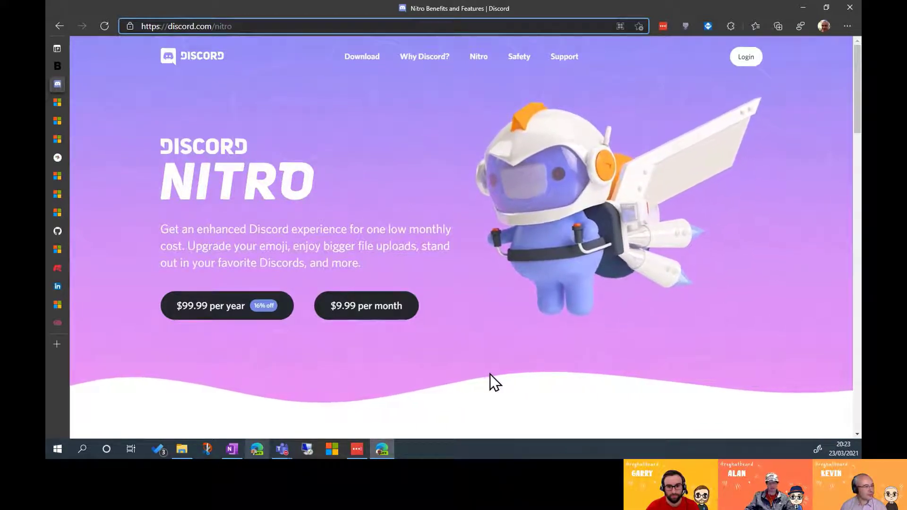
{"action": "scroll", "scroll_direction": "down", "scroll_amount": 3}
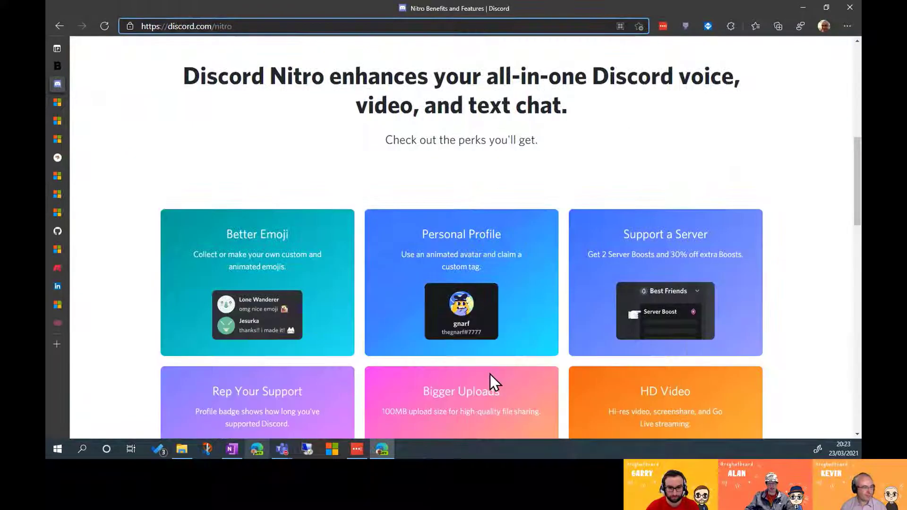
{"action": "scroll", "scroll_direction": "down", "scroll_amount": 3}
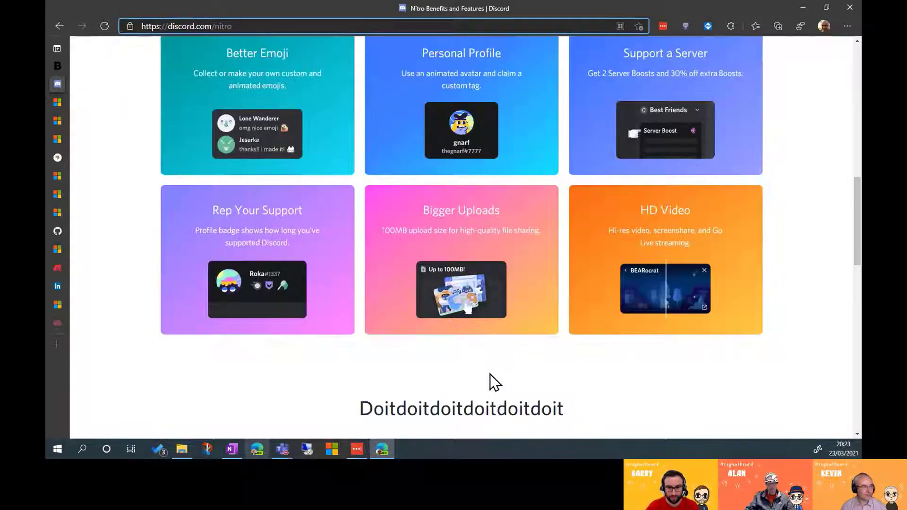
{"action": "scroll", "scroll_direction": "down", "scroll_amount": 3}
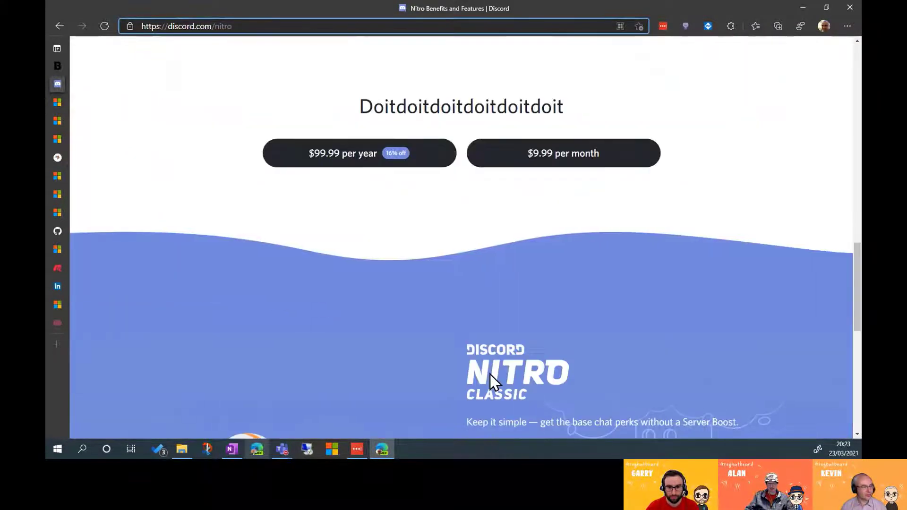
{"action": "scroll", "scroll_direction": "down", "scroll_amount": 3}
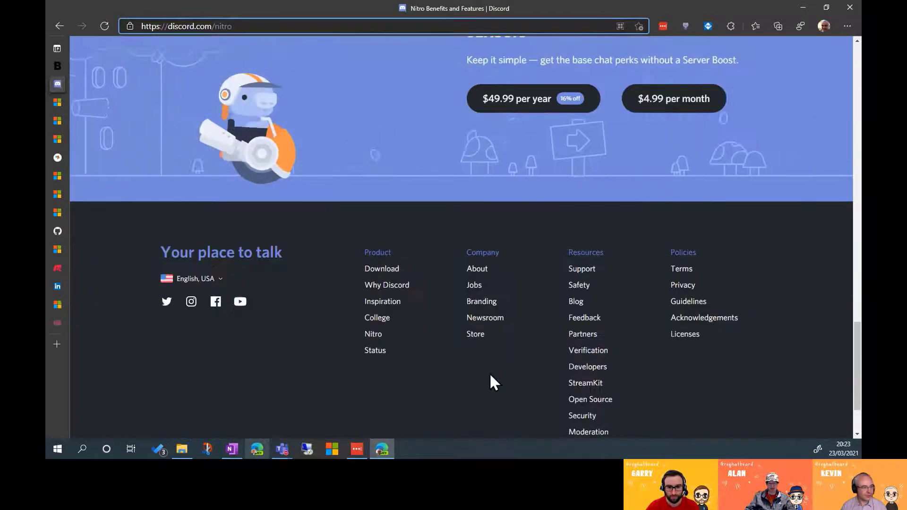
{"action": "scroll", "scroll_direction": "up", "scroll_amount": 3}
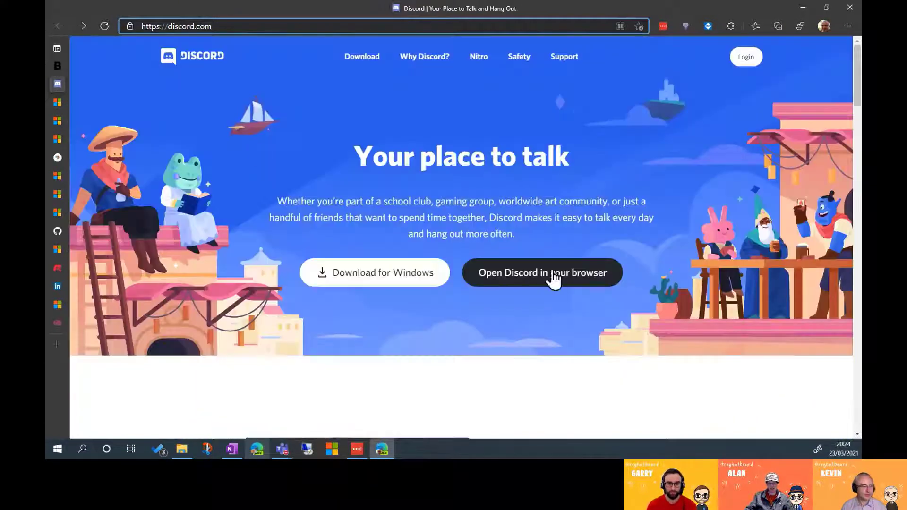
{"action": "scroll", "scroll_direction": "down", "scroll_amount": 3}
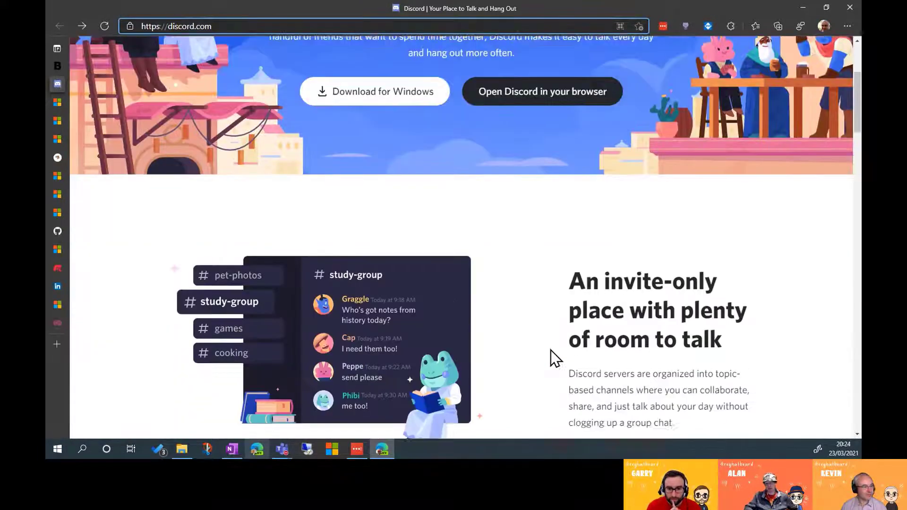
{"action": "scroll", "scroll_direction": "down", "scroll_amount": 3}
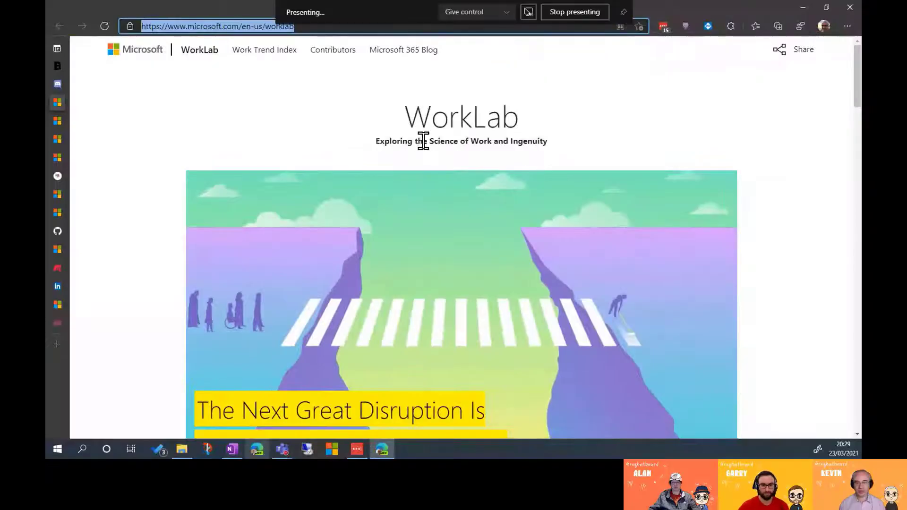
{"action": "mouse_move", "coordinate": [693, 197]}
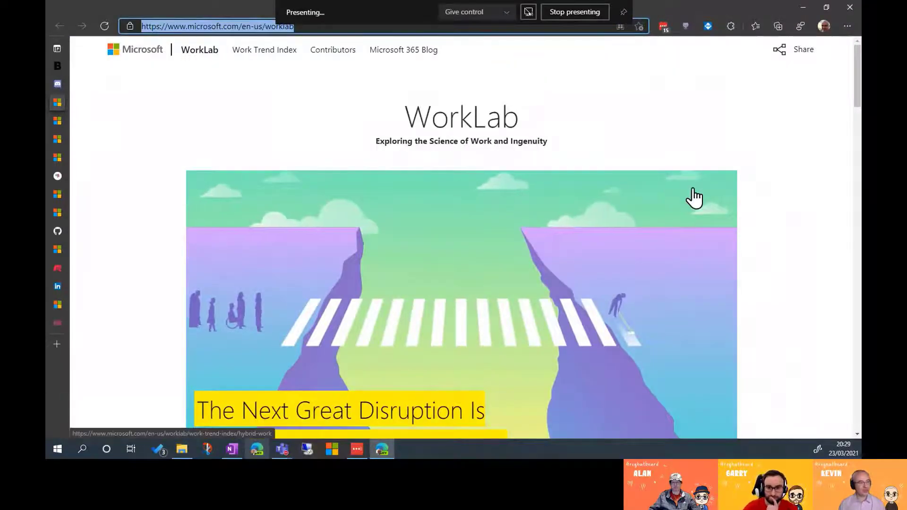
Scroll the WorkLab home page to the hybrid work feature and Letter from the Editor
{"action": "scroll", "scroll_direction": "down", "scroll_amount": 3}
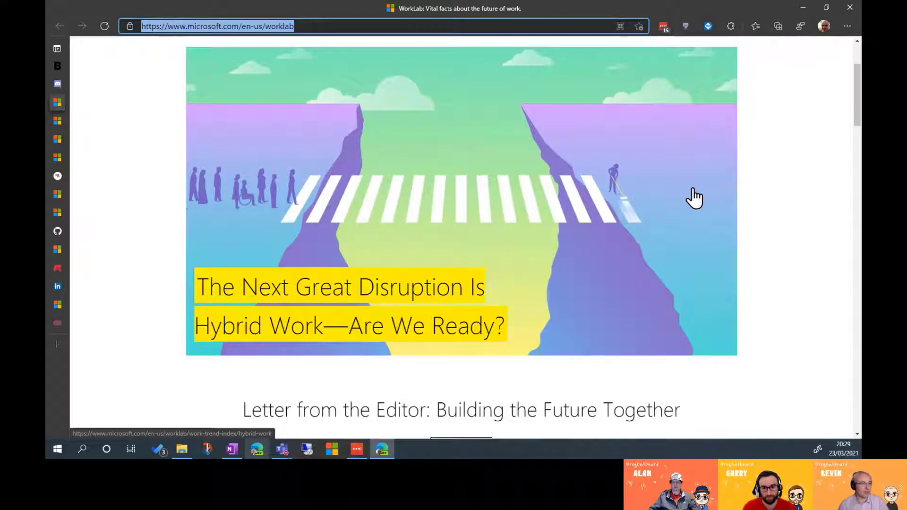
{"action": "scroll", "scroll_direction": "down", "scroll_amount": 3}
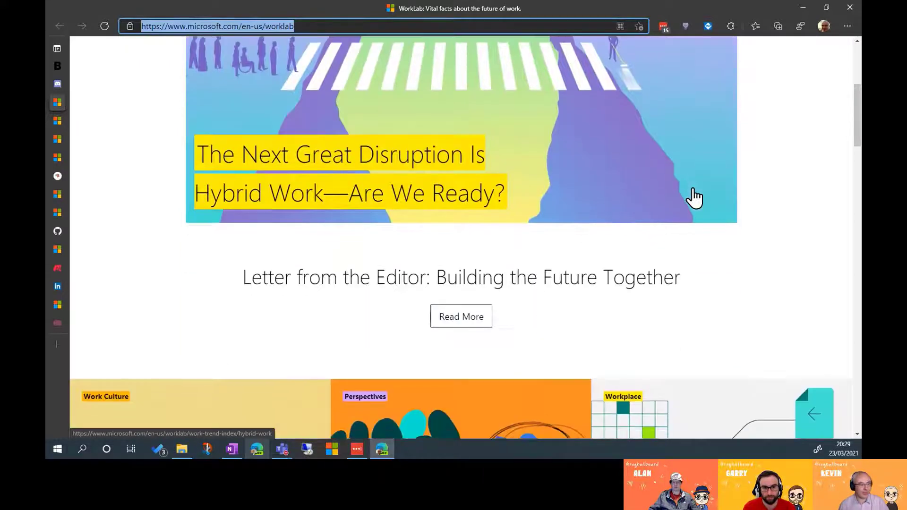
{"action": "scroll", "scroll_direction": "up", "scroll_amount": 3}
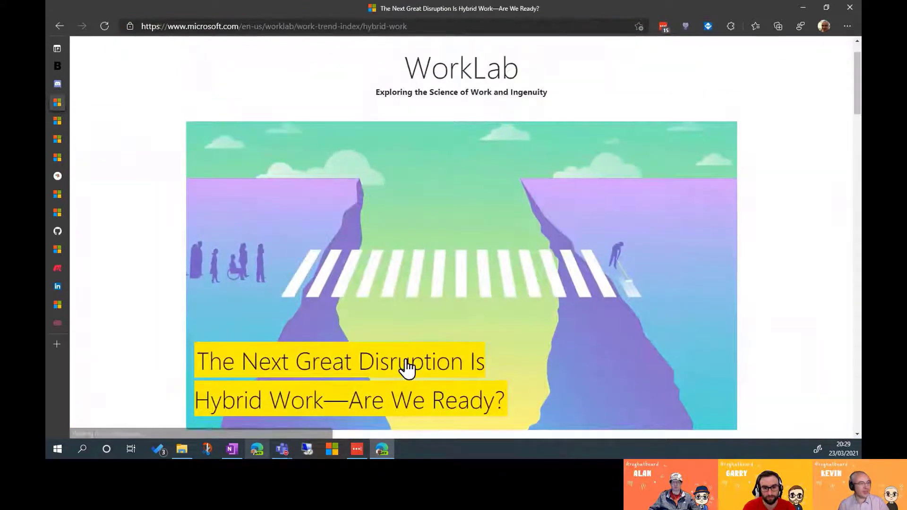
Scroll through the hybrid-work article's introduction to the numbered trend cards
{"action": "scroll", "scroll_direction": "down", "scroll_amount": 3}
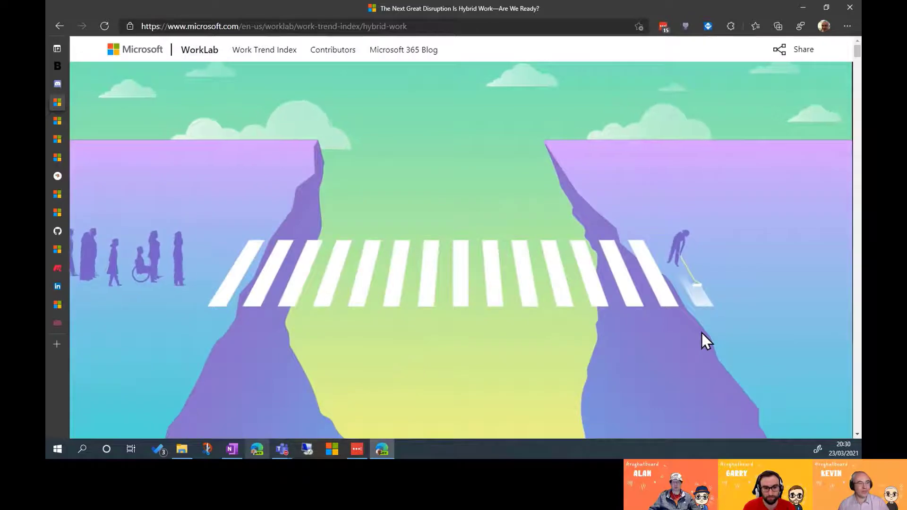
{"action": "scroll", "scroll_direction": "down", "scroll_amount": 3}
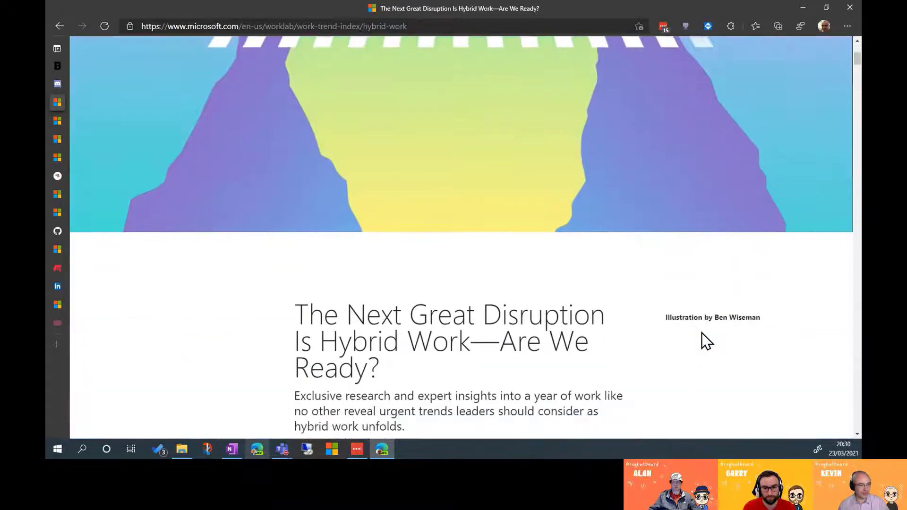
{"action": "scroll", "scroll_direction": "down", "scroll_amount": 3}
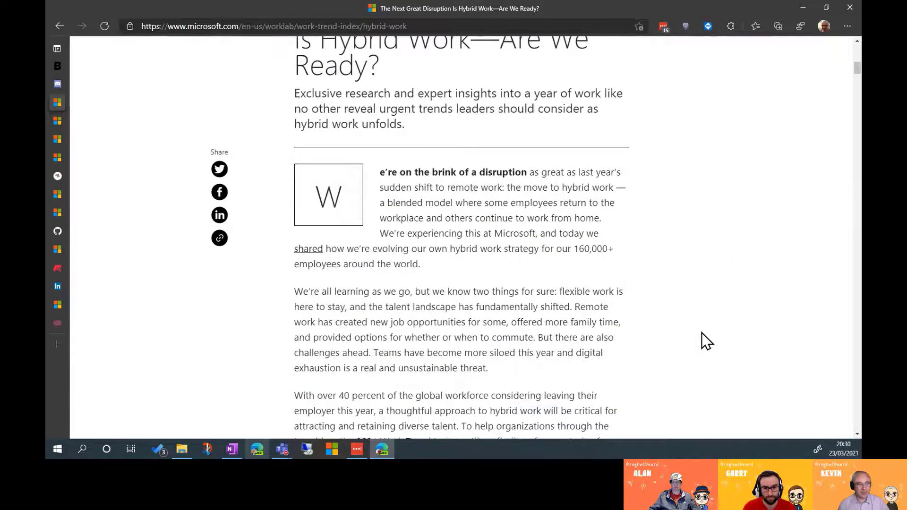
{"action": "scroll", "scroll_direction": "down", "scroll_amount": 3}
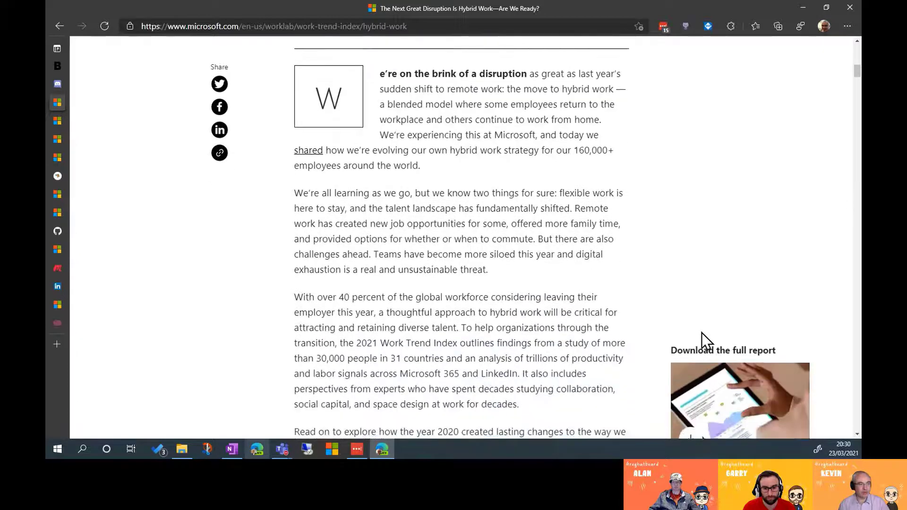
{"action": "scroll", "scroll_direction": "down", "scroll_amount": 3}
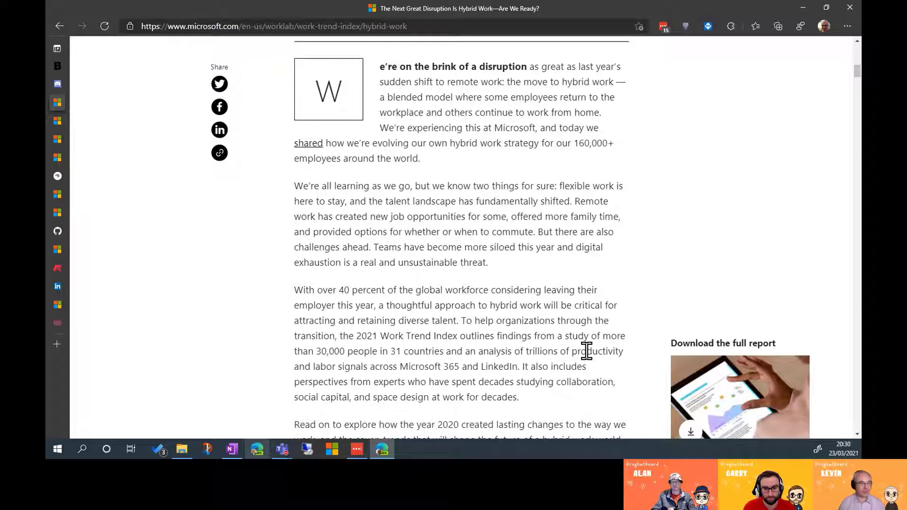
{"action": "mouse_move", "coordinate": [623, 415]}
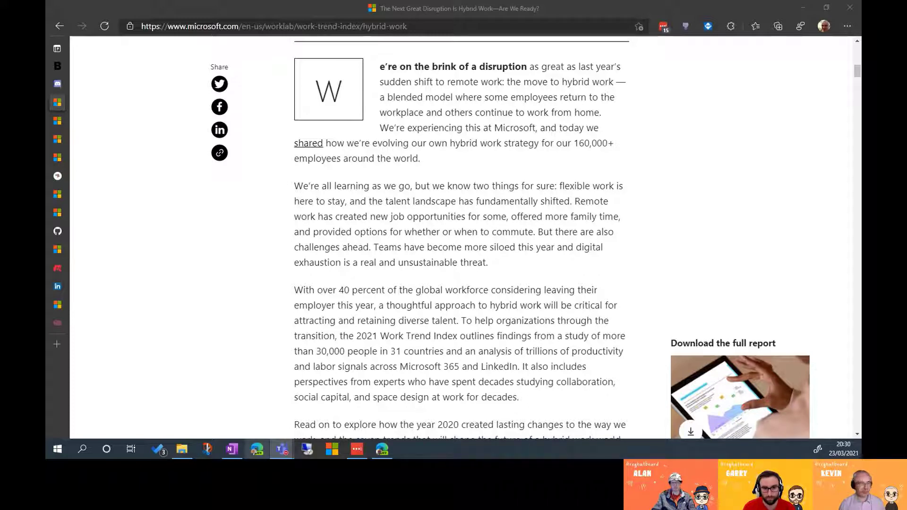
{"action": "mouse_move", "coordinate": [519, 386]}
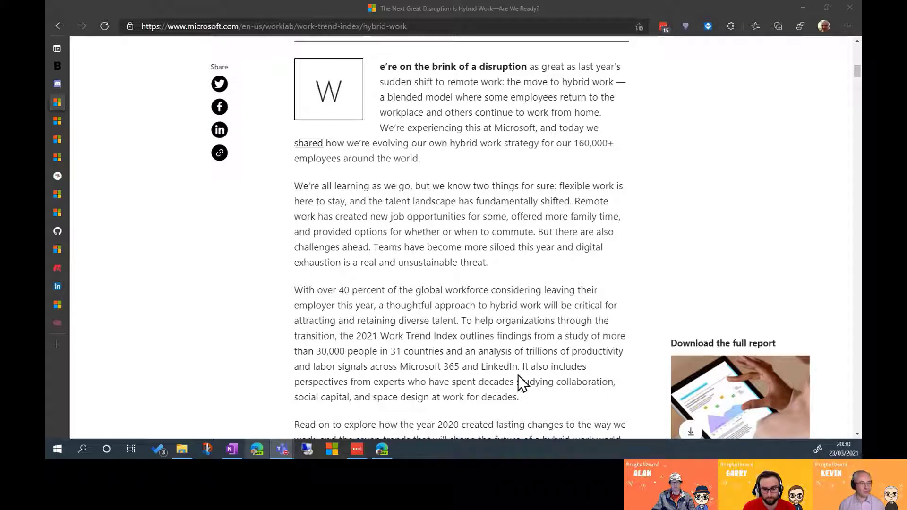
{"action": "scroll", "scroll_direction": "down", "scroll_amount": 3}
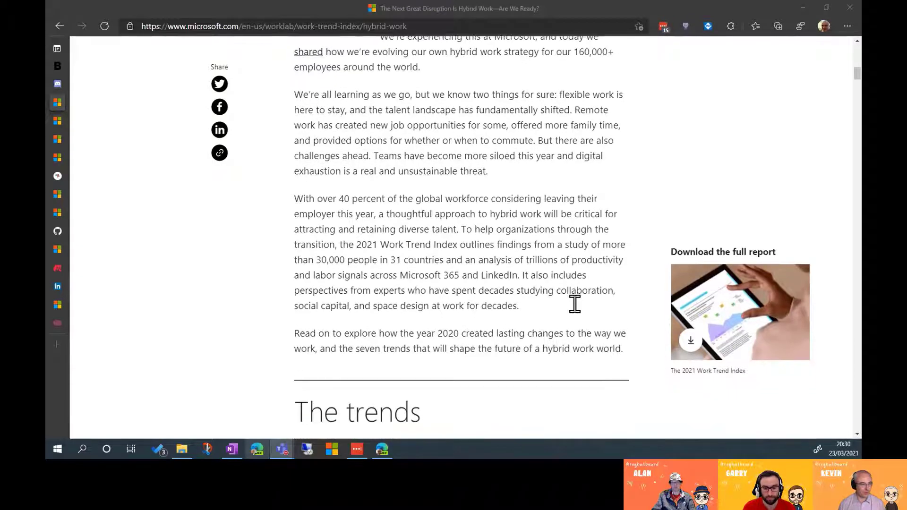
{"action": "scroll", "scroll_direction": "down", "scroll_amount": 3}
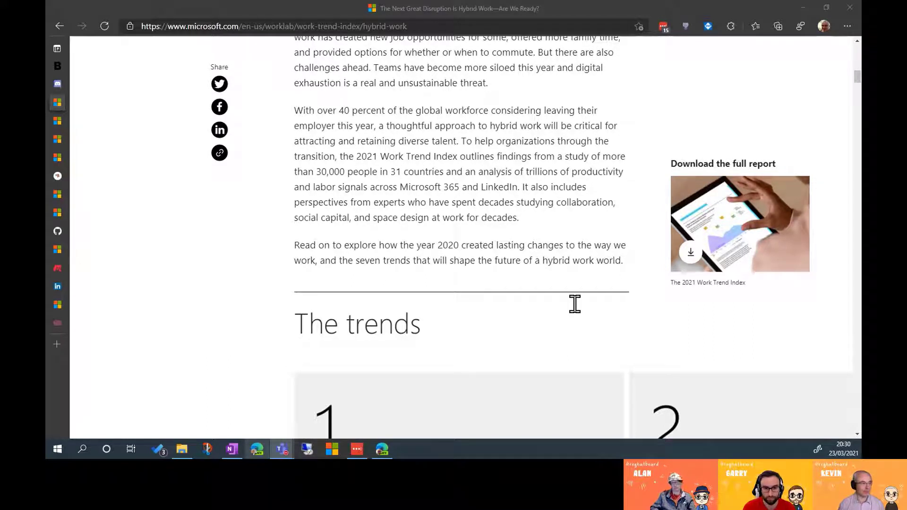
{"action": "scroll", "scroll_direction": "down", "scroll_amount": 3}
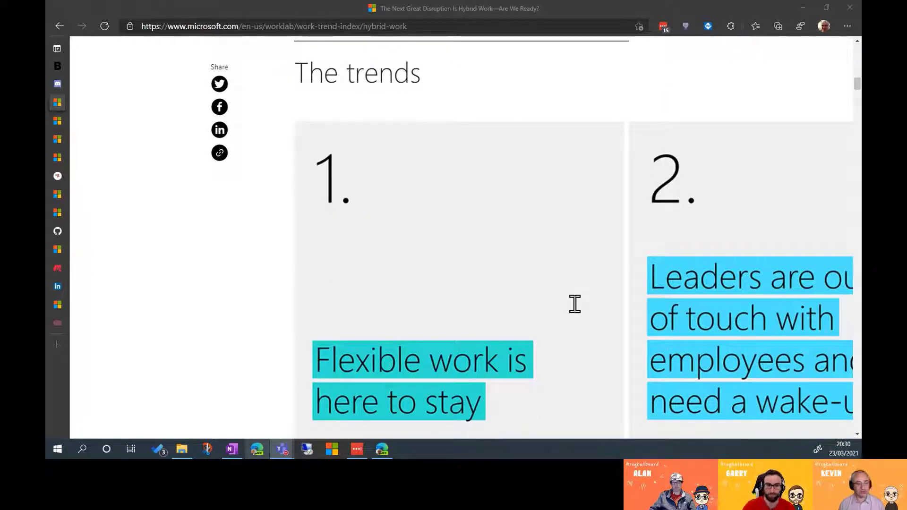
Scroll past trend 1's donut charts to 'Leaders are out of touch with employees'
{"action": "scroll", "scroll_direction": "down", "scroll_amount": 3}
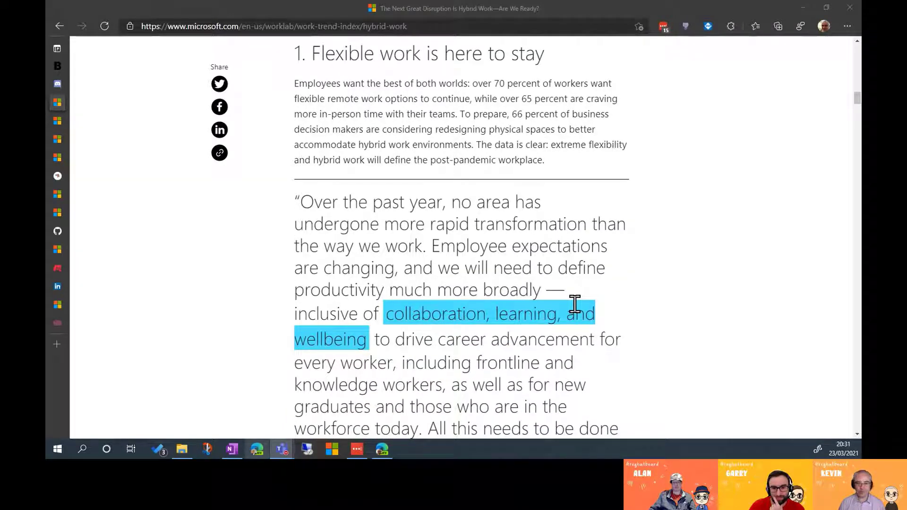
{"action": "scroll", "scroll_direction": "down", "scroll_amount": 3}
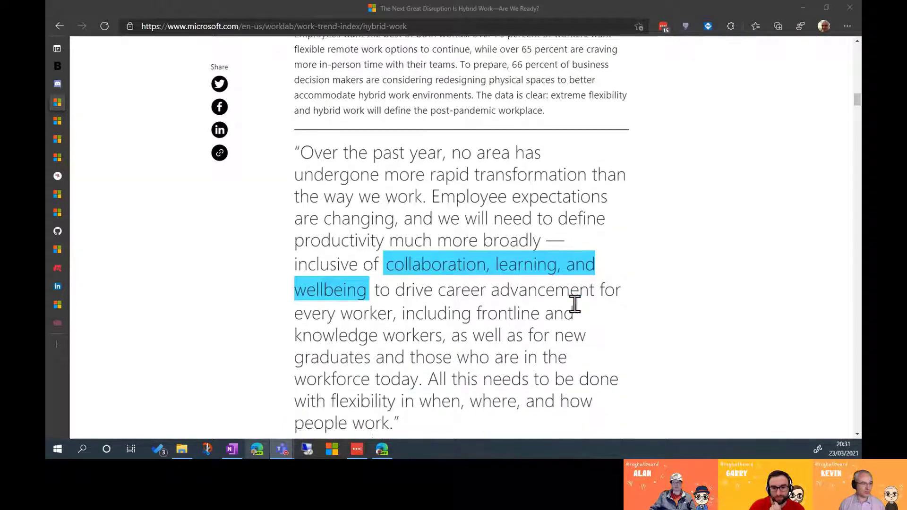
{"action": "scroll", "scroll_direction": "down", "scroll_amount": 3}
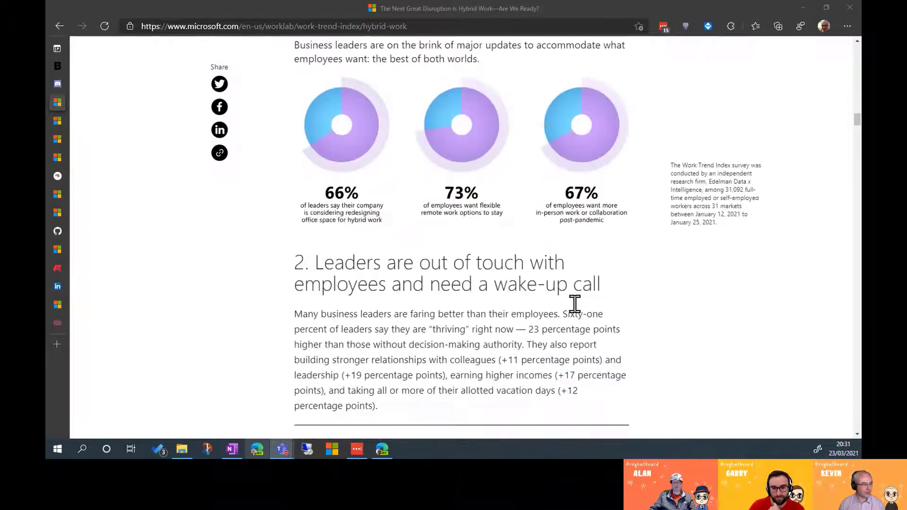
{"action": "scroll", "scroll_direction": "down", "scroll_amount": 3}
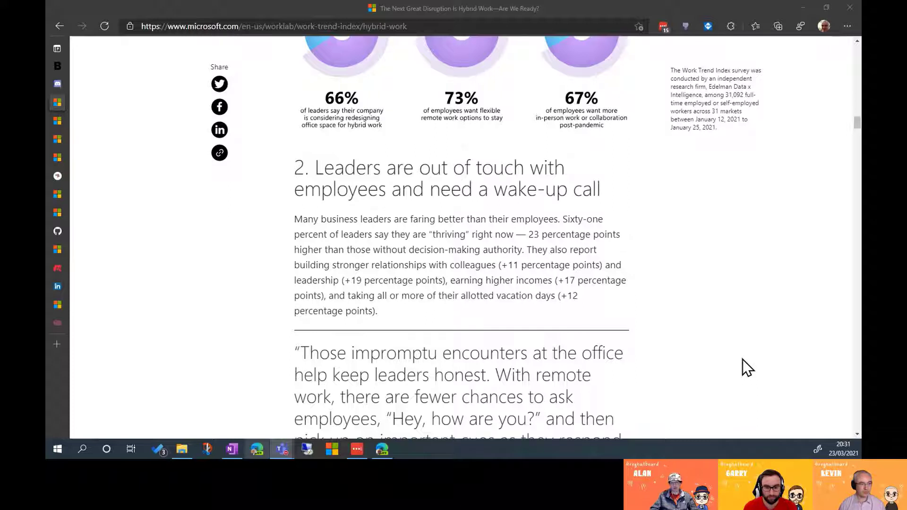
{"action": "scroll", "scroll_direction": "down", "scroll_amount": 3}
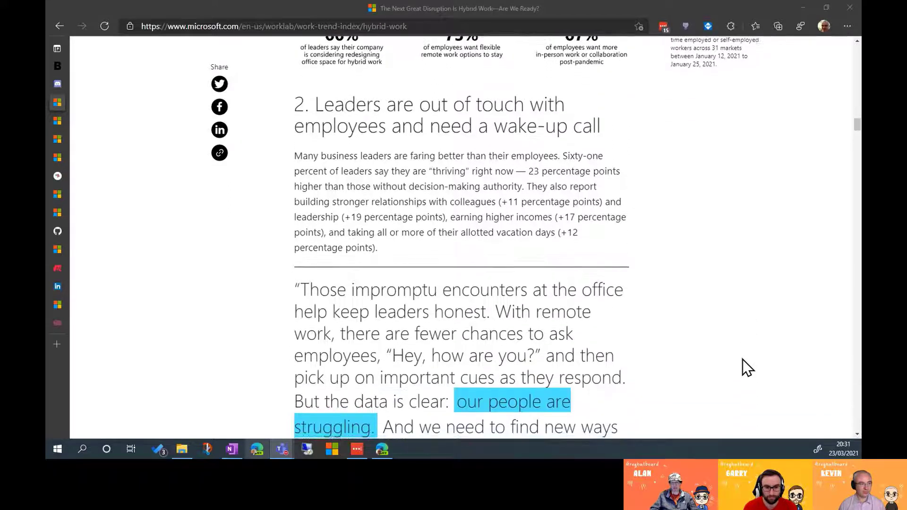
{"action": "scroll", "scroll_direction": "down", "scroll_amount": 3}
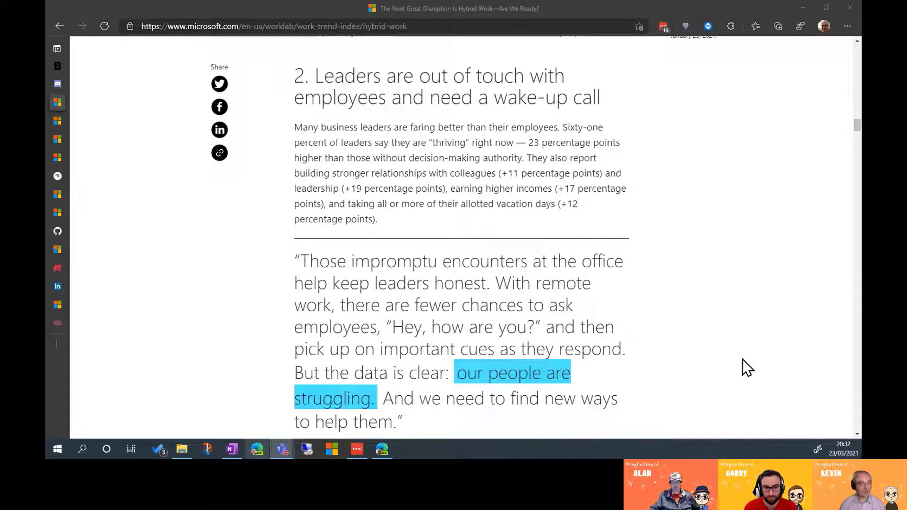
Scroll past the thriving/struggling chart to trend 3's Microsoft 365 collaboration statistics
{"action": "scroll", "scroll_direction": "down", "scroll_amount": 3}
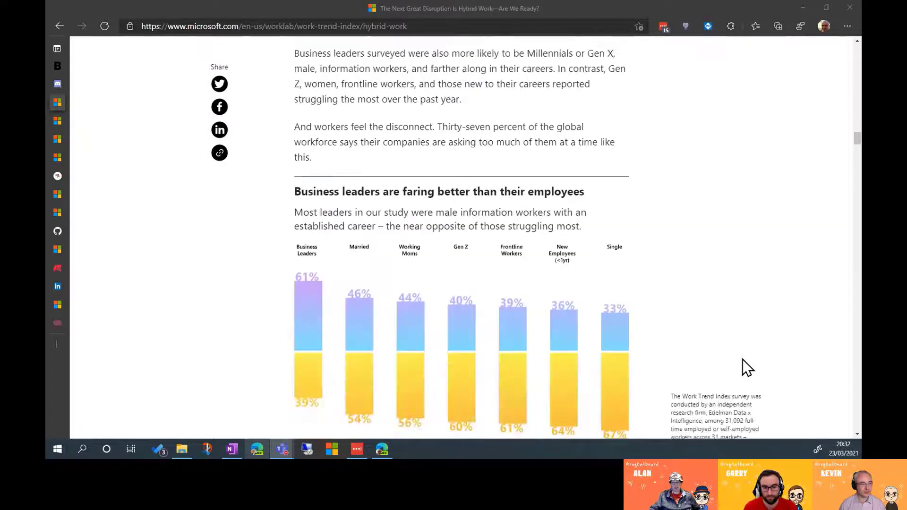
{"action": "scroll", "scroll_direction": "down", "scroll_amount": 3}
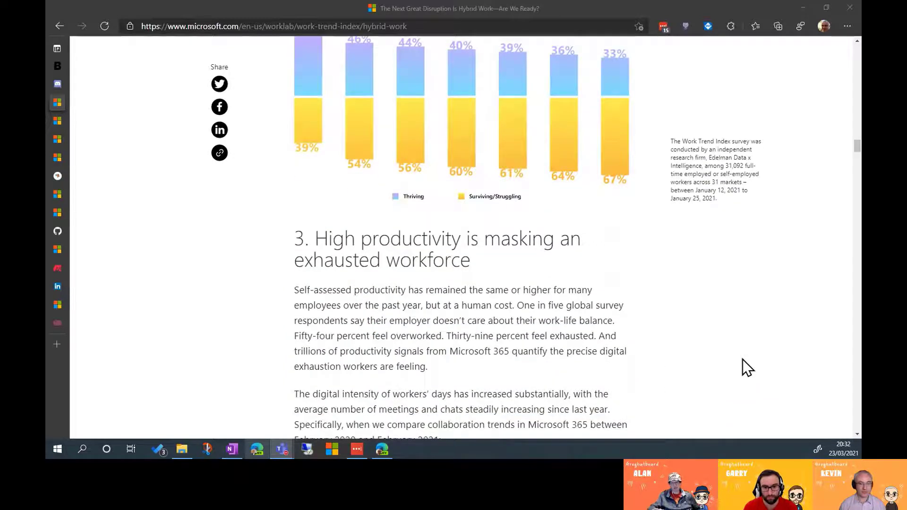
{"action": "scroll", "scroll_direction": "down", "scroll_amount": 3}
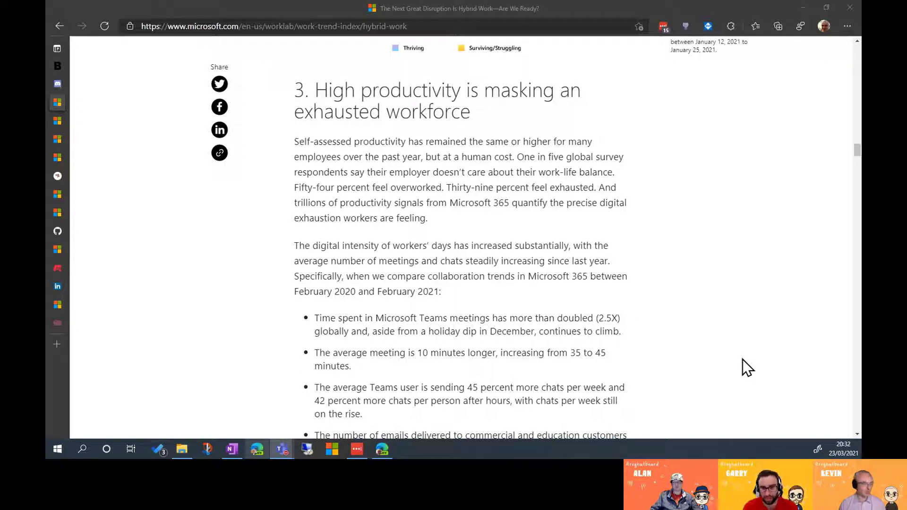
{"action": "scroll", "scroll_direction": "down", "scroll_amount": 3}
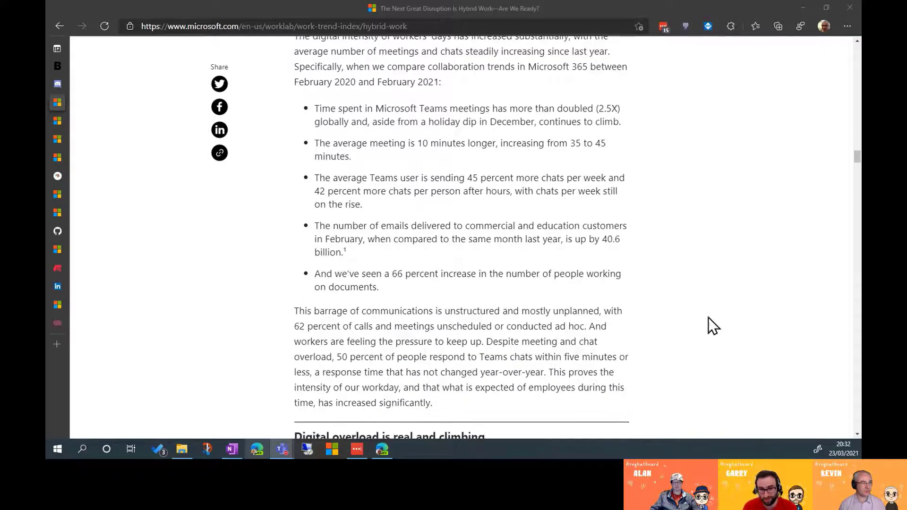
{"action": "mouse_move", "coordinate": [685, 131]}
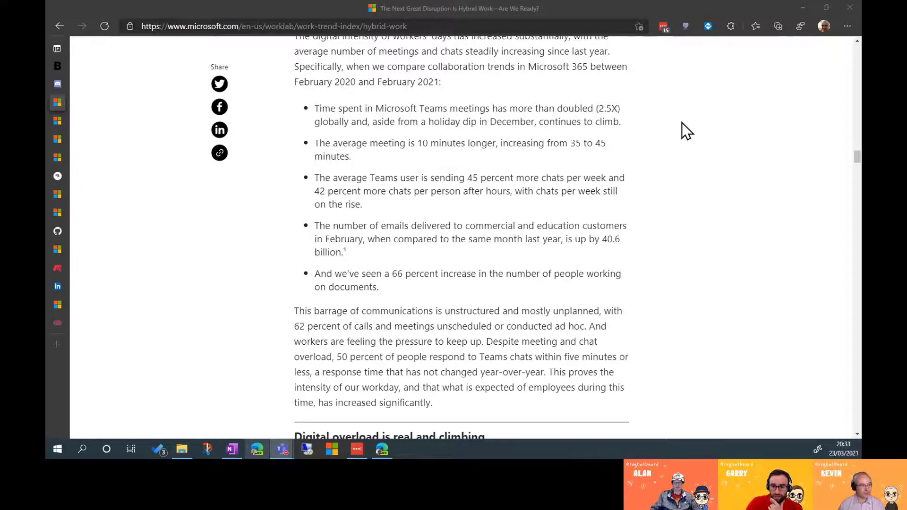
Scroll to the 'Digital overload is real and climbing' section and its trend chart
{"action": "scroll", "scroll_direction": "down", "scroll_amount": 3}
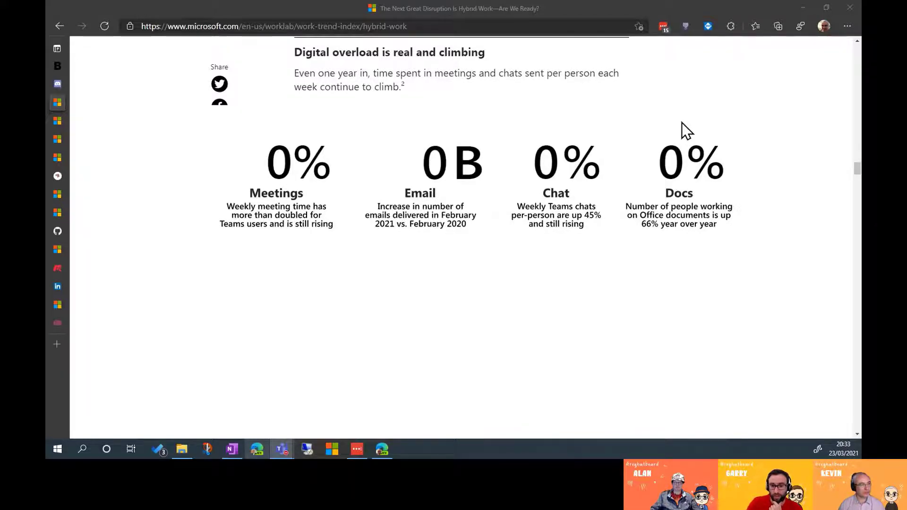
{"action": "scroll", "scroll_direction": "down", "scroll_amount": 3}
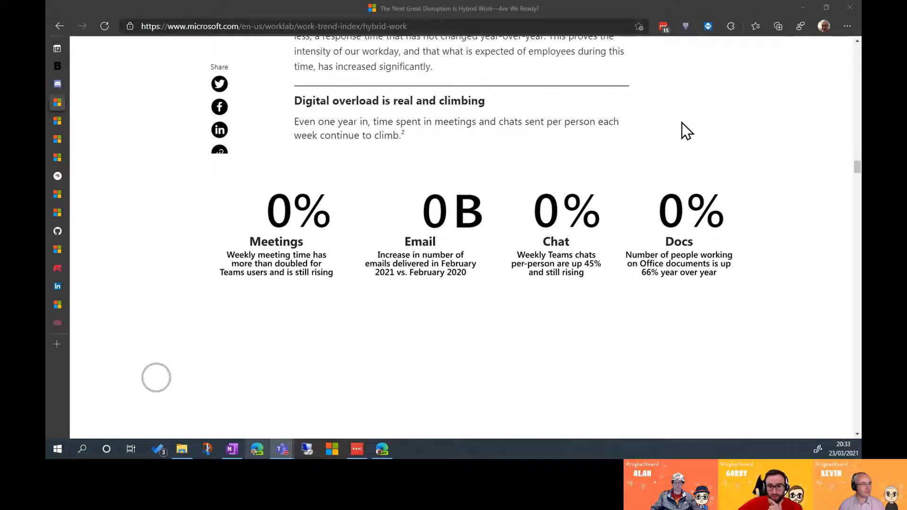
{"action": "scroll", "scroll_direction": "down", "scroll_amount": 3}
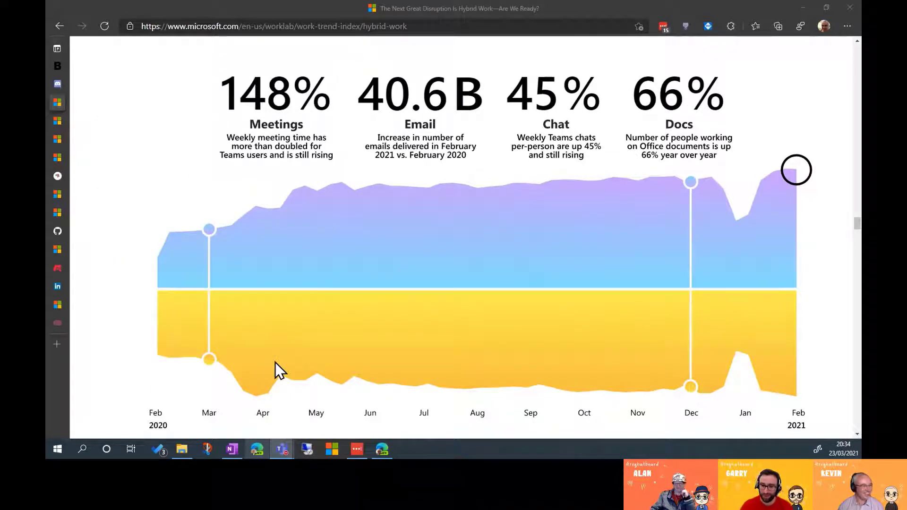
{"action": "mouse_move", "coordinate": [139, 411]}
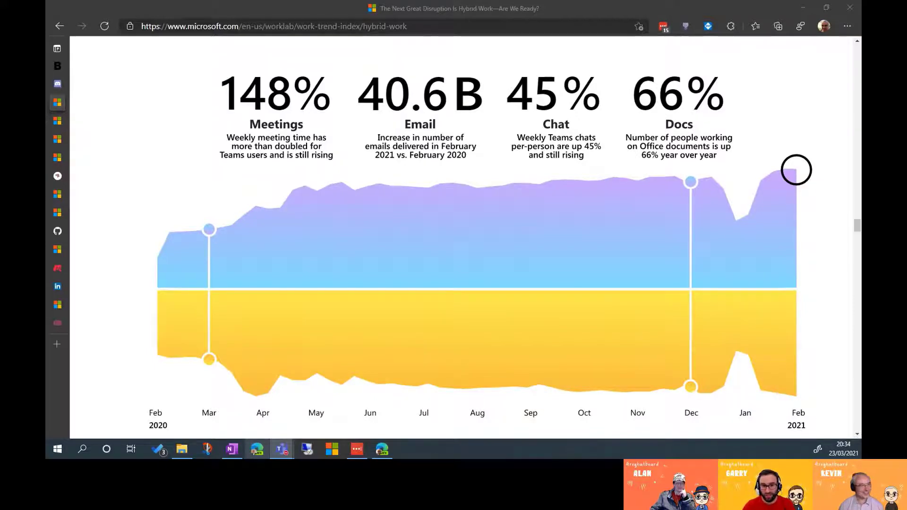
{"action": "mouse_move", "coordinate": [818, 386]}
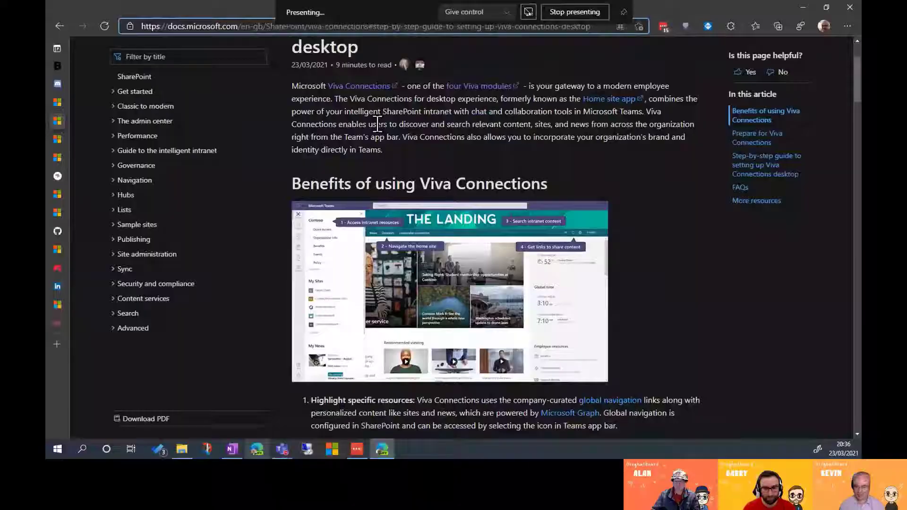
{"action": "left_click", "coordinate": [575, 12]}
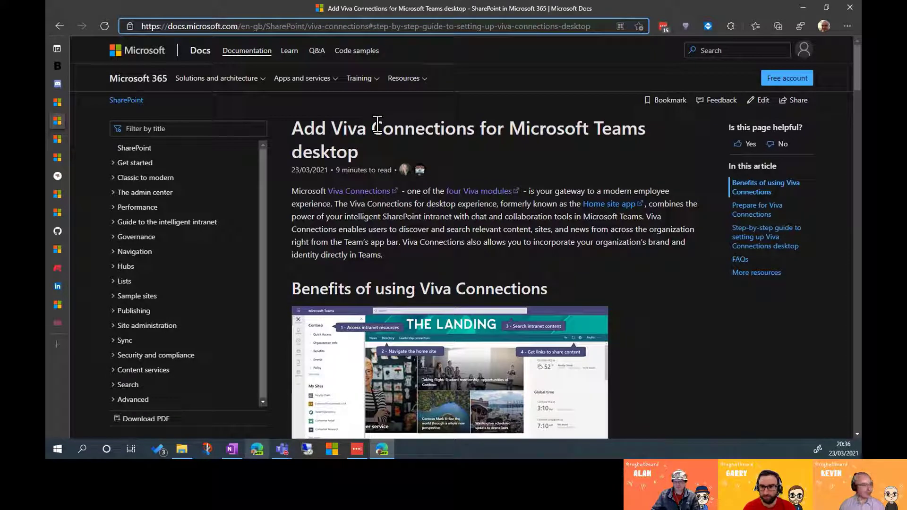
{"action": "mouse_move", "coordinate": [487, 241]}
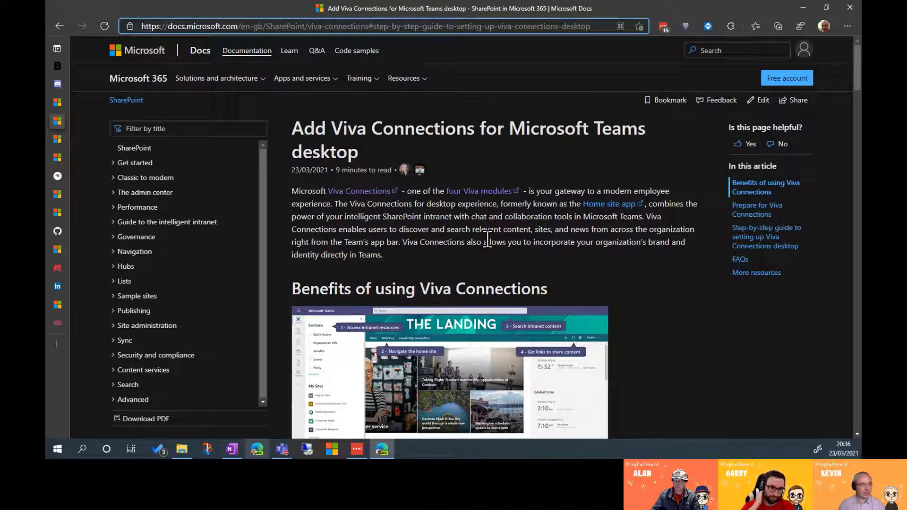
{"action": "scroll", "scroll_direction": "down", "scroll_amount": 3}
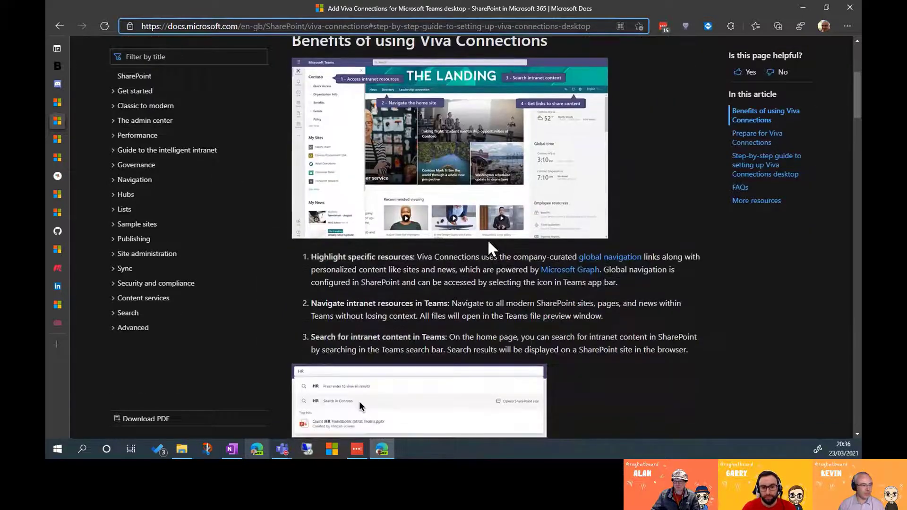
{"action": "scroll", "scroll_direction": "down", "scroll_amount": 3}
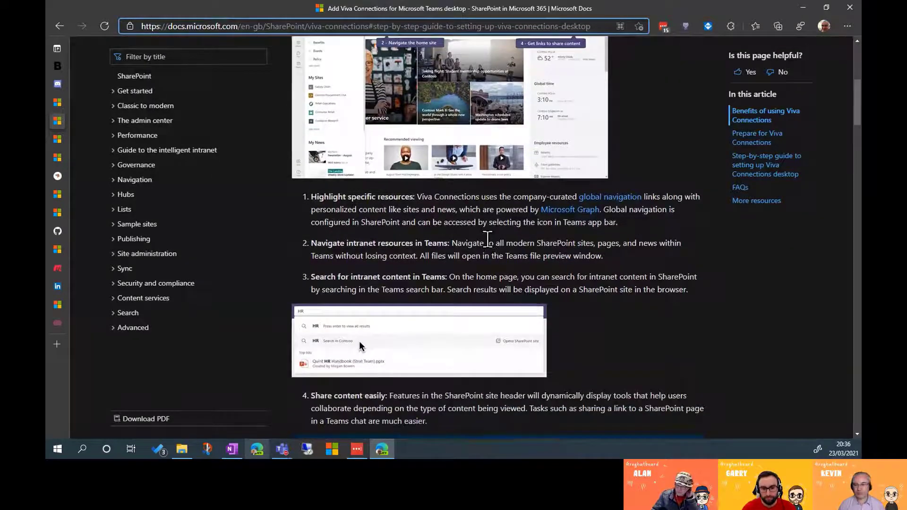
{"action": "scroll", "scroll_direction": "up", "scroll_amount": 3}
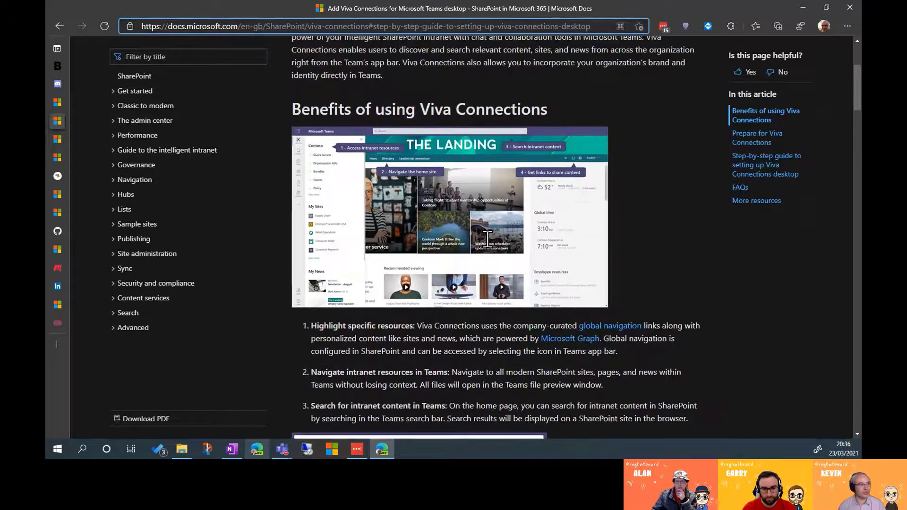
{"action": "mouse_move", "coordinate": [491, 252]}
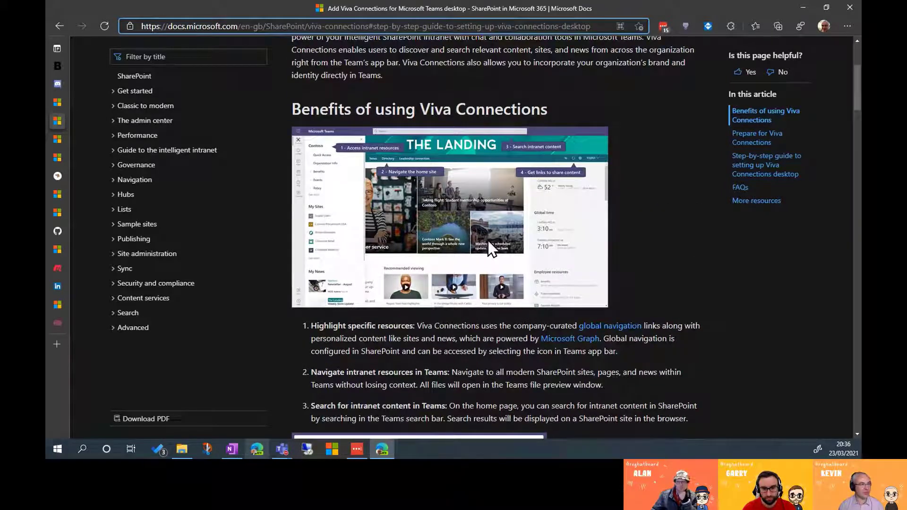
{"action": "mouse_move", "coordinate": [297, 210]}
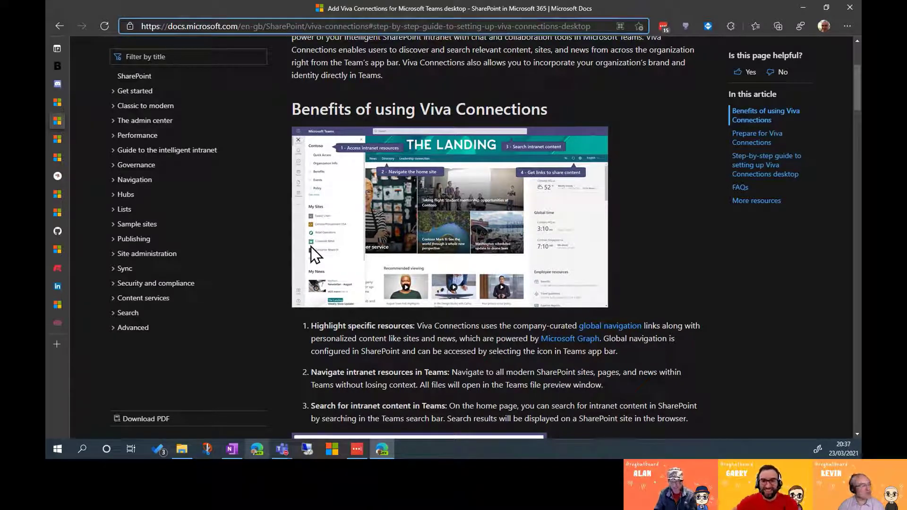
{"action": "mouse_move", "coordinate": [402, 369]}
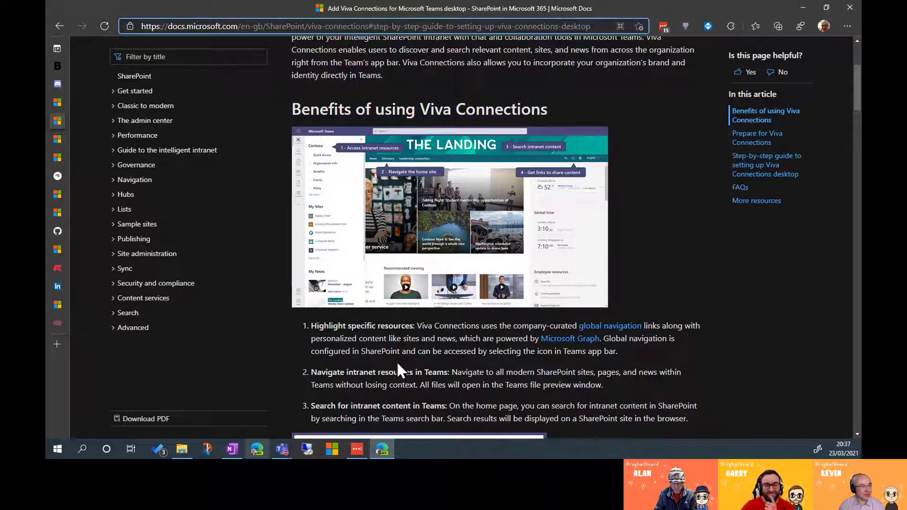
{"action": "mouse_move", "coordinate": [438, 375]}
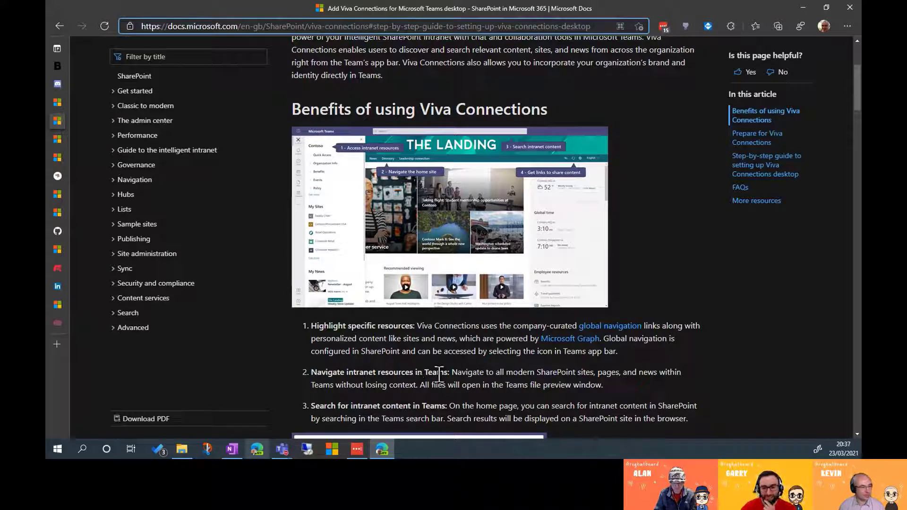
{"action": "scroll", "scroll_direction": "down", "scroll_amount": 3}
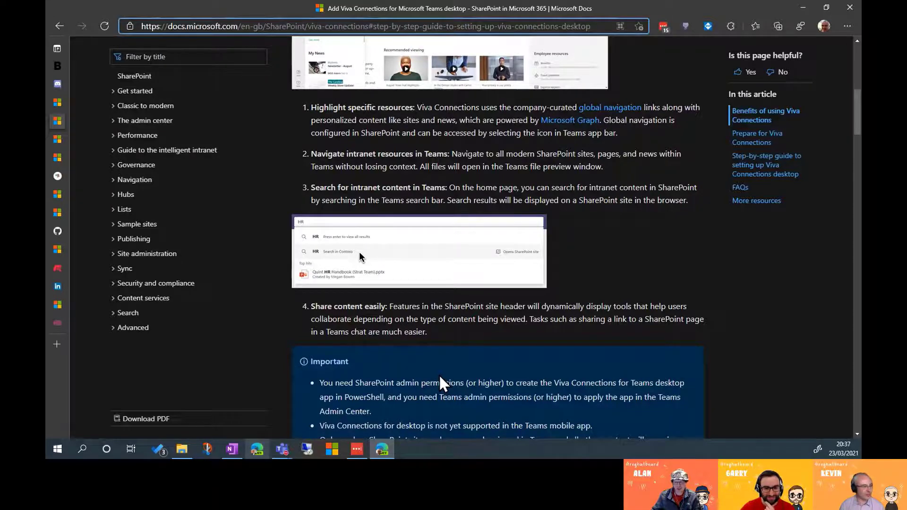
Scroll the Viva Connections article to the Important note about PowerShell script availability
{"action": "scroll", "scroll_direction": "down", "scroll_amount": 3}
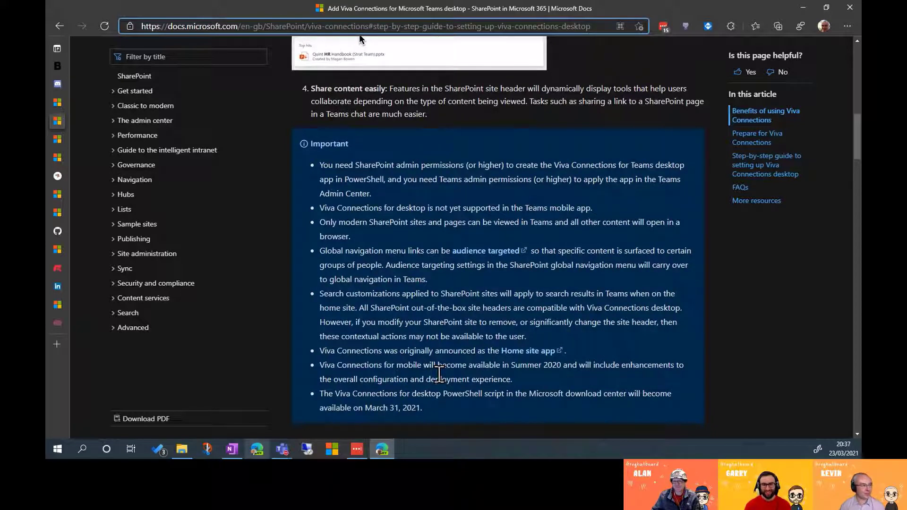
{"action": "mouse_move", "coordinate": [547, 180]}
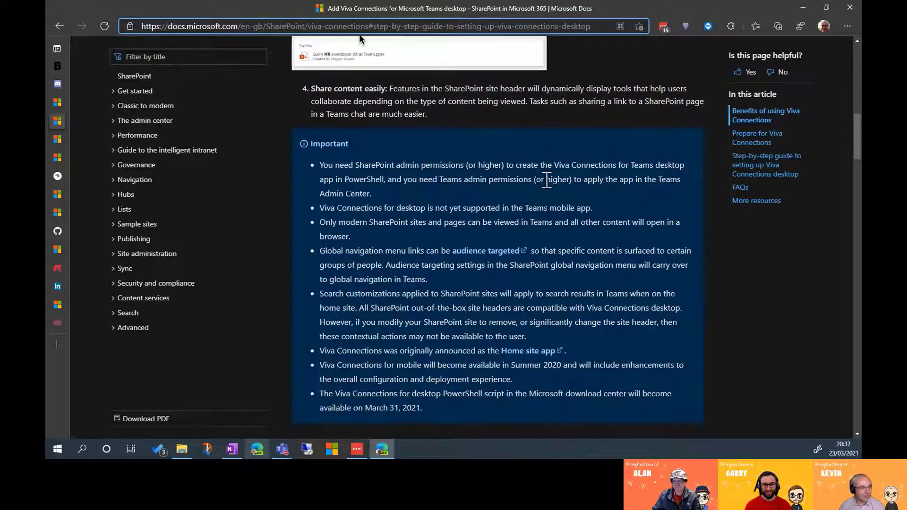
{"action": "mouse_move", "coordinate": [557, 184]}
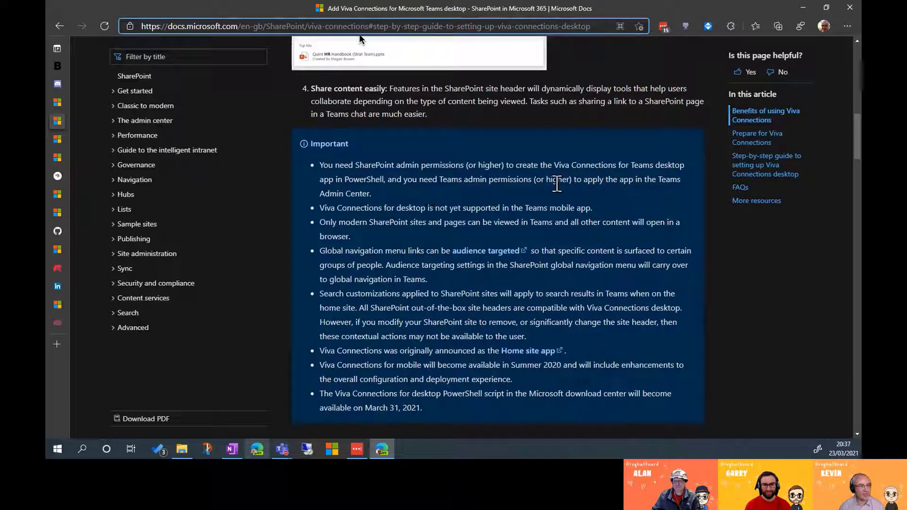
{"action": "mouse_move", "coordinate": [644, 228]}
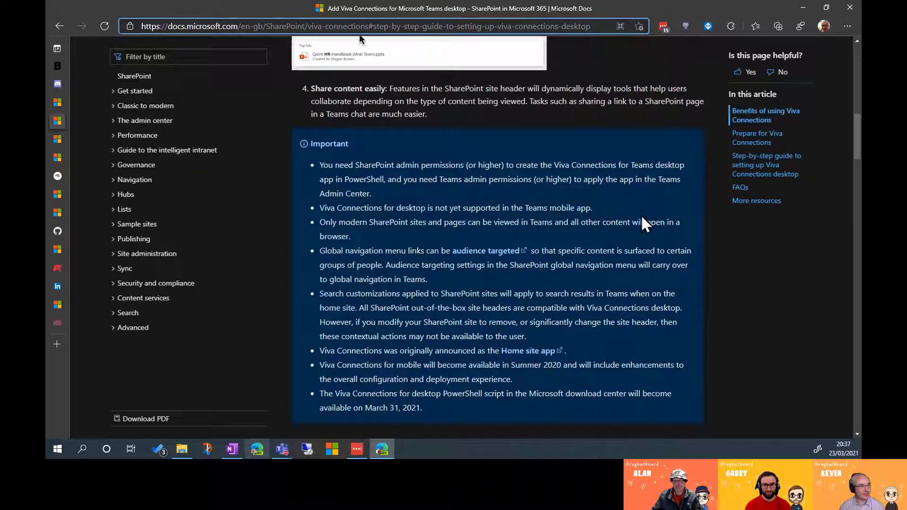
{"action": "mouse_move", "coordinate": [588, 212]}
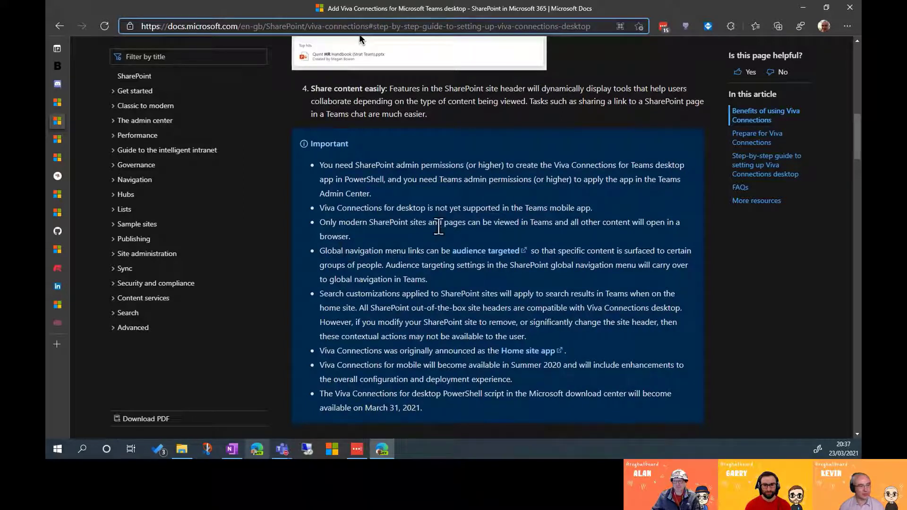
{"action": "mouse_move", "coordinate": [488, 228]}
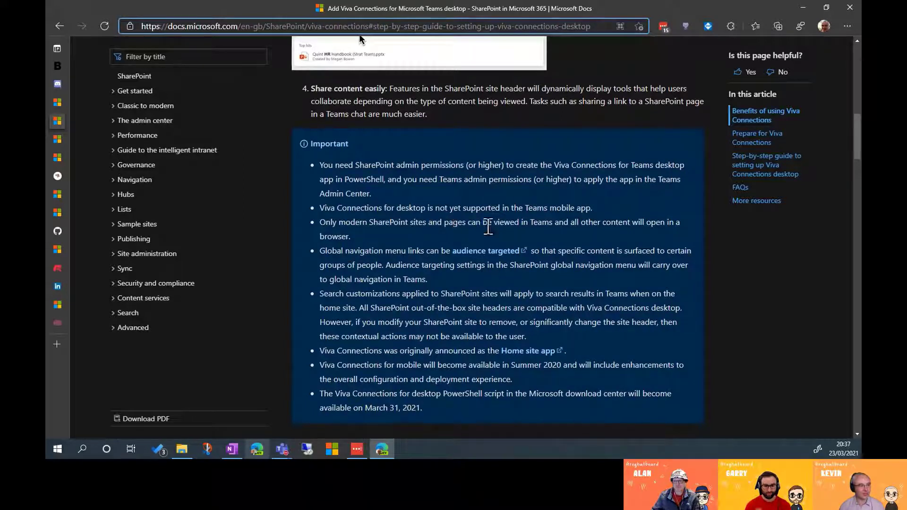
{"action": "mouse_move", "coordinate": [609, 259]}
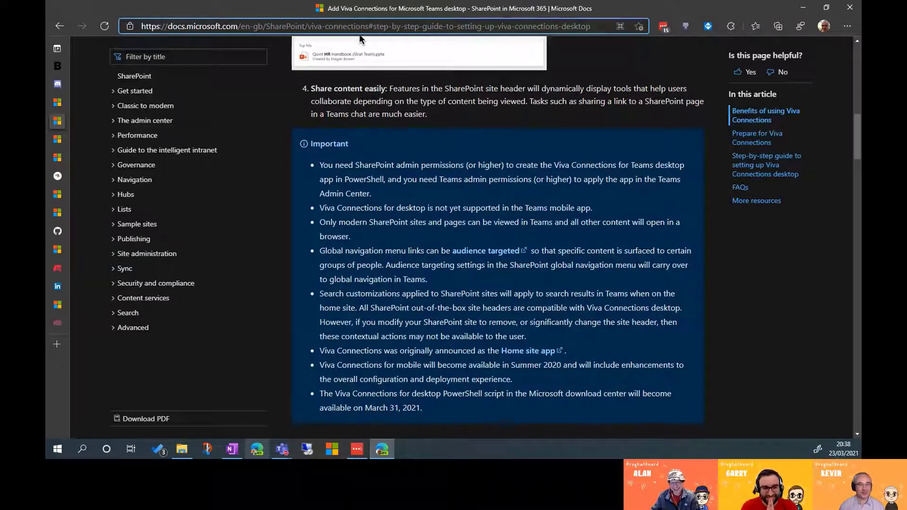
{"action": "mouse_move", "coordinate": [632, 302]}
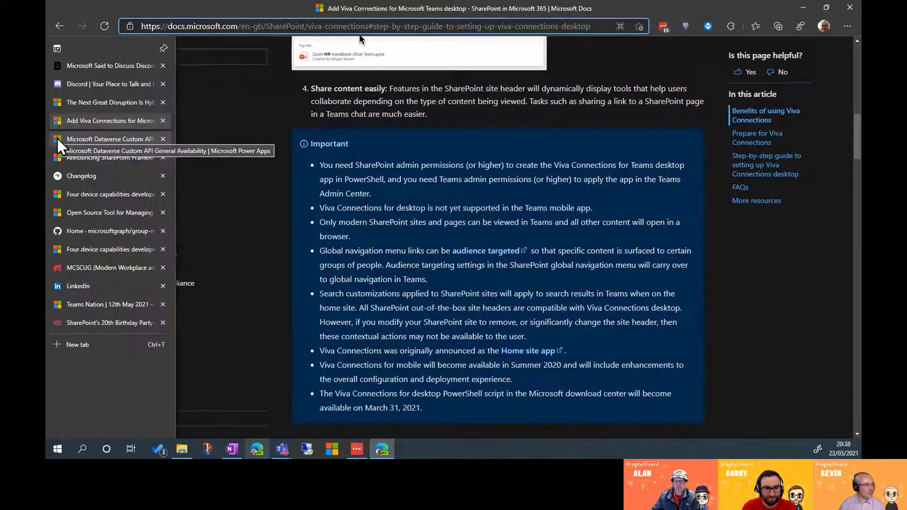
{"action": "mouse_move", "coordinate": [74, 205]}
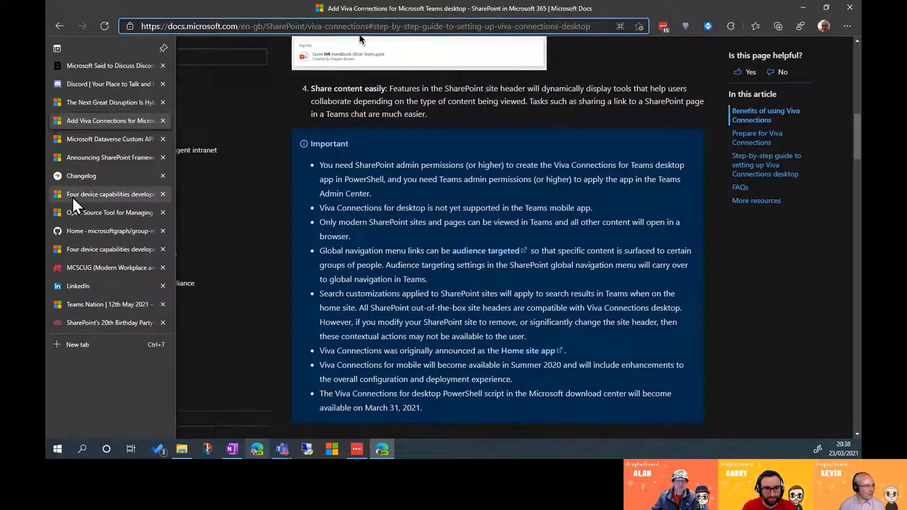
Open the 'Open Source Tool for Managing Large Groups' post and read to its contact details
{"action": "left_click", "coordinate": [104, 213]}
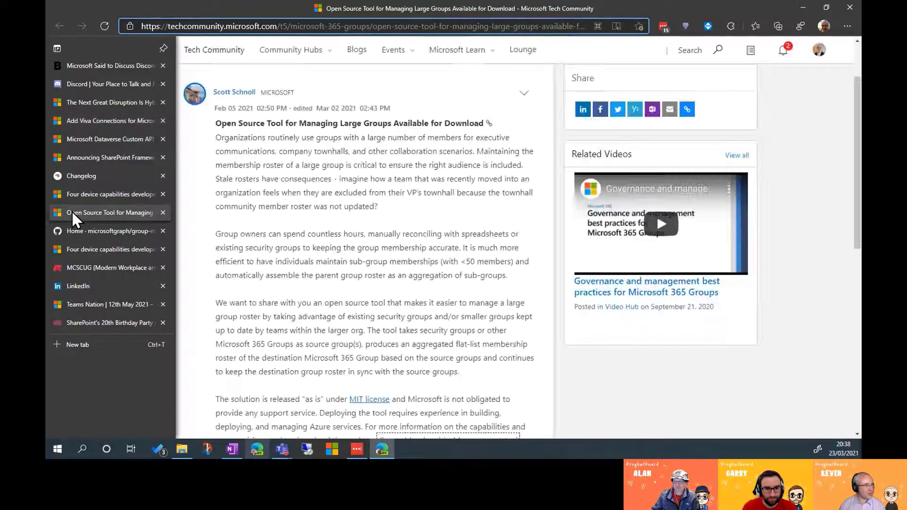
{"action": "left_click", "coordinate": [58, 49]}
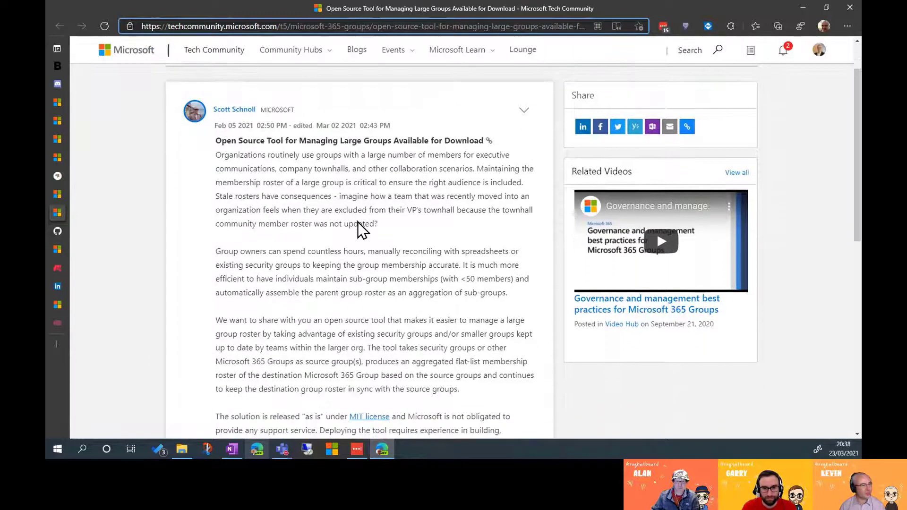
{"action": "scroll", "scroll_direction": "down", "scroll_amount": 3}
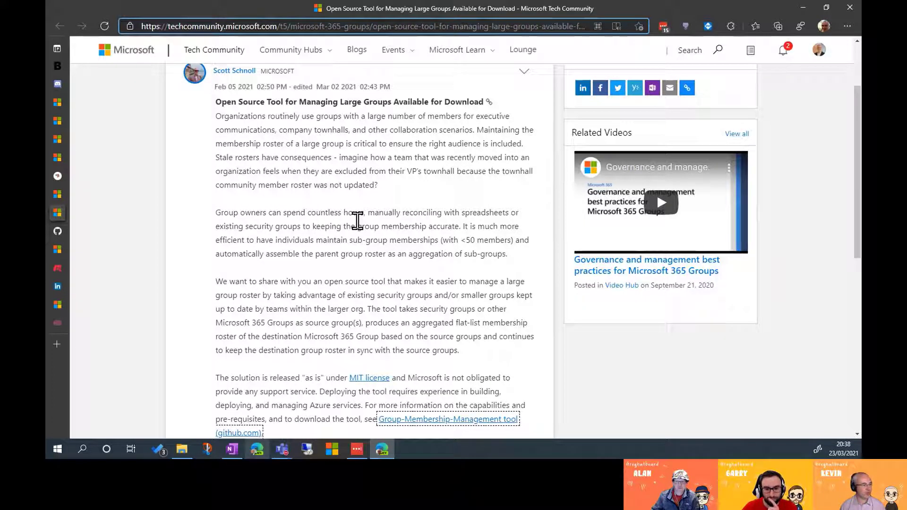
{"action": "scroll", "scroll_direction": "down", "scroll_amount": 3}
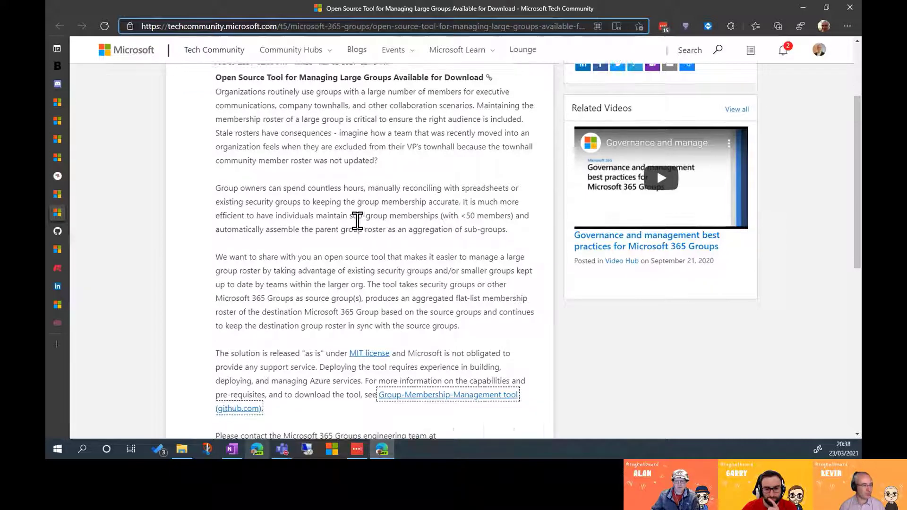
{"action": "scroll", "scroll_direction": "down", "scroll_amount": 3}
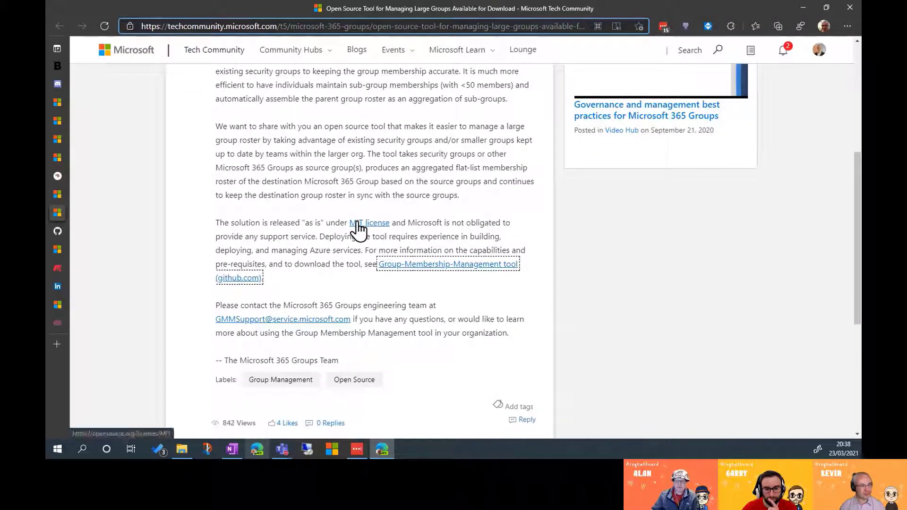
{"action": "mouse_move", "coordinate": [400, 268]}
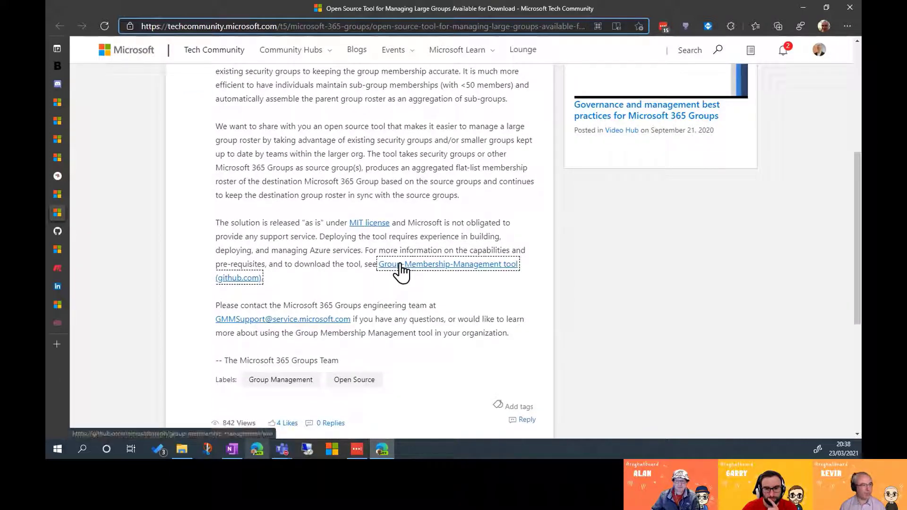
{"action": "left_click", "coordinate": [401, 264]}
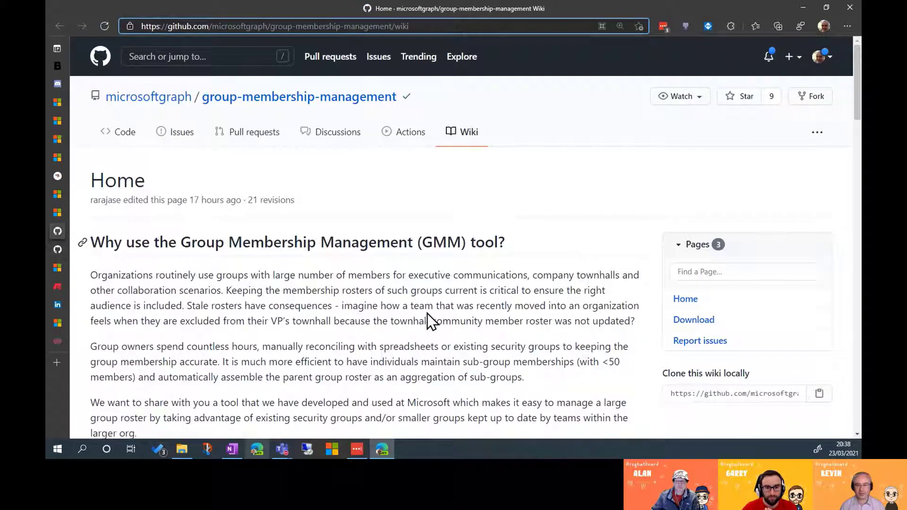
{"action": "scroll", "scroll_direction": "down", "scroll_amount": 3}
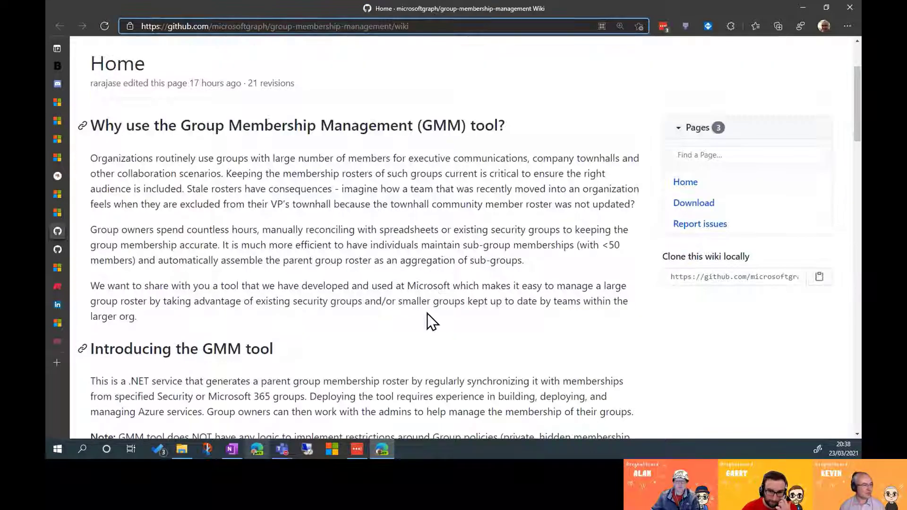
{"action": "scroll", "scroll_direction": "down", "scroll_amount": 3}
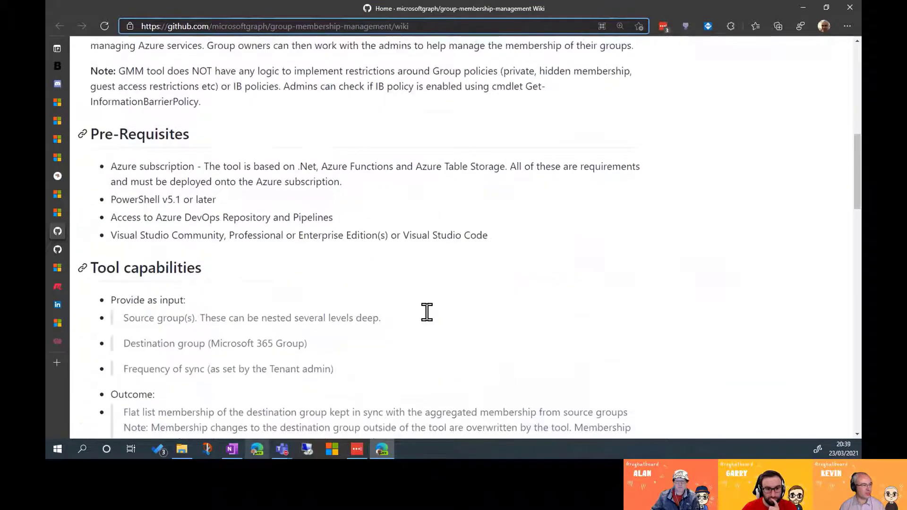
{"action": "scroll", "scroll_direction": "down", "scroll_amount": 3}
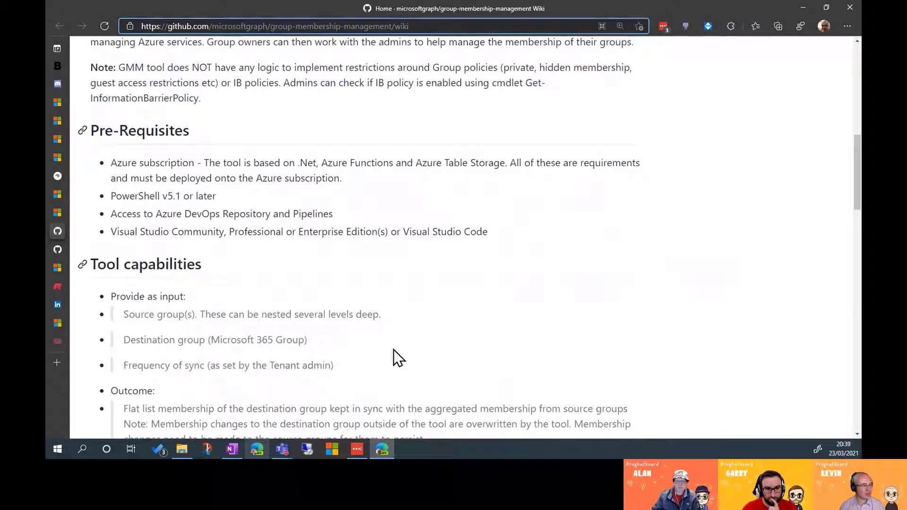
{"action": "mouse_move", "coordinate": [380, 347]}
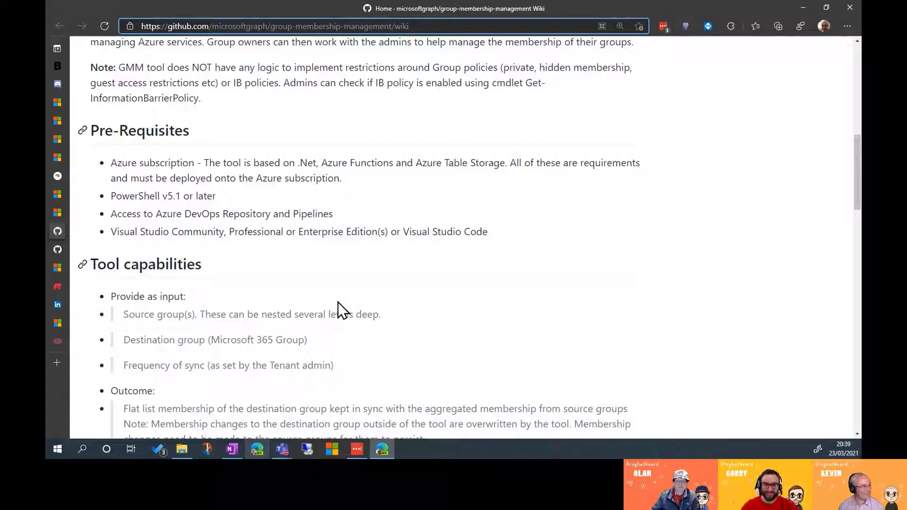
{"action": "mouse_move", "coordinate": [349, 379]}
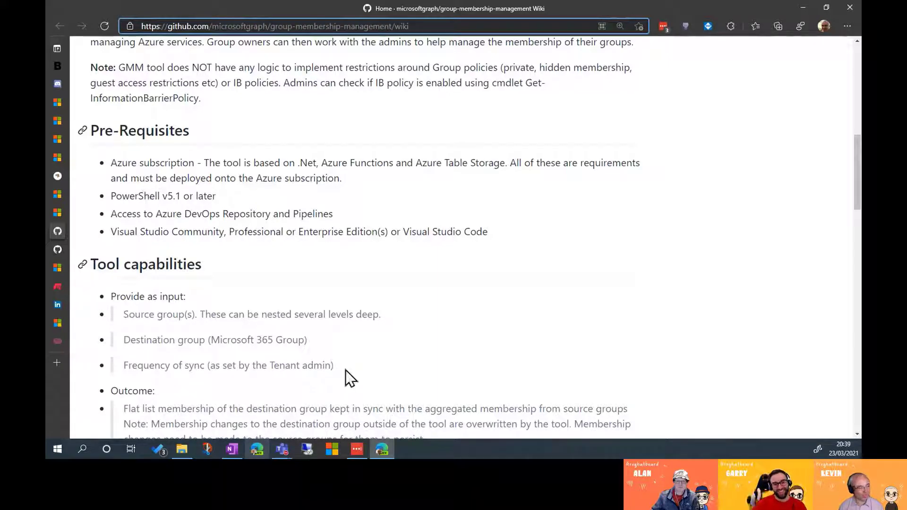
{"action": "scroll", "scroll_direction": "down", "scroll_amount": 3}
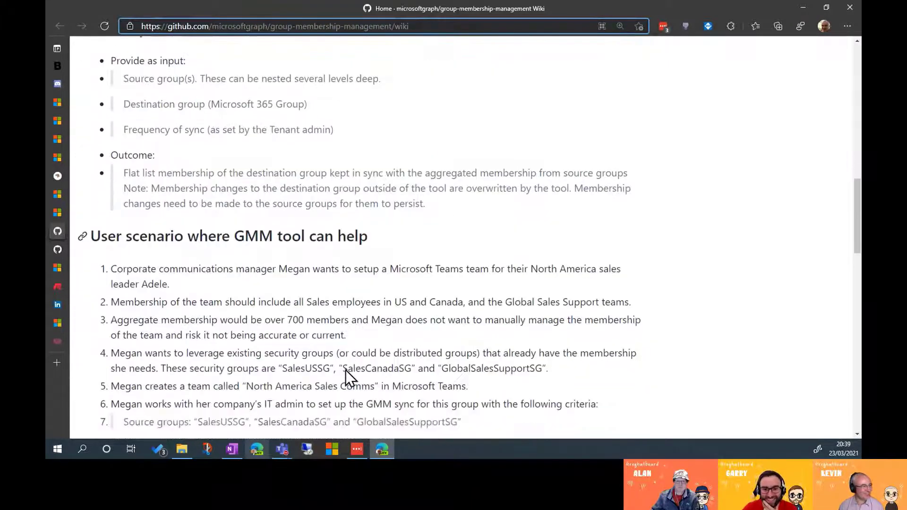
{"action": "scroll", "scroll_direction": "down", "scroll_amount": 3}
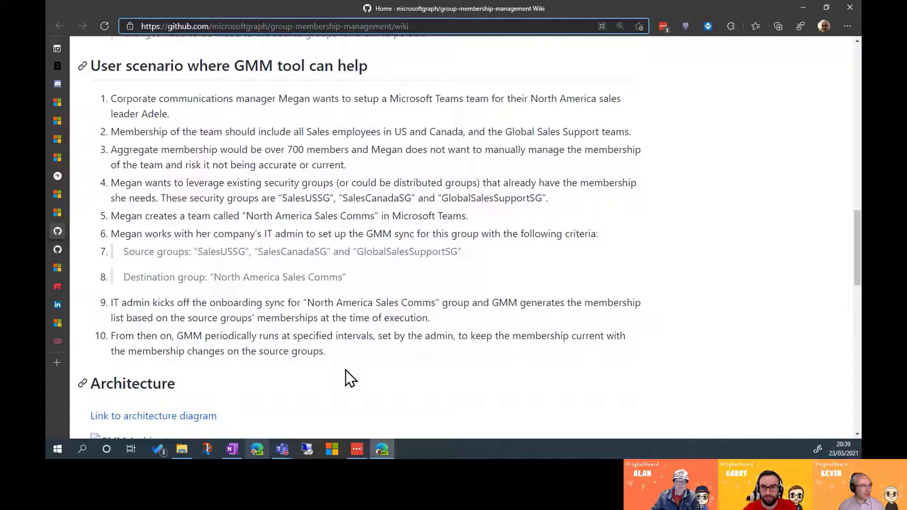
{"action": "mouse_move", "coordinate": [304, 237]}
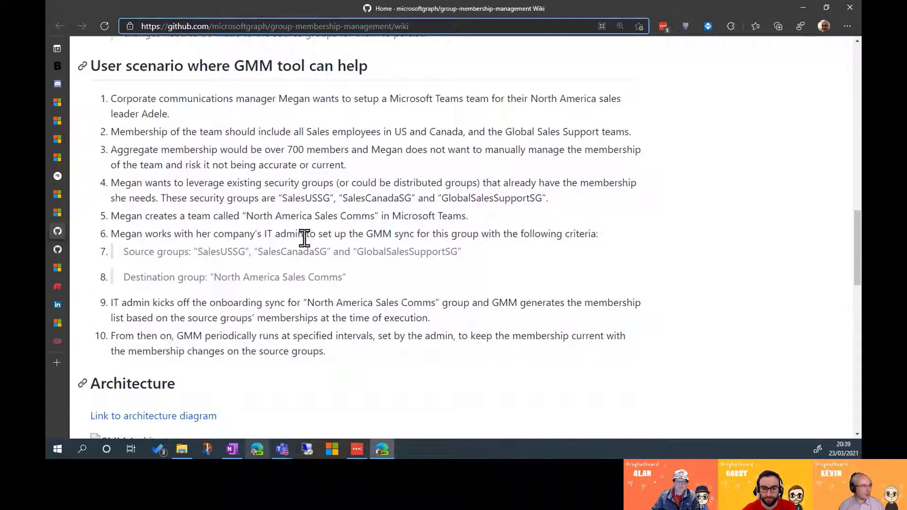
{"action": "mouse_move", "coordinate": [545, 288]}
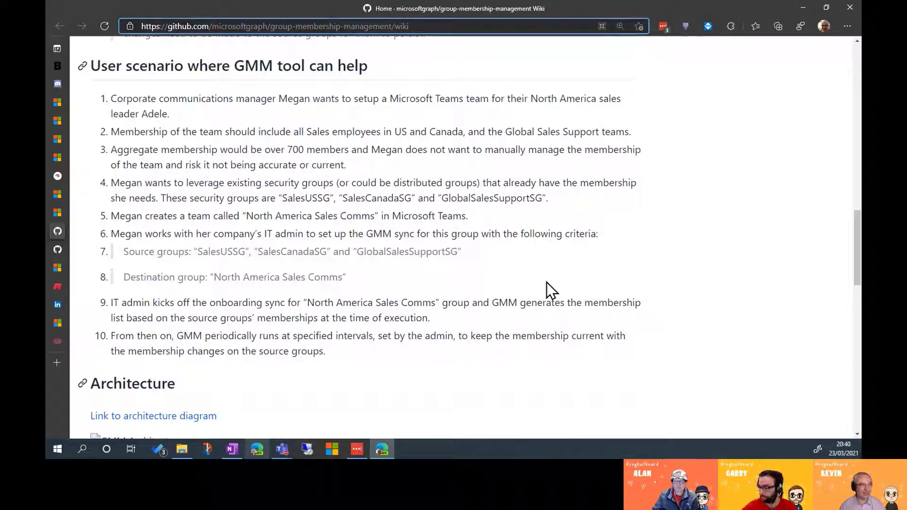
{"action": "mouse_move", "coordinate": [251, 387]}
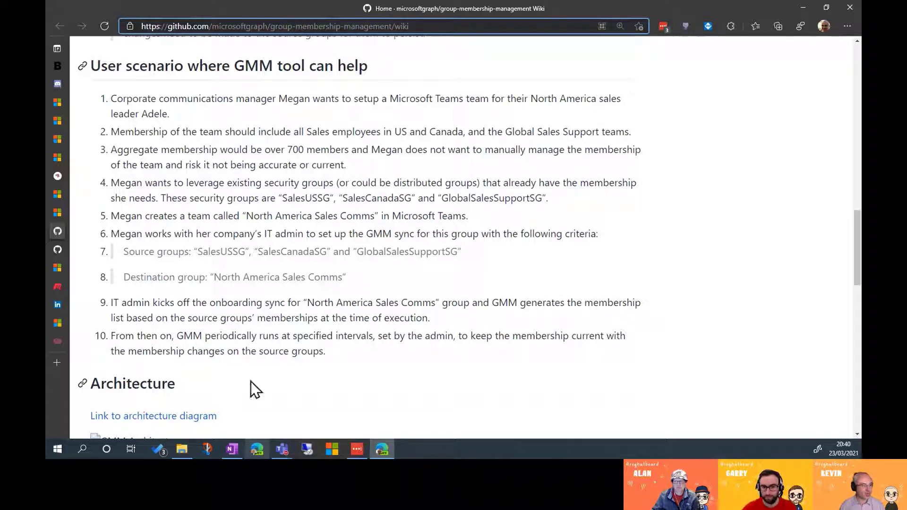
{"action": "mouse_move", "coordinate": [544, 369]}
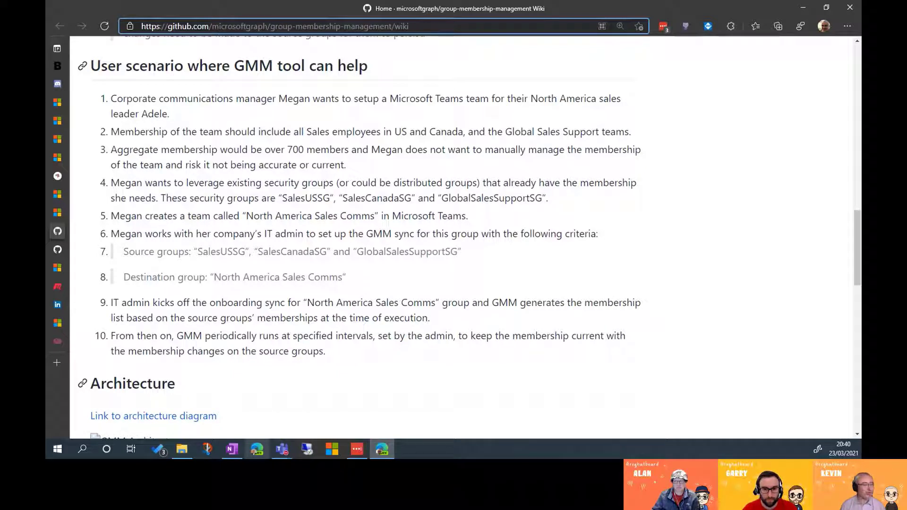
{"action": "mouse_move", "coordinate": [451, 336]}
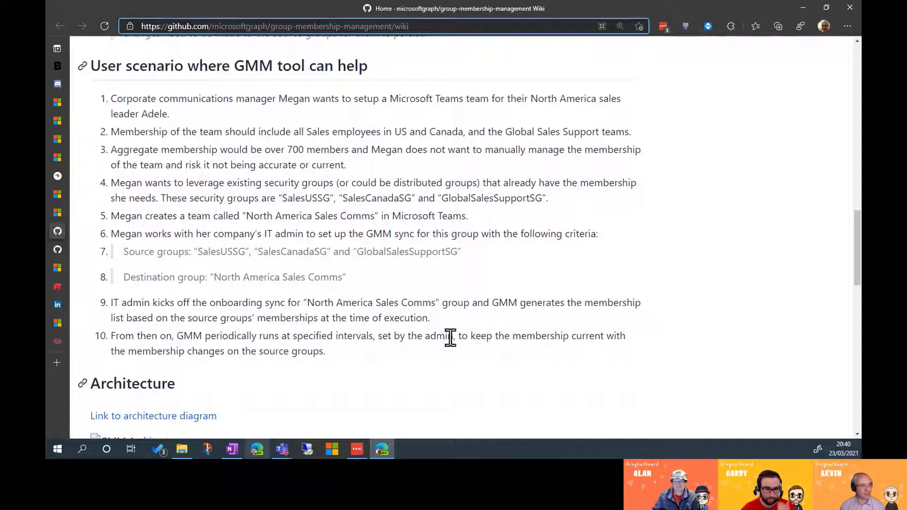
{"action": "mouse_move", "coordinate": [465, 306]}
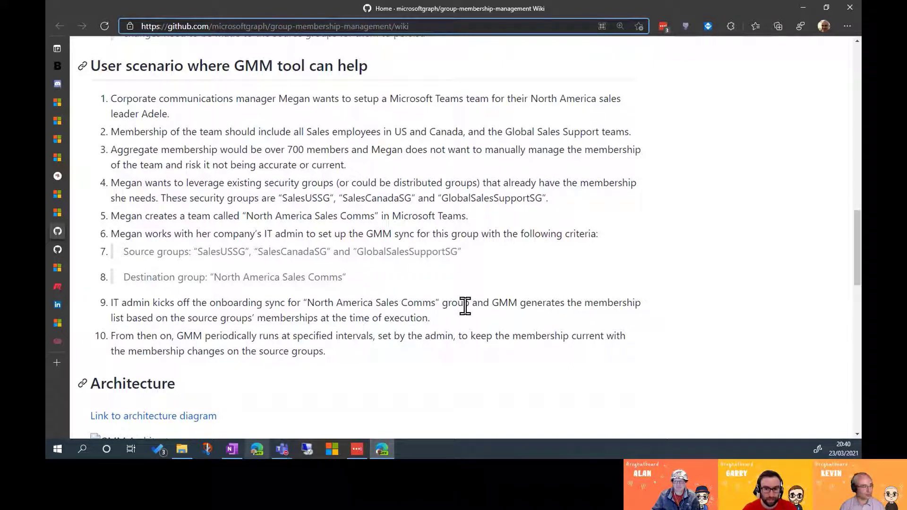
{"action": "scroll", "scroll_direction": "down", "scroll_amount": 3}
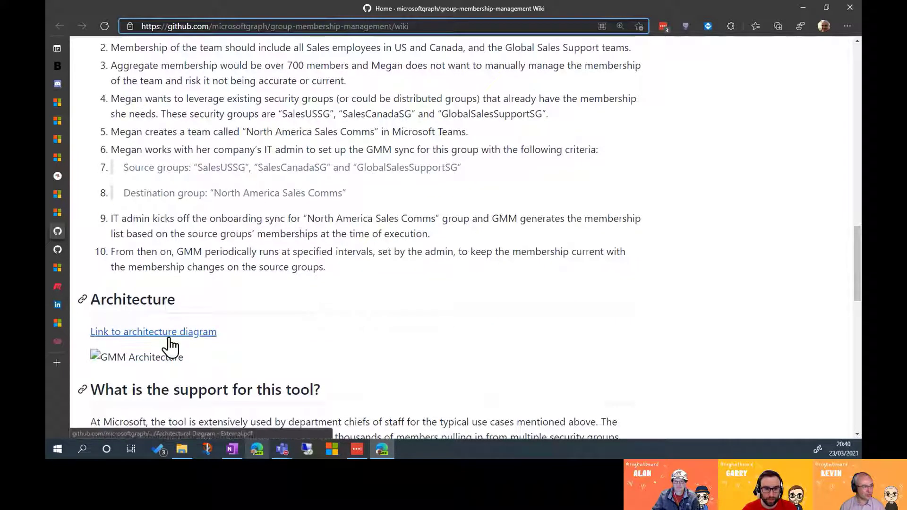
Open the wiki's architecture diagram link and scroll the rendered GMM PDF
{"action": "left_click", "coordinate": [153, 332]}
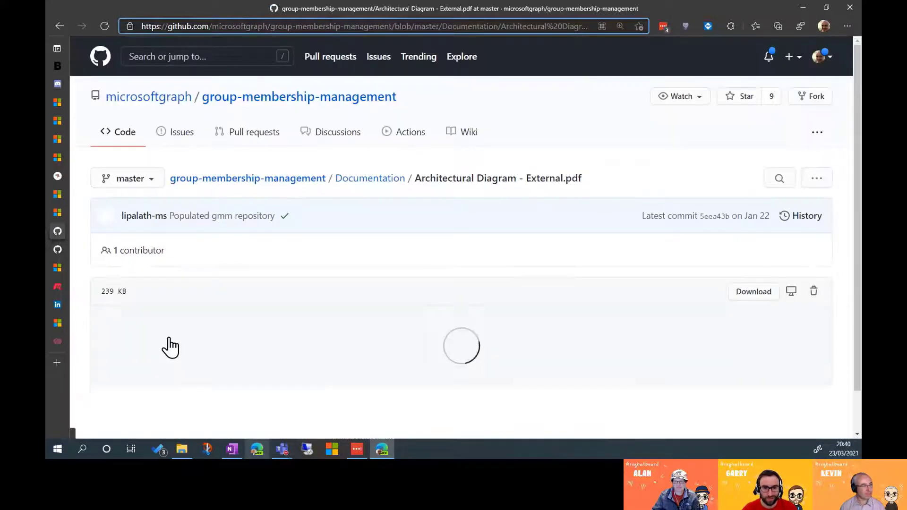
{"action": "scroll", "scroll_direction": "down", "scroll_amount": 3}
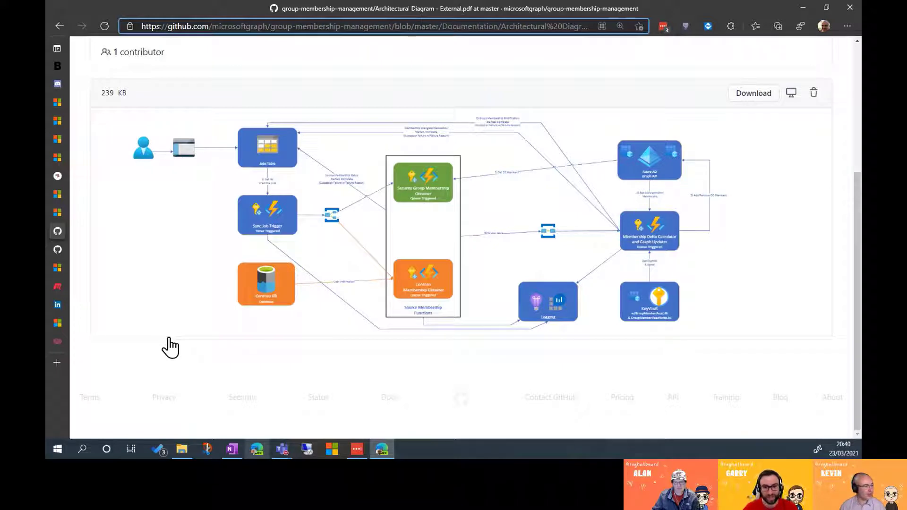
{"action": "mouse_move", "coordinate": [263, 284]}
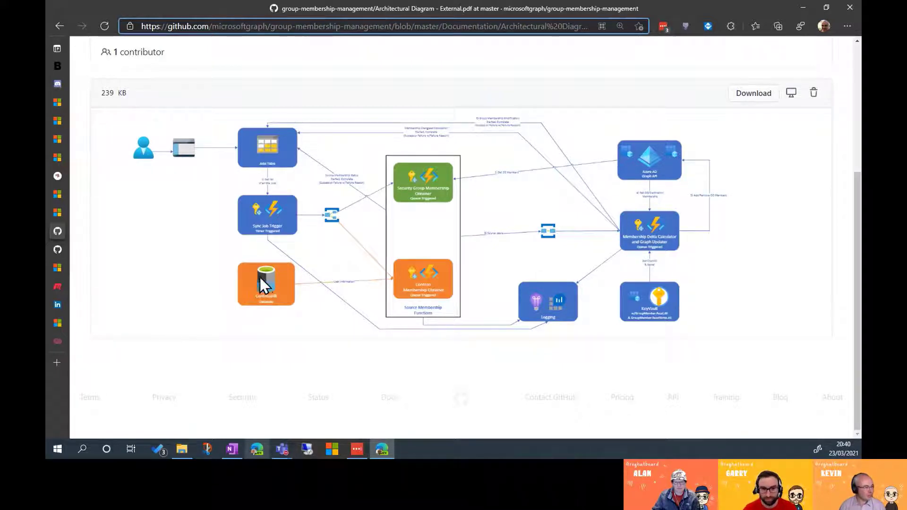
{"action": "mouse_move", "coordinate": [258, 318]}
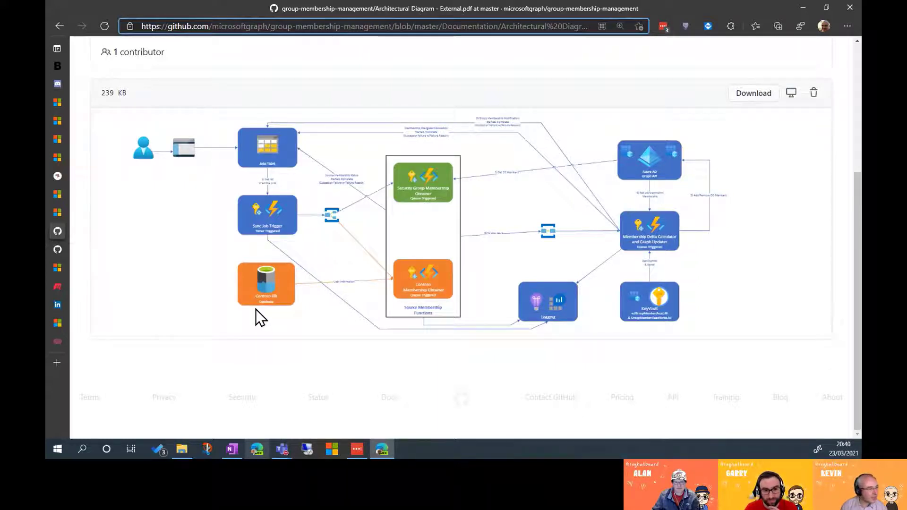
{"action": "mouse_move", "coordinate": [355, 293]}
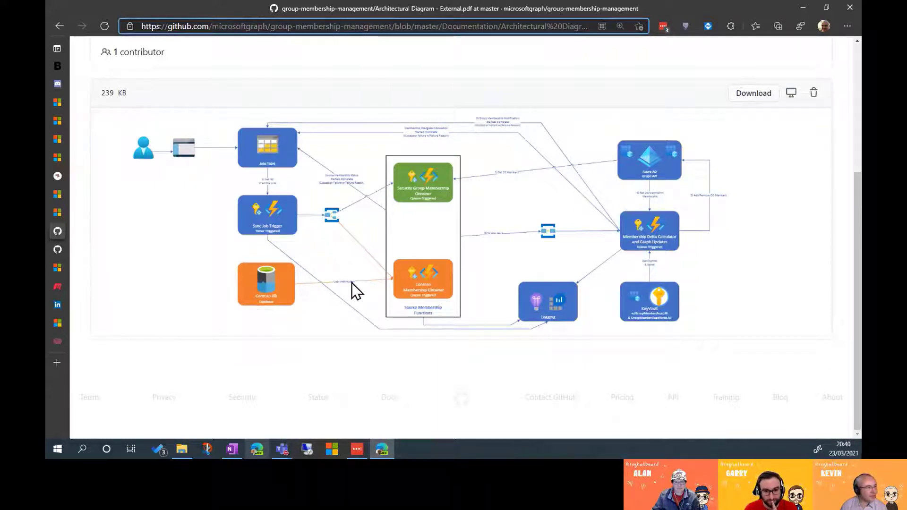
{"action": "mouse_move", "coordinate": [348, 327]}
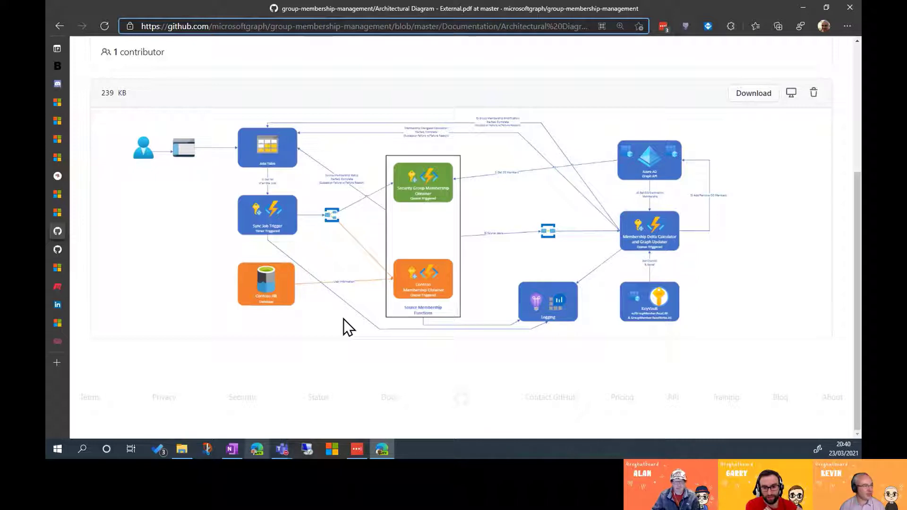
{"action": "mouse_move", "coordinate": [290, 189]}
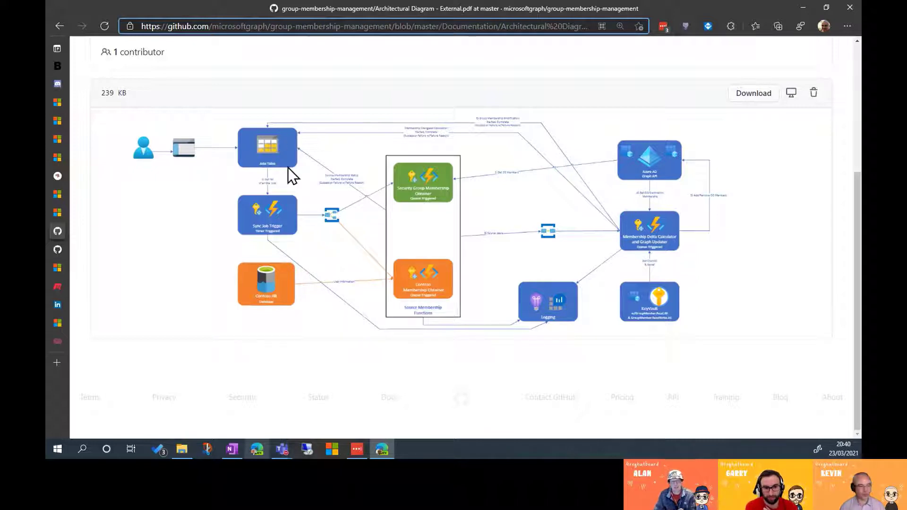
{"action": "mouse_move", "coordinate": [282, 205]}
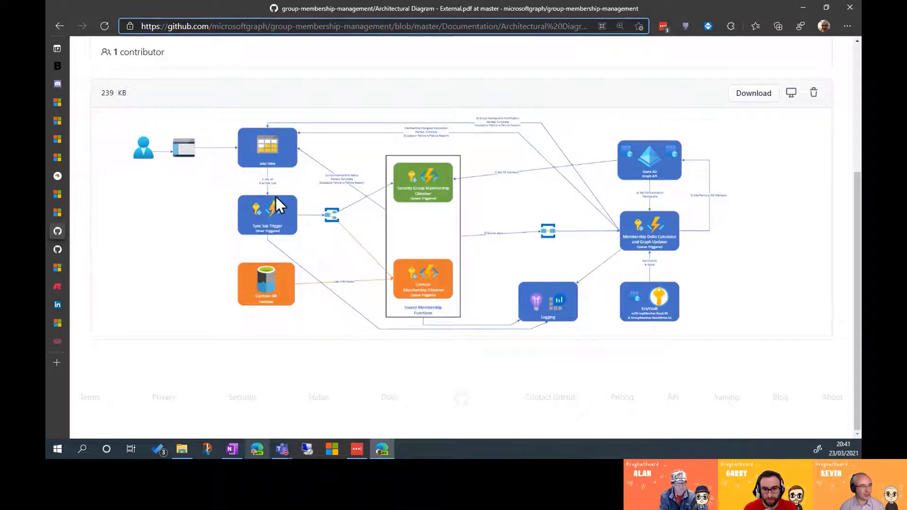
{"action": "mouse_move", "coordinate": [288, 250]}
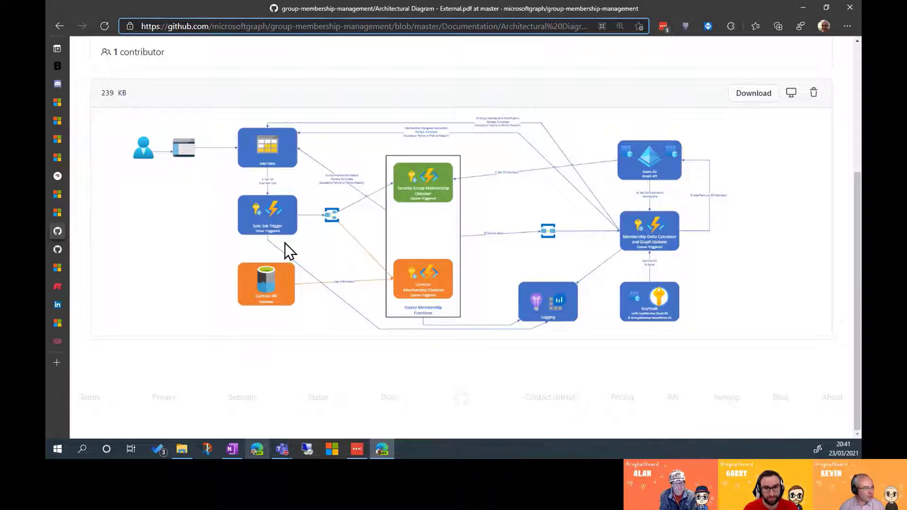
{"action": "mouse_move", "coordinate": [499, 177]}
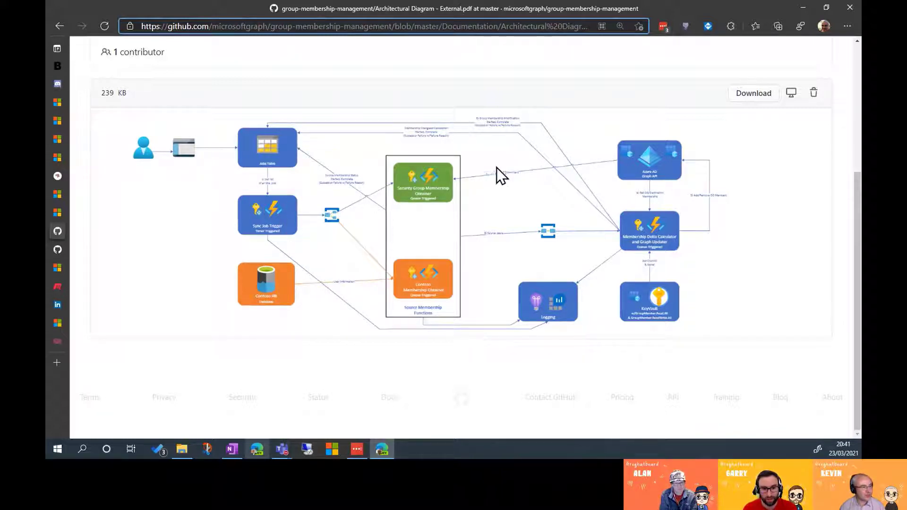
{"action": "mouse_move", "coordinate": [319, 338]}
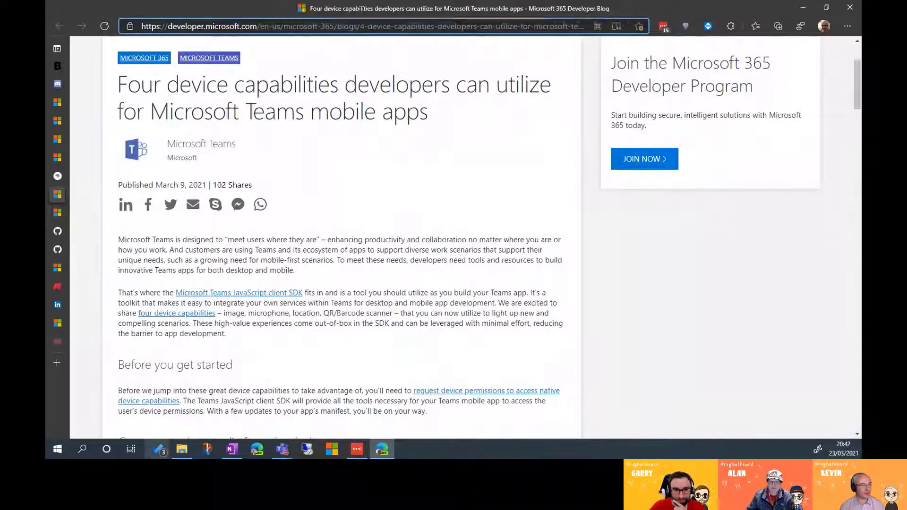
Read the four Teams mobile device capabilities post down to 'Capture or select media from the device camera'
{"action": "scroll", "scroll_direction": "down", "scroll_amount": 3}
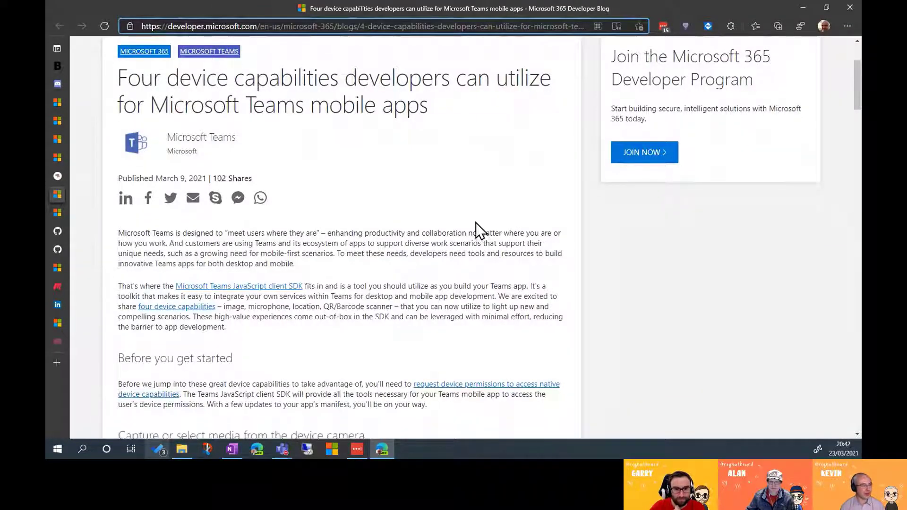
{"action": "scroll", "scroll_direction": "down", "scroll_amount": 3}
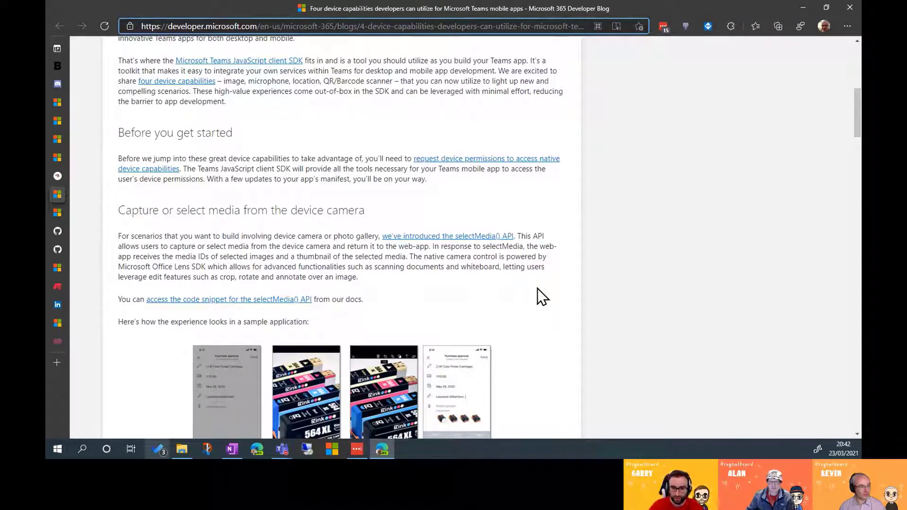
{"action": "scroll", "scroll_direction": "down", "scroll_amount": 3}
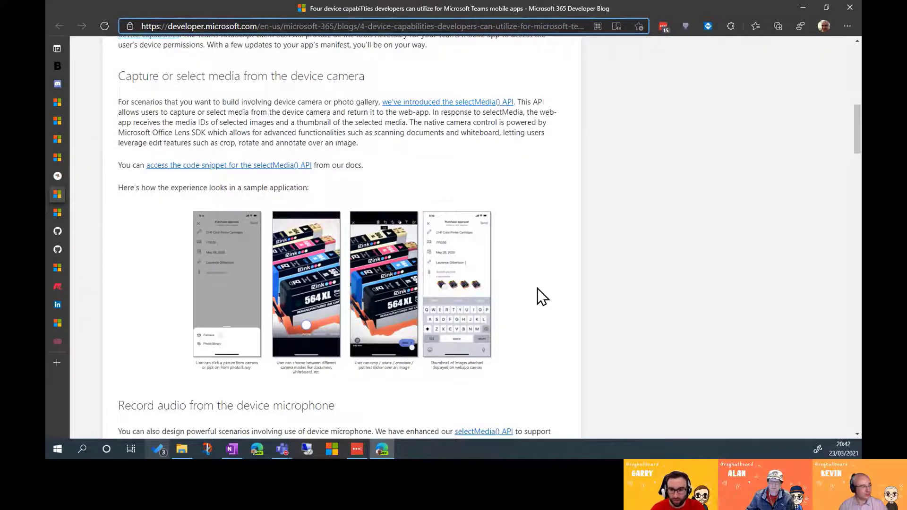
Read through the microphone, location and barcode sections of the Teams mobile capabilities post
{"action": "scroll", "scroll_direction": "down", "scroll_amount": 3}
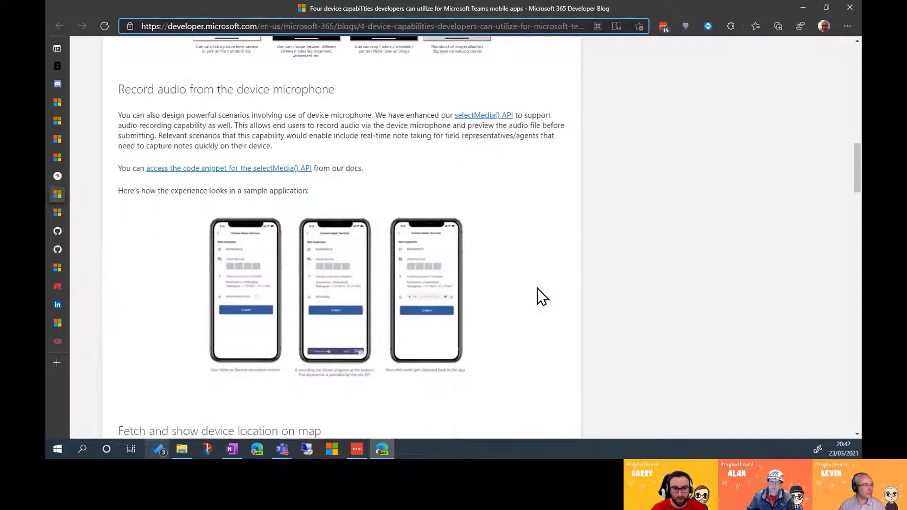
{"action": "scroll", "scroll_direction": "down", "scroll_amount": 3}
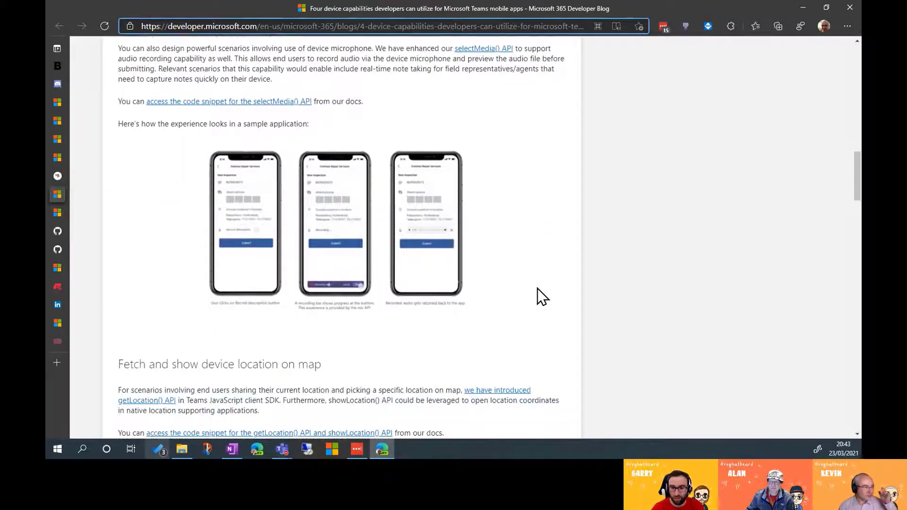
{"action": "scroll", "scroll_direction": "down", "scroll_amount": 3}
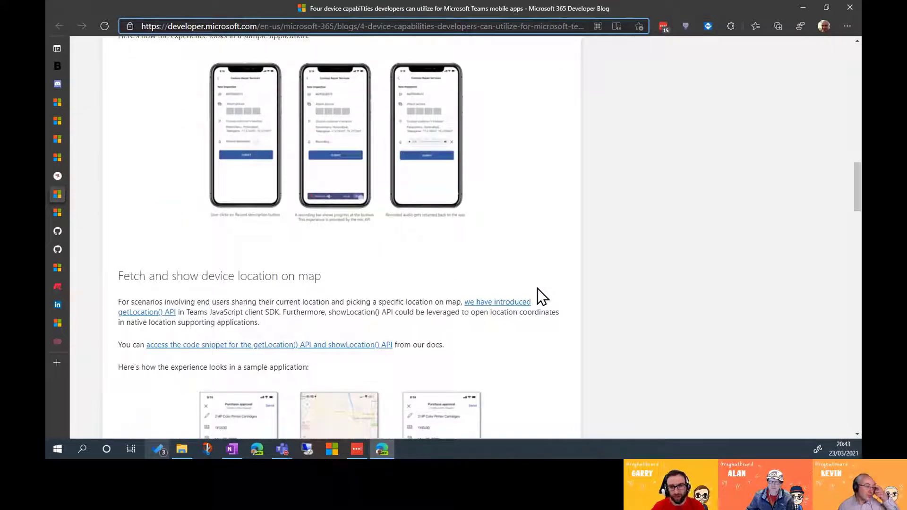
{"action": "scroll", "scroll_direction": "down", "scroll_amount": 3}
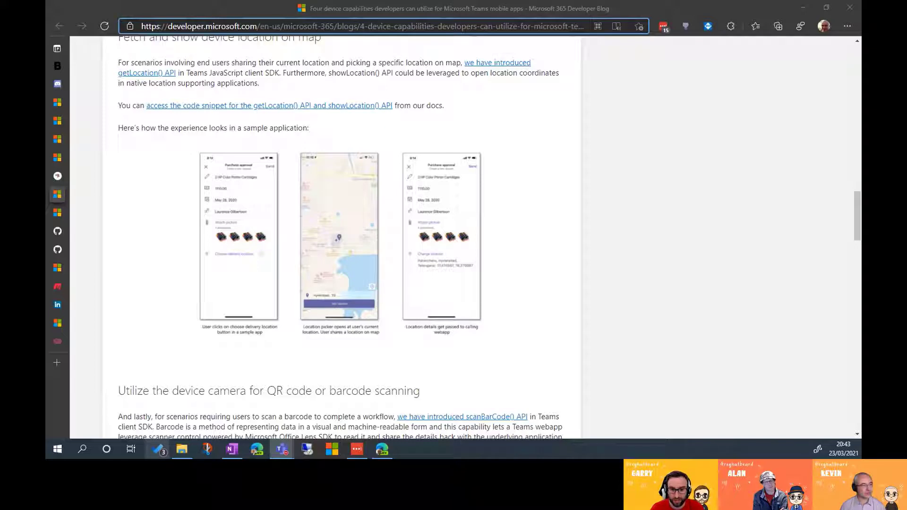
{"action": "scroll", "scroll_direction": "up", "scroll_amount": 3}
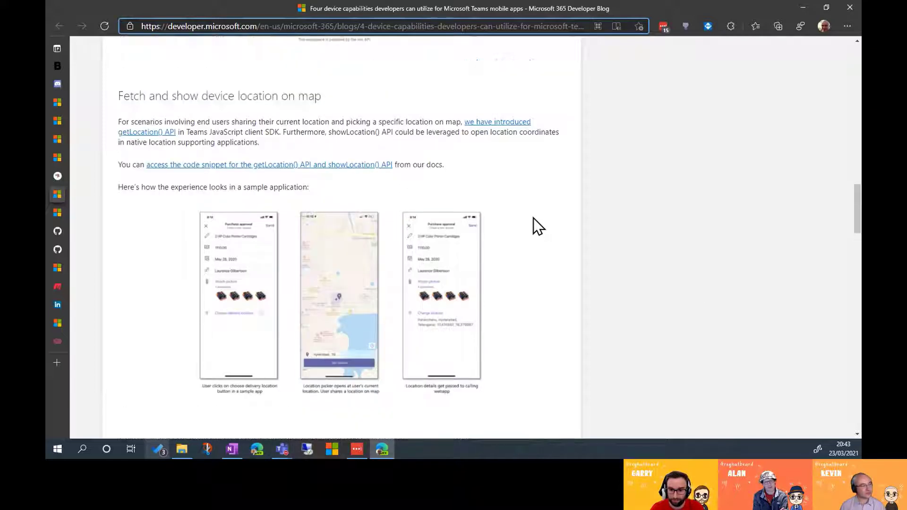
{"action": "scroll", "scroll_direction": "up", "scroll_amount": 3}
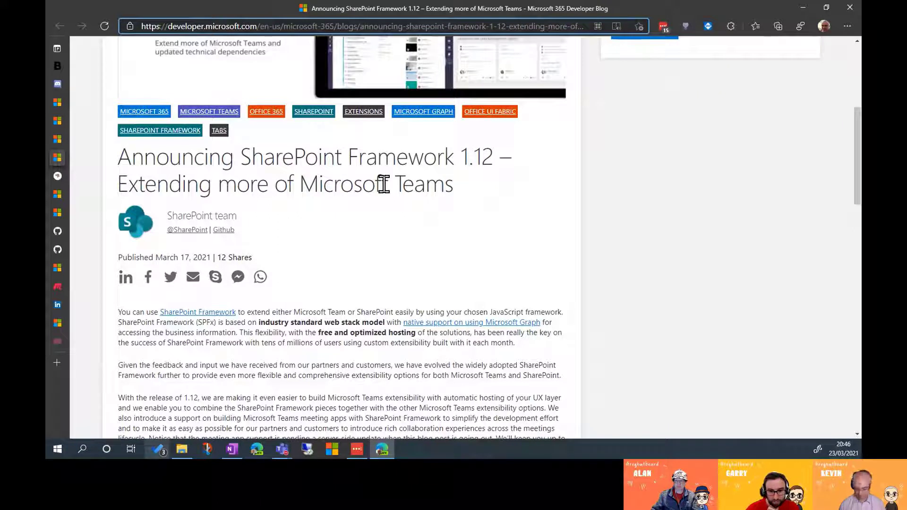
{"action": "mouse_move", "coordinate": [338, 406]}
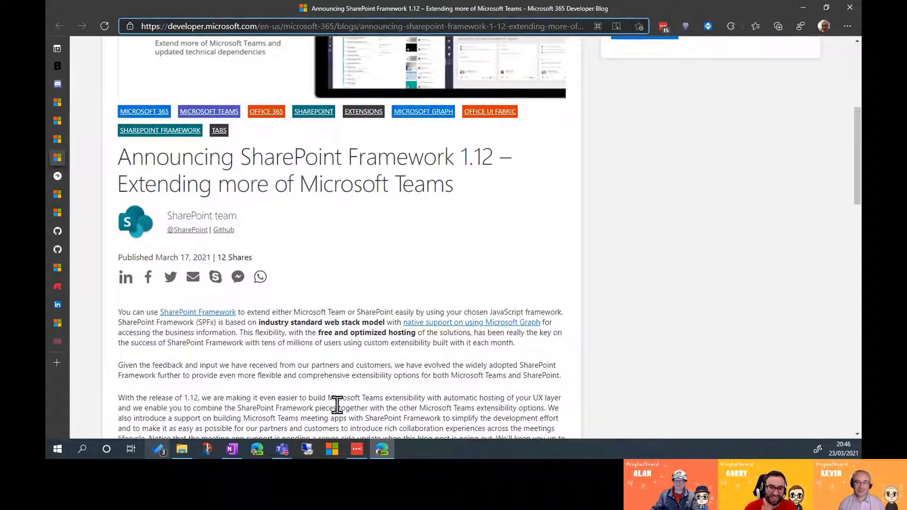
{"action": "scroll", "scroll_direction": "down", "scroll_amount": 3}
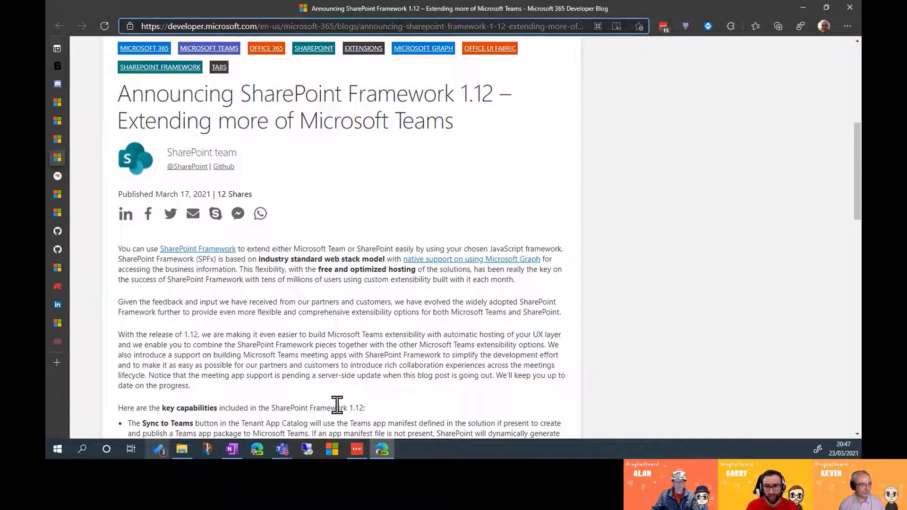
Skim to 'Future plans' and 'Feedback, support and issues', then return to the key capabilities list
{"action": "scroll", "scroll_direction": "down", "scroll_amount": 3}
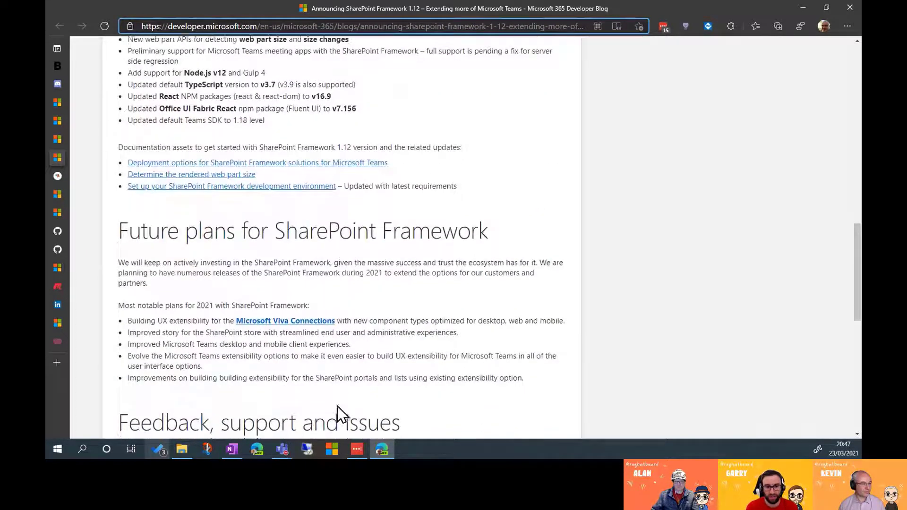
{"action": "scroll", "scroll_direction": "down", "scroll_amount": 3}
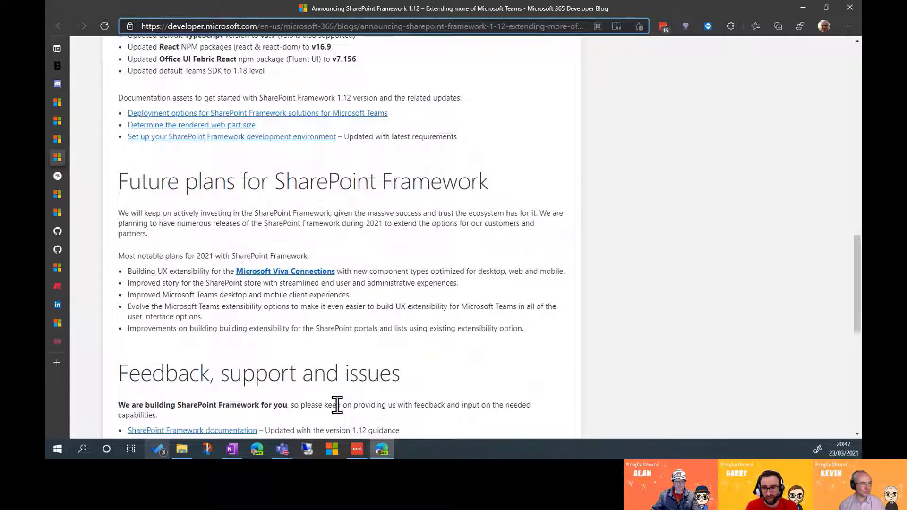
{"action": "mouse_move", "coordinate": [457, 329]}
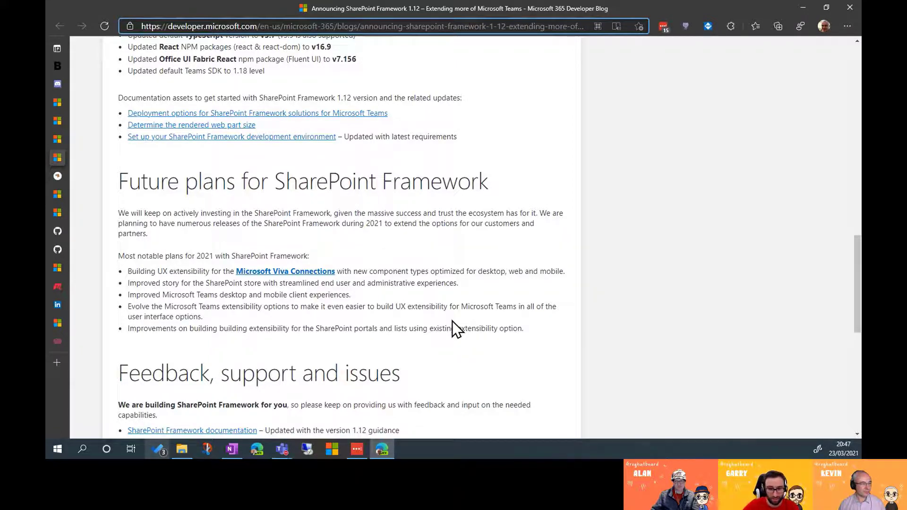
{"action": "scroll", "scroll_direction": "up", "scroll_amount": 3}
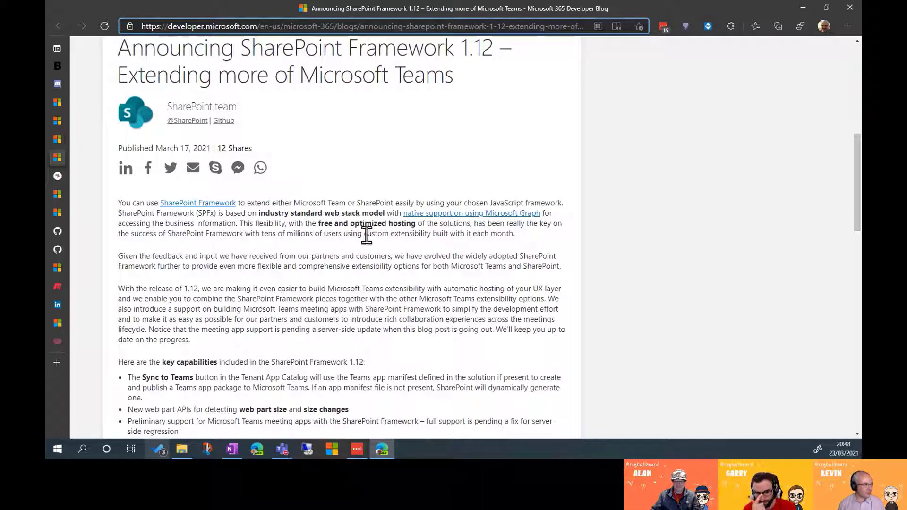
{"action": "mouse_move", "coordinate": [432, 377]}
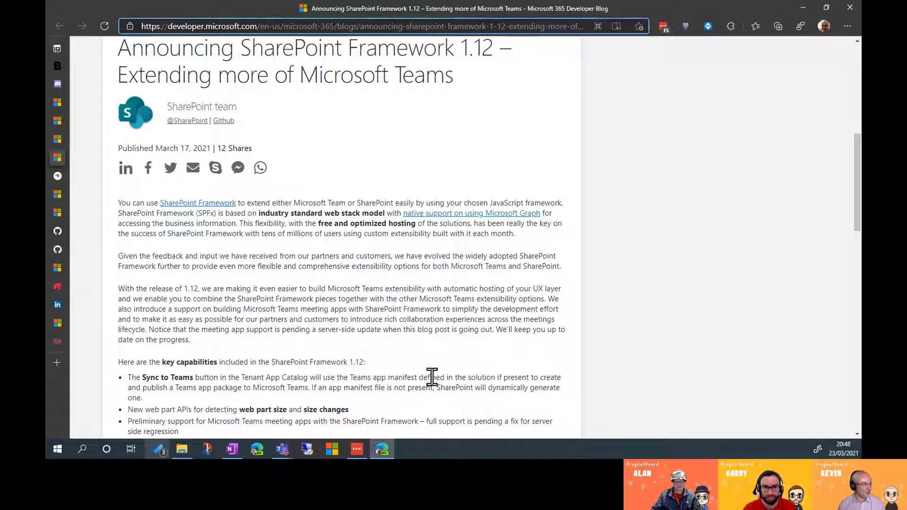
{"action": "mouse_move", "coordinate": [433, 376]}
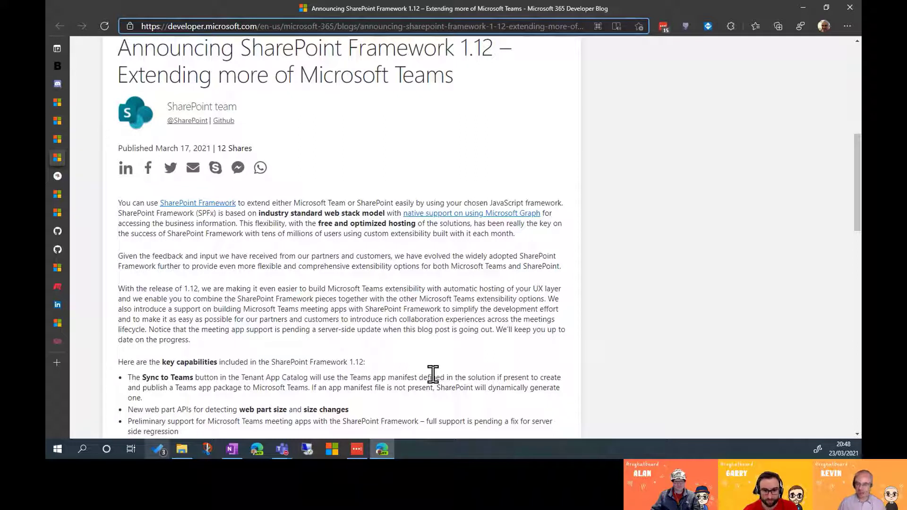
{"action": "mouse_move", "coordinate": [324, 299]}
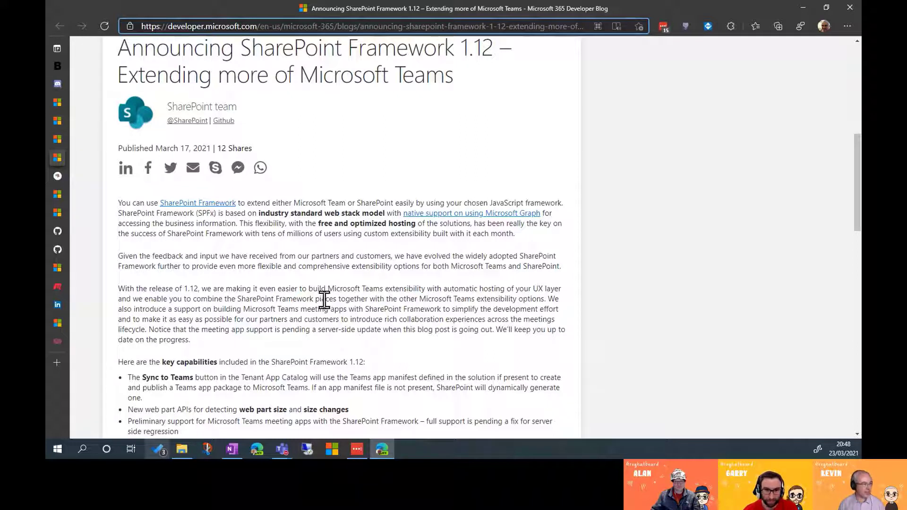
{"action": "mouse_move", "coordinate": [403, 376]}
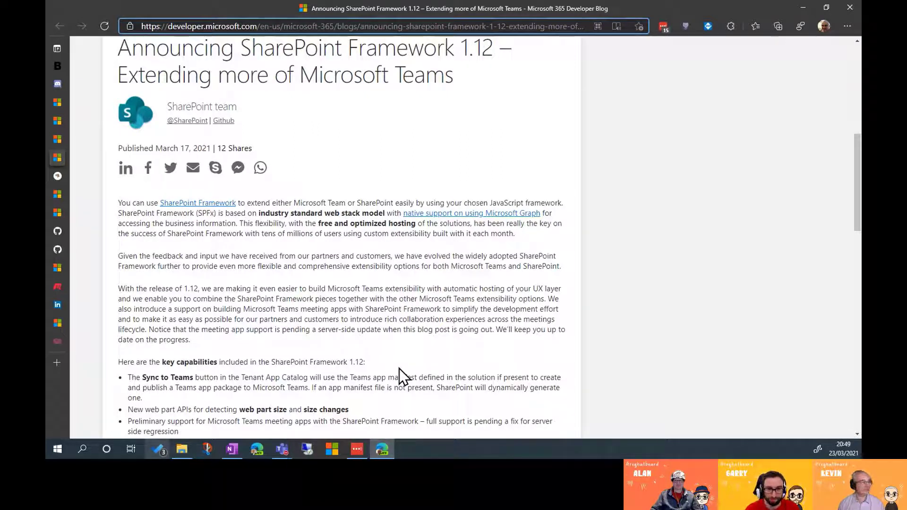
Open the Doctor Changelog tab from the vertical tabs pane, then its 'Doctor' home page
{"action": "left_click", "coordinate": [54, 49]}
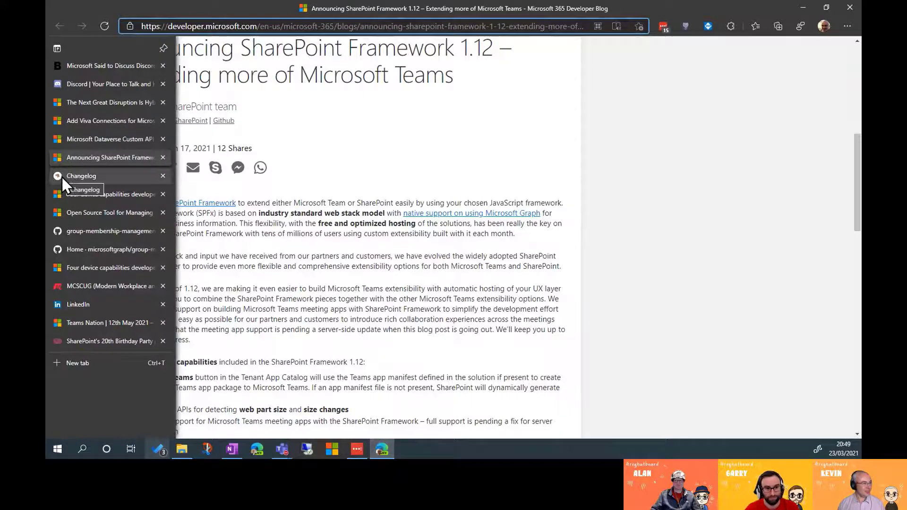
{"action": "left_click", "coordinate": [81, 176]}
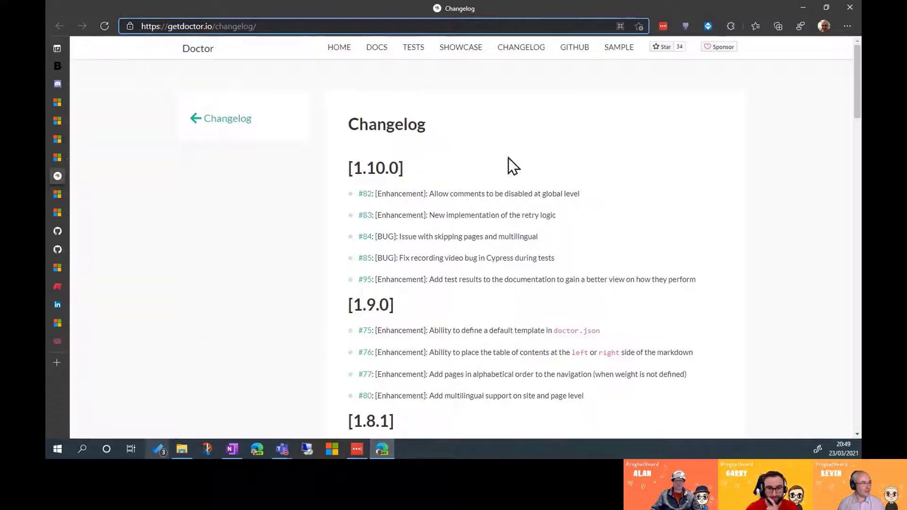
{"action": "mouse_move", "coordinate": [192, 57]}
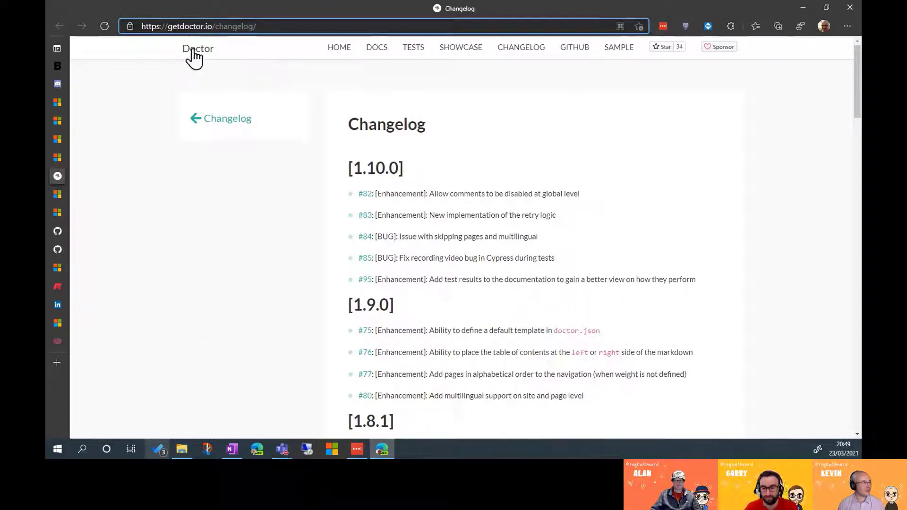
{"action": "left_click", "coordinate": [194, 48]}
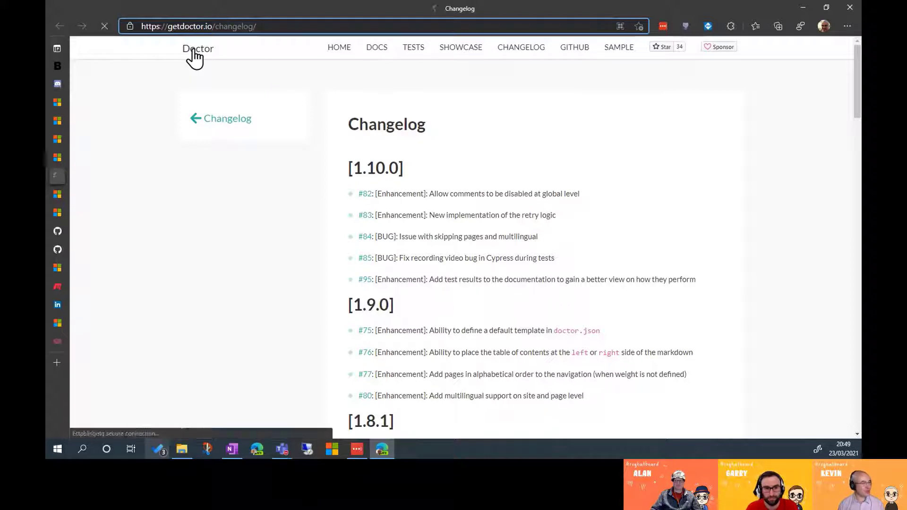
{"action": "left_click", "coordinate": [193, 49]}
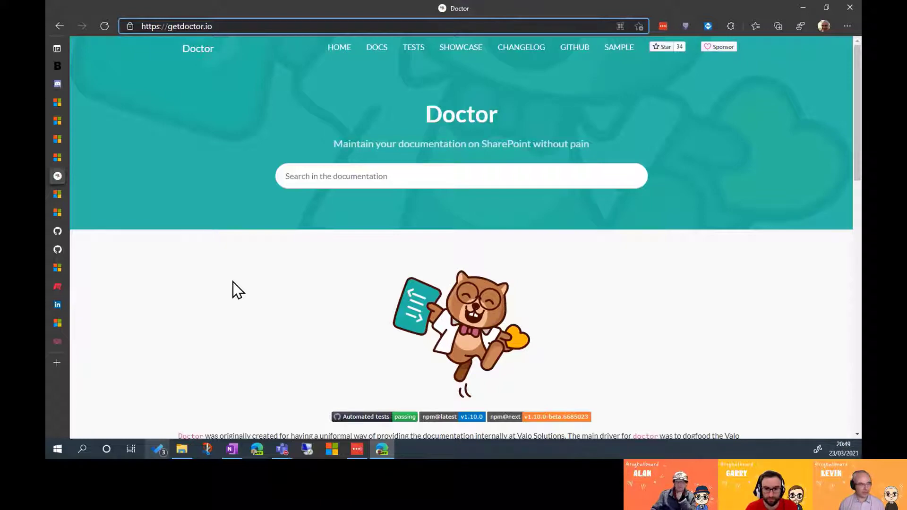
{"action": "scroll", "scroll_direction": "down", "scroll_amount": 3}
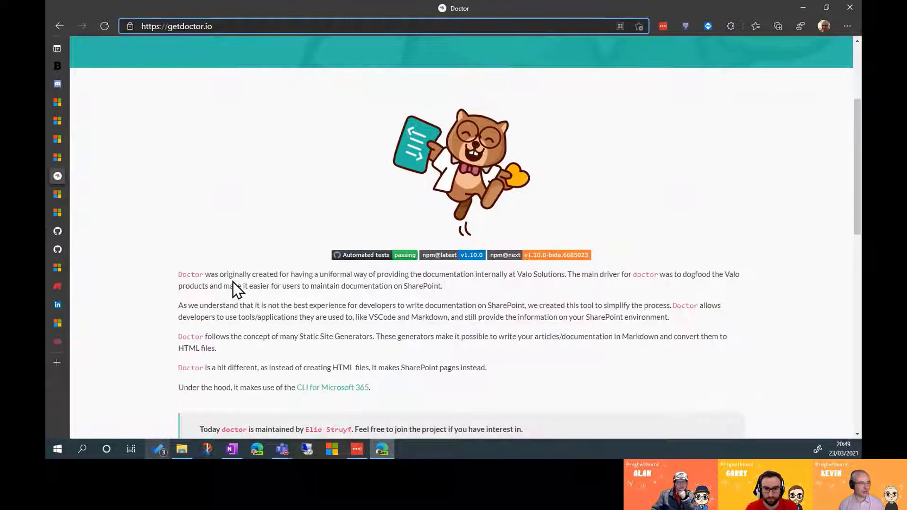
{"action": "scroll", "scroll_direction": "down", "scroll_amount": 3}
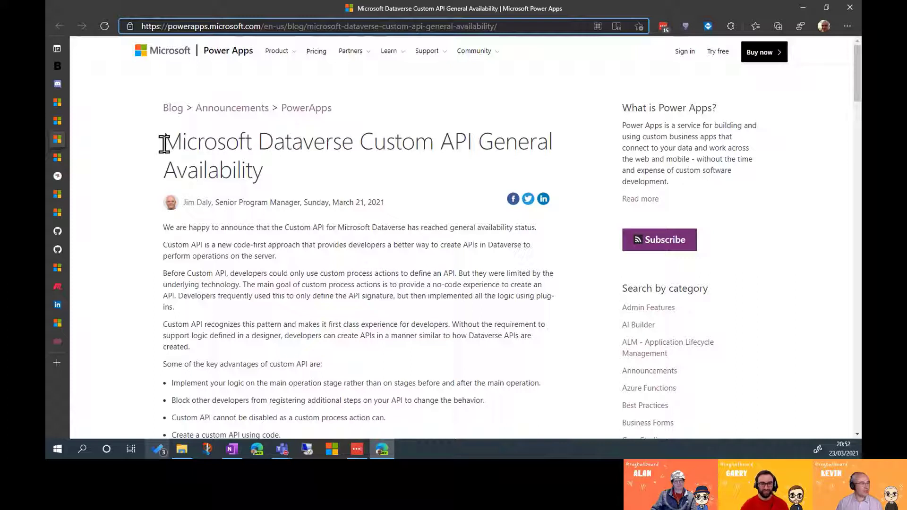
{"action": "mouse_move", "coordinate": [319, 181]}
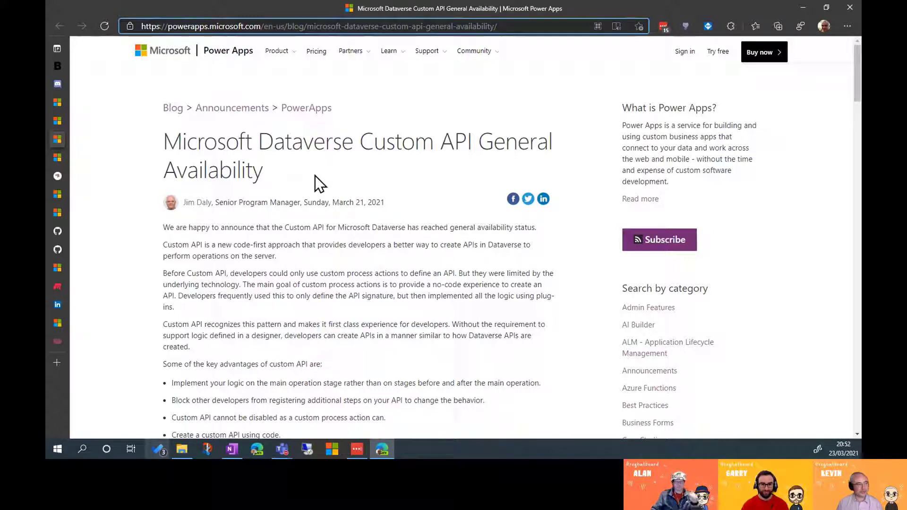
{"action": "mouse_move", "coordinate": [365, 321]}
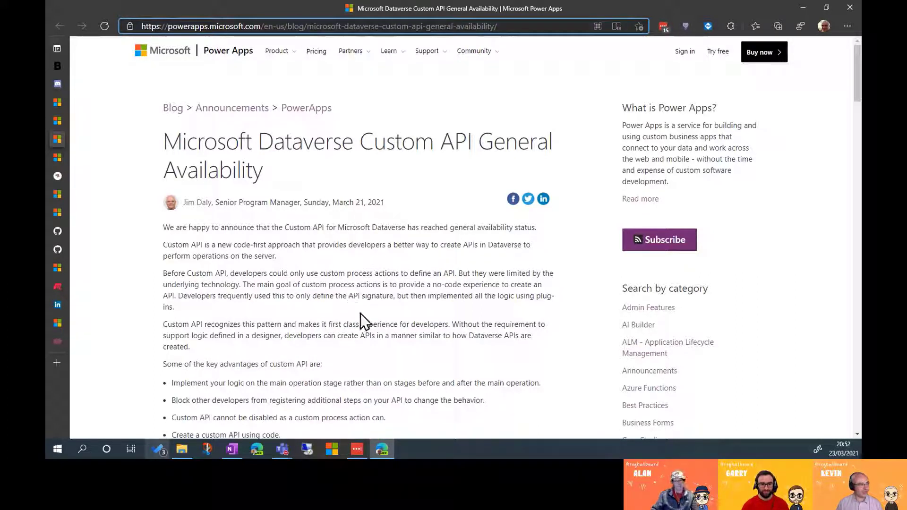
Read the Custom API GA post past the key advantages list to the documentation links
{"action": "scroll", "scroll_direction": "down", "scroll_amount": 3}
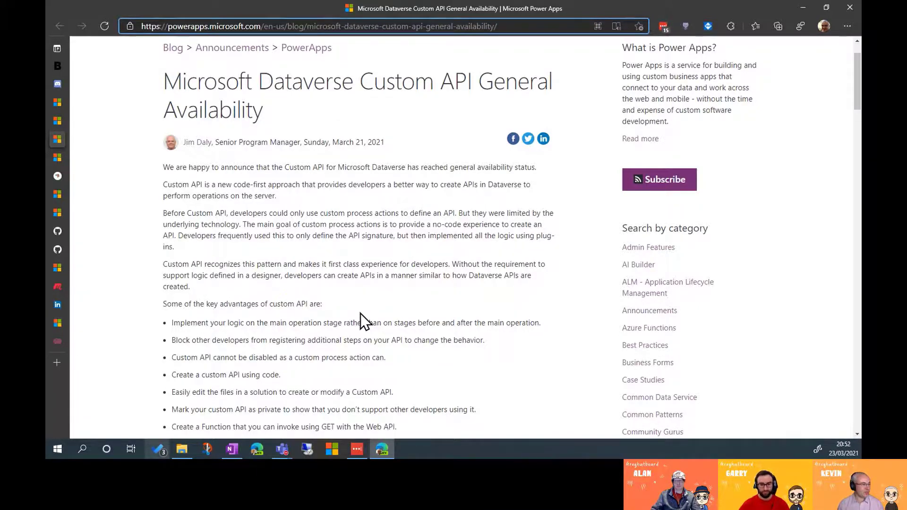
{"action": "scroll", "scroll_direction": "down", "scroll_amount": 3}
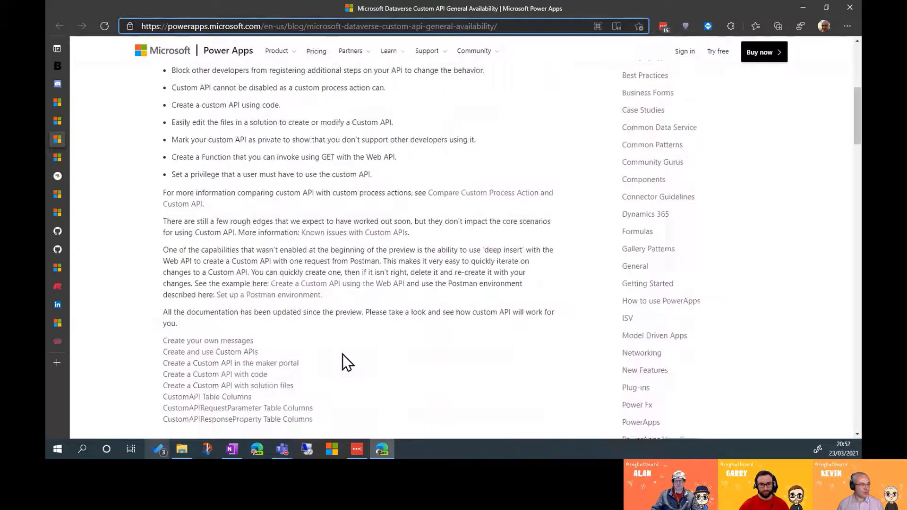
{"action": "mouse_move", "coordinate": [200, 359]}
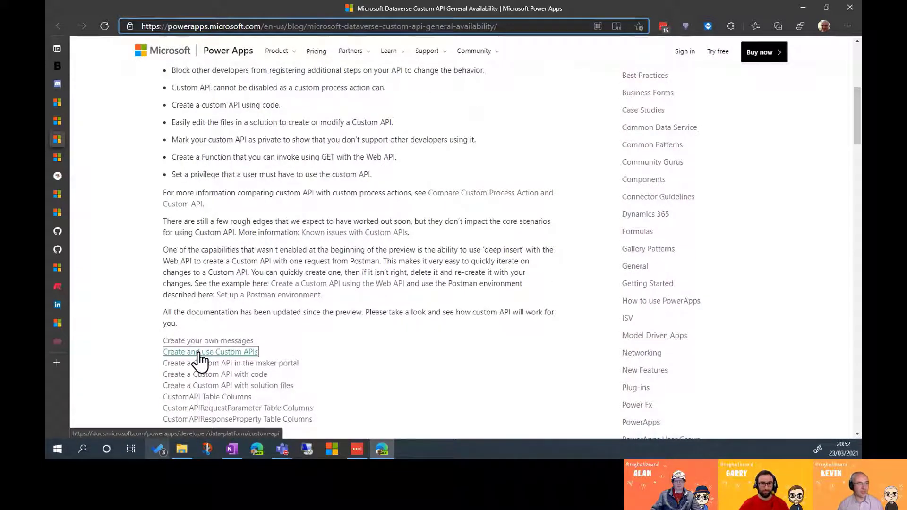
Open 'Create and use Custom APIs' and read down to the Using SQL retrieval example
{"action": "left_click", "coordinate": [209, 351]}
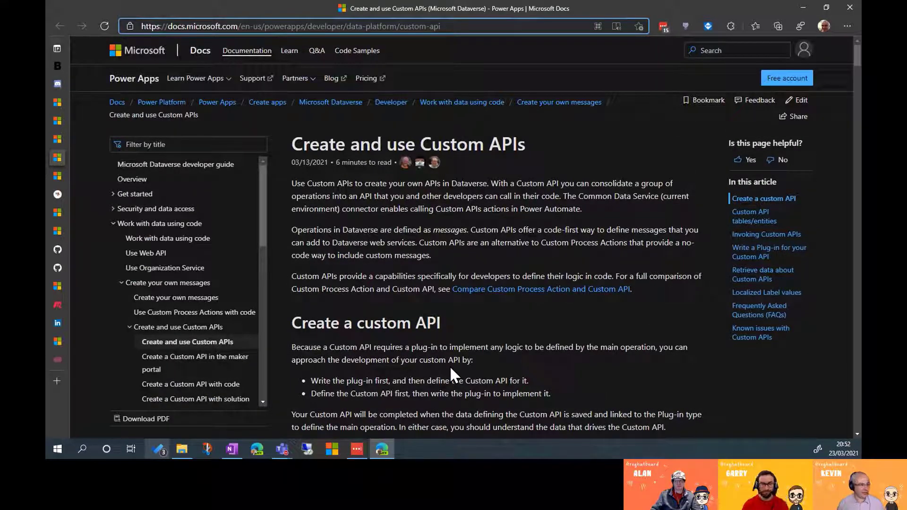
{"action": "scroll", "scroll_direction": "down", "scroll_amount": 3}
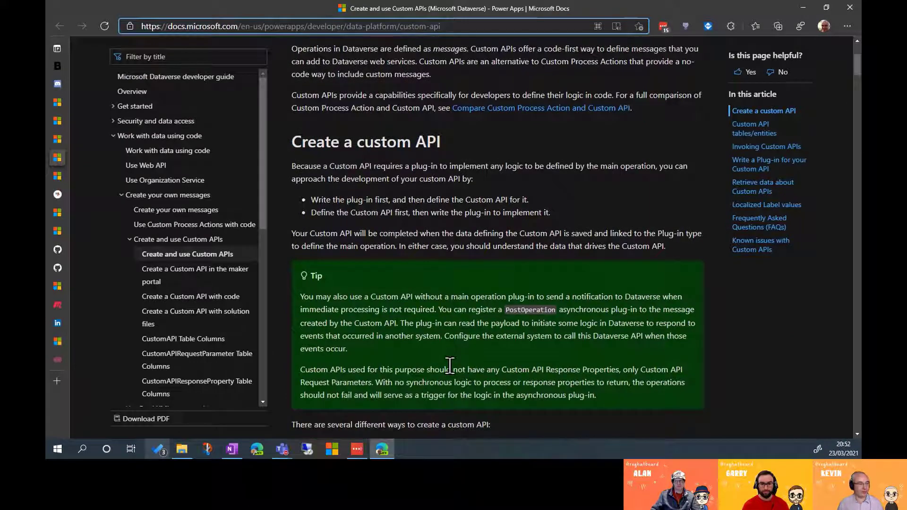
{"action": "scroll", "scroll_direction": "down", "scroll_amount": 3}
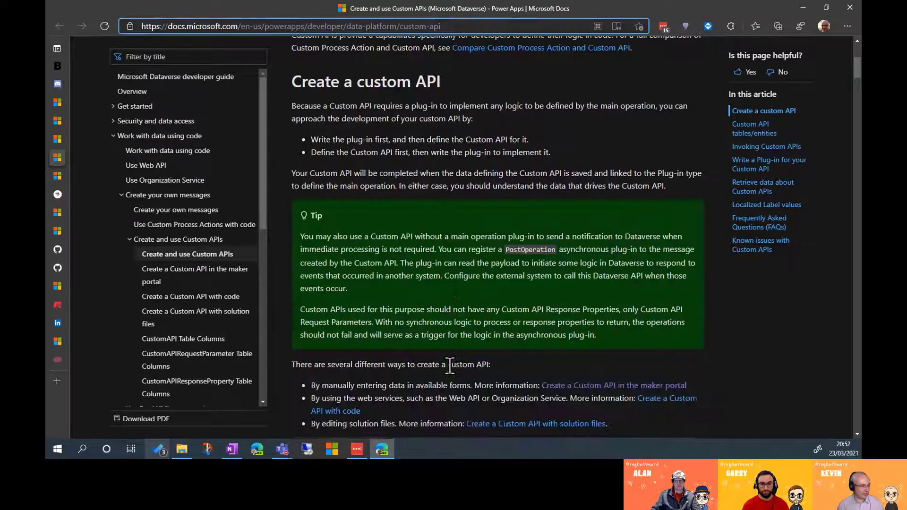
{"action": "scroll", "scroll_direction": "down", "scroll_amount": 3}
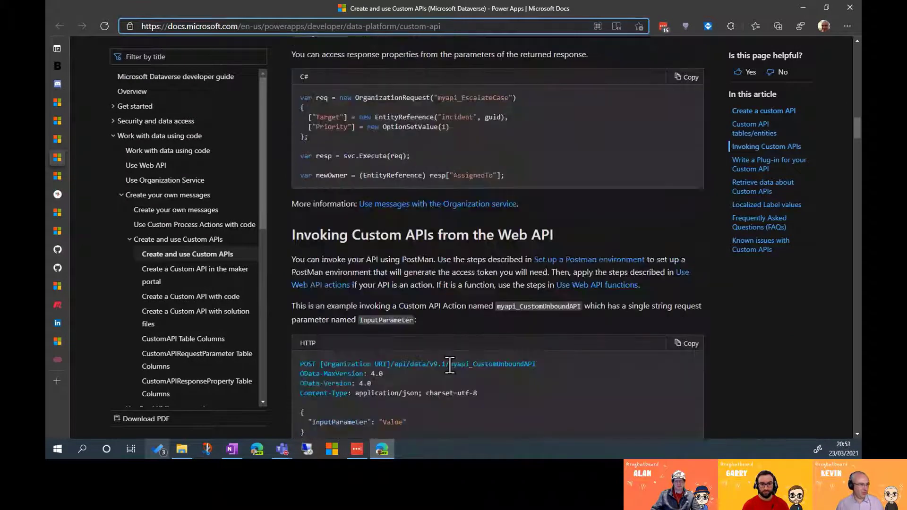
{"action": "scroll", "scroll_direction": "down", "scroll_amount": 3}
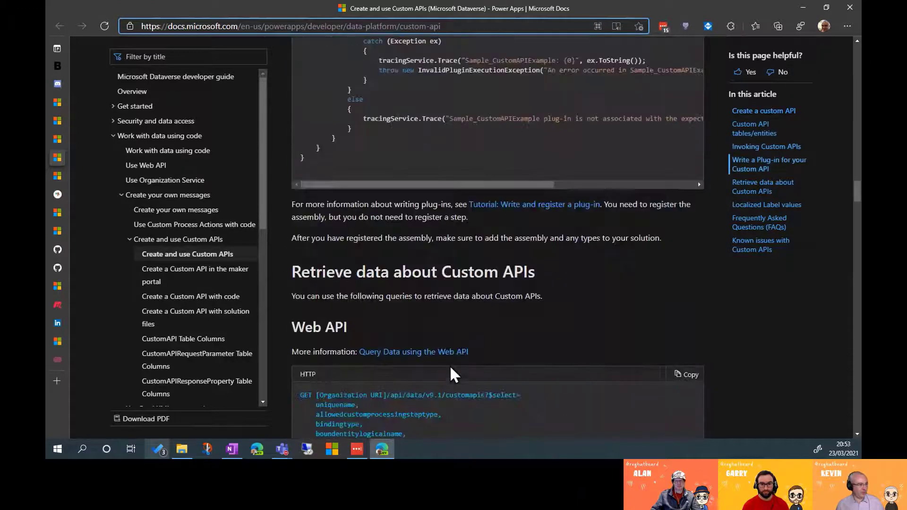
{"action": "scroll", "scroll_direction": "down", "scroll_amount": 3}
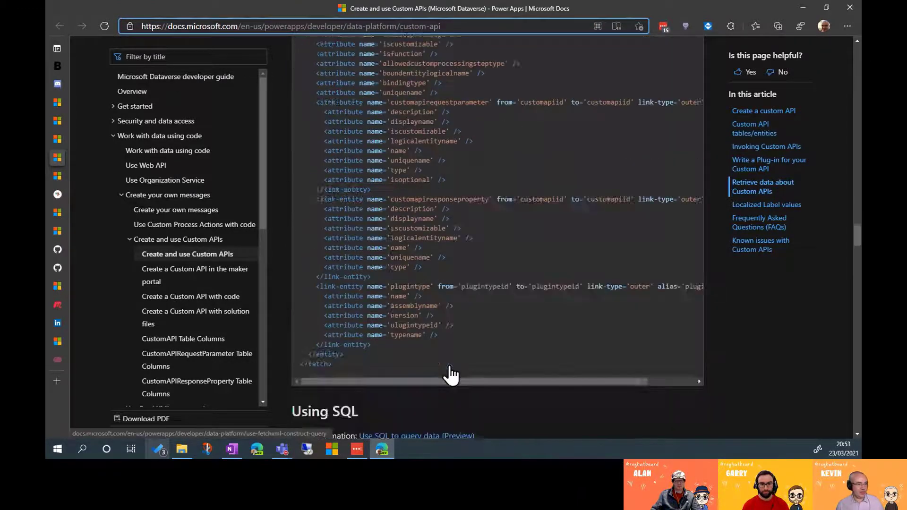
{"action": "scroll", "scroll_direction": "down", "scroll_amount": 3}
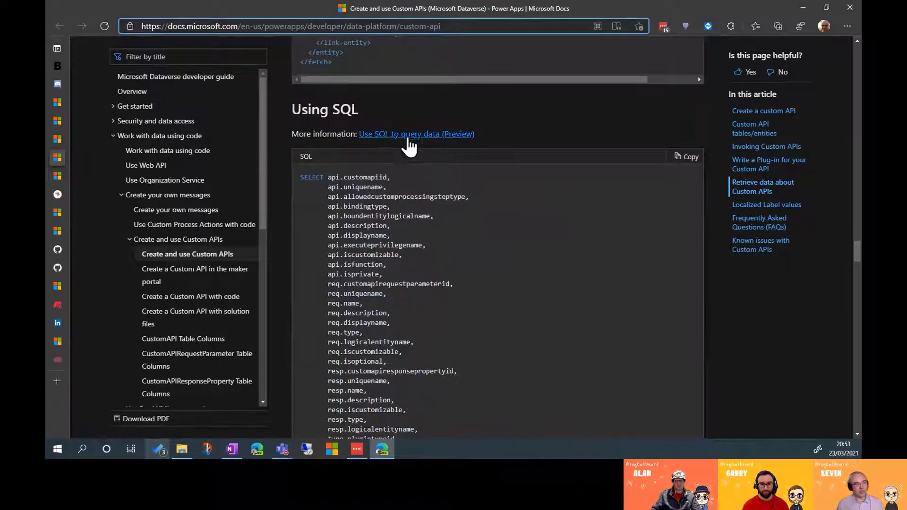
{"action": "mouse_move", "coordinate": [537, 290]}
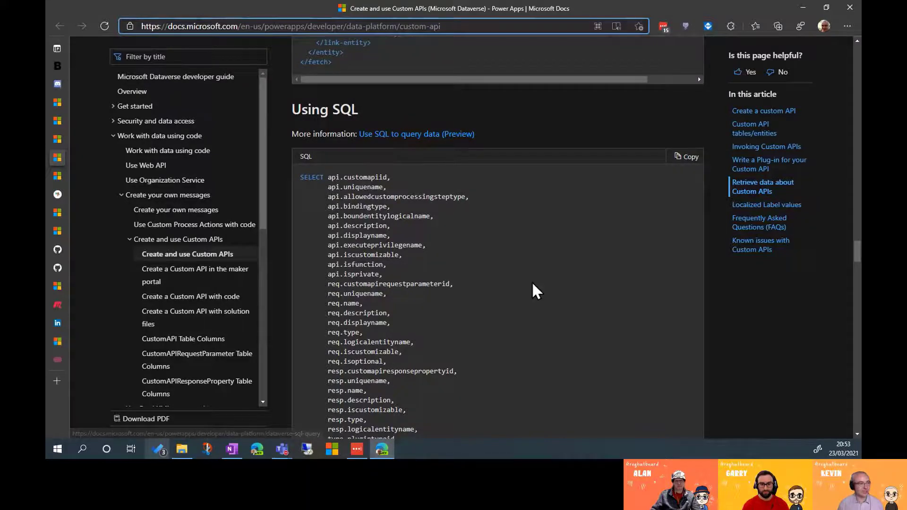
{"action": "scroll", "scroll_direction": "down", "scroll_amount": 3}
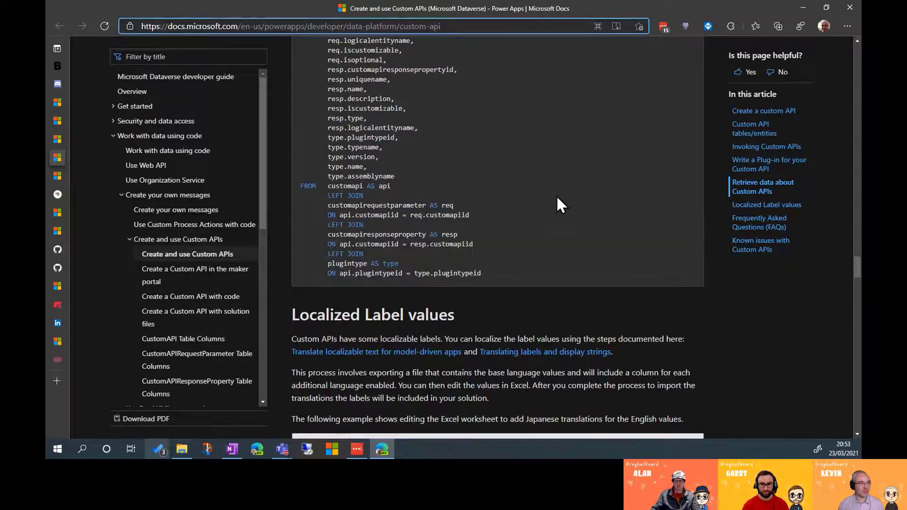
{"action": "scroll", "scroll_direction": "up", "scroll_amount": 3}
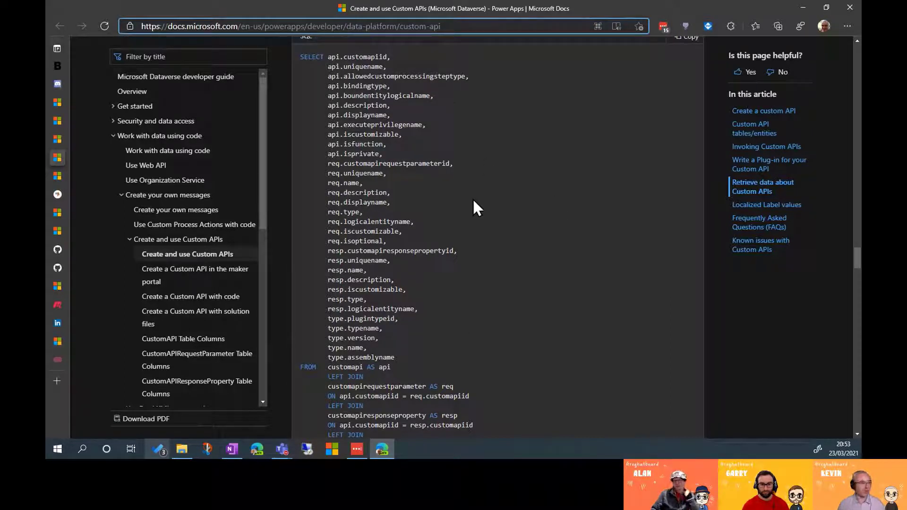
{"action": "mouse_move", "coordinate": [511, 365]}
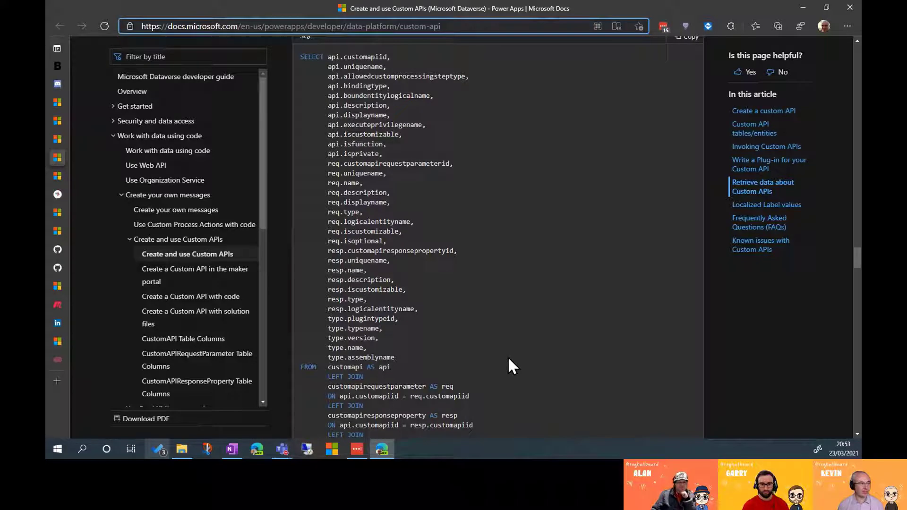
{"action": "mouse_move", "coordinate": [199, 279]}
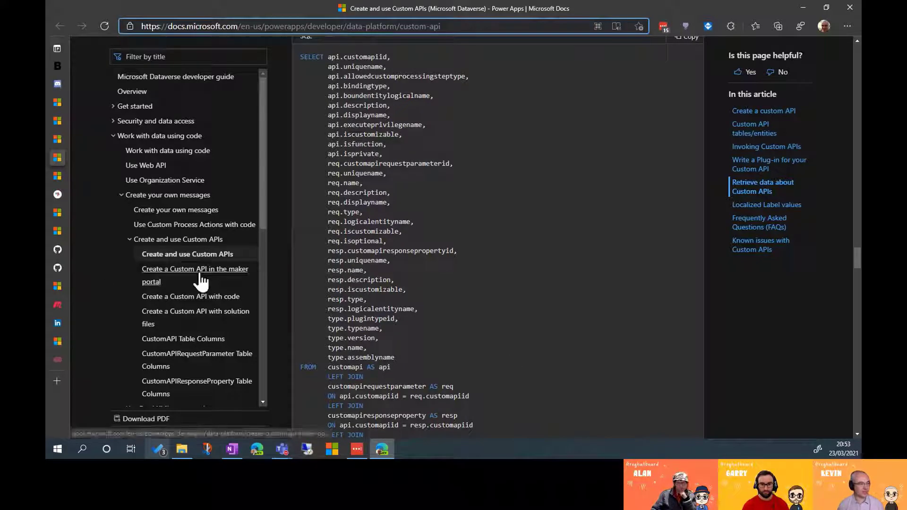
Open 'Create a Custom API in the maker portal' and read to 'Create a Custom API record'
{"action": "left_click", "coordinate": [195, 269]}
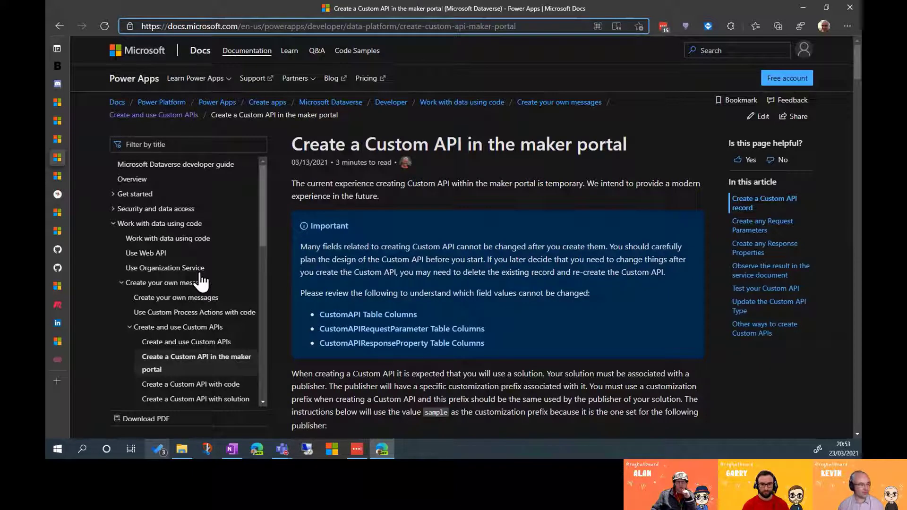
{"action": "scroll", "scroll_direction": "down", "scroll_amount": 3}
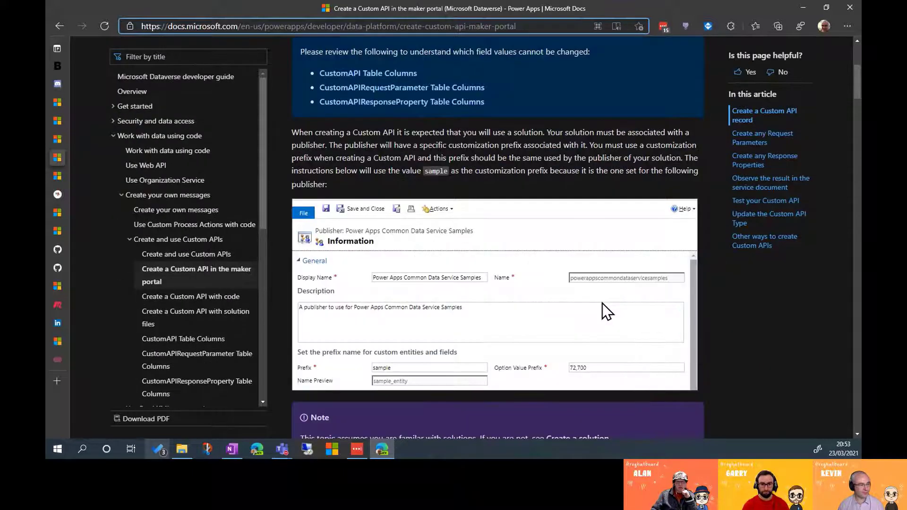
{"action": "mouse_move", "coordinate": [750, 324]}
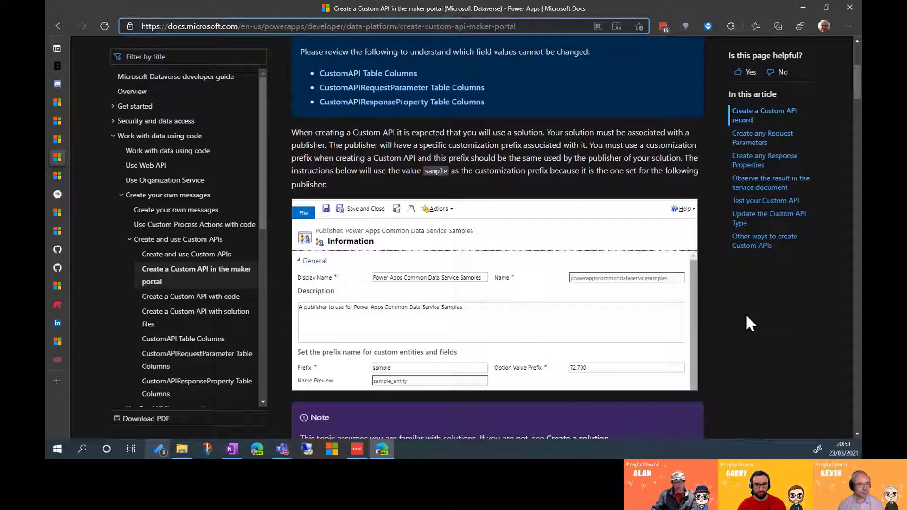
{"action": "scroll", "scroll_direction": "down", "scroll_amount": 3}
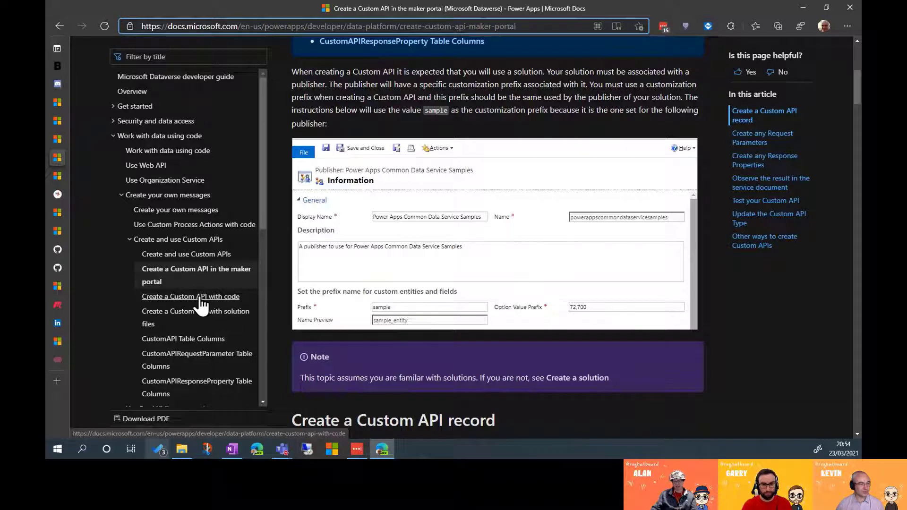
{"action": "scroll", "scroll_direction": "down", "scroll_amount": 3}
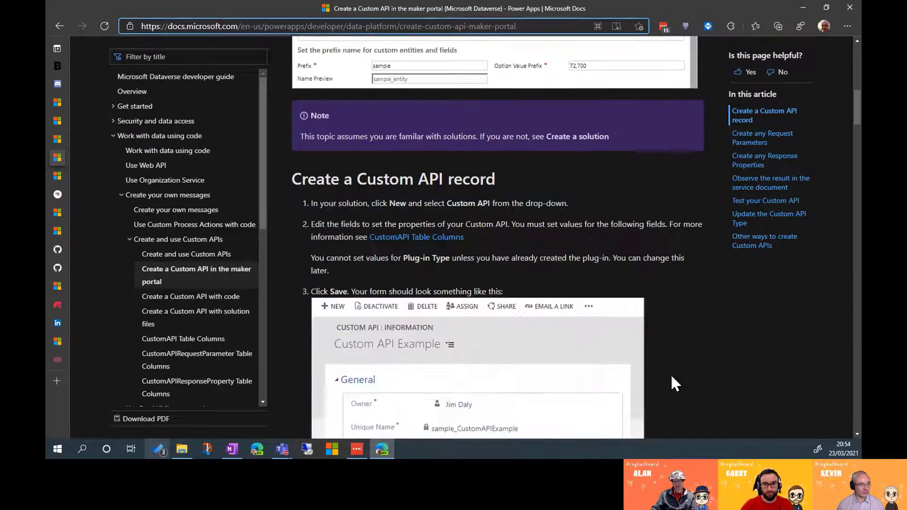
{"action": "scroll", "scroll_direction": "down", "scroll_amount": 3}
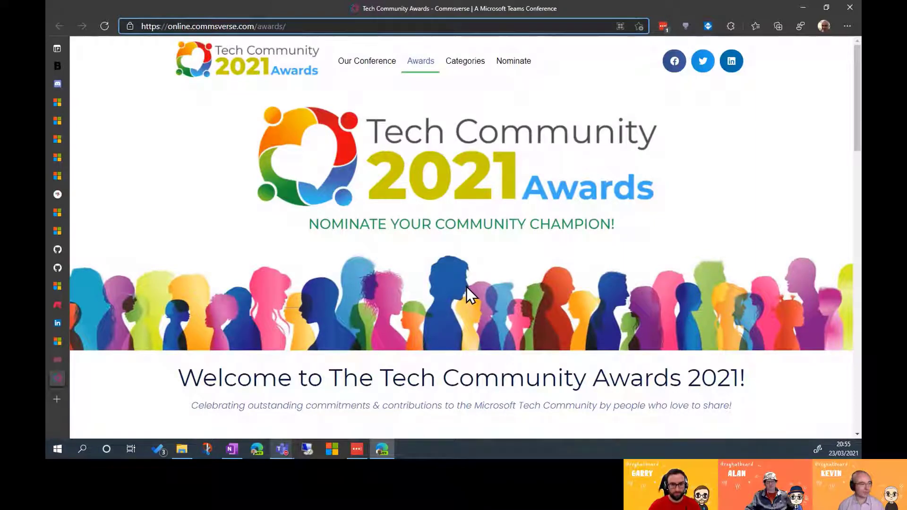
Scroll the Tech Community Awards 2021 page down to About and the nomination-to-ceremony dates
{"action": "scroll", "scroll_direction": "down", "scroll_amount": 3}
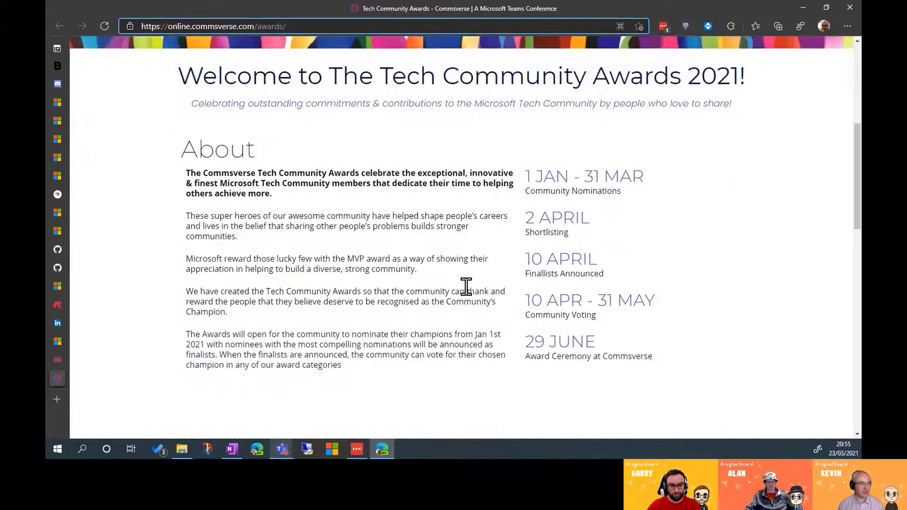
{"action": "mouse_move", "coordinate": [717, 194]}
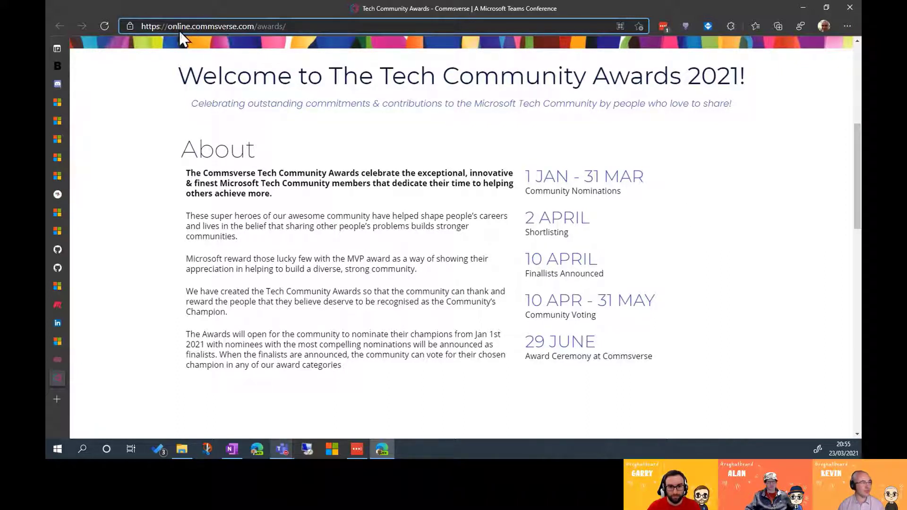
{"action": "mouse_move", "coordinate": [295, 48]}
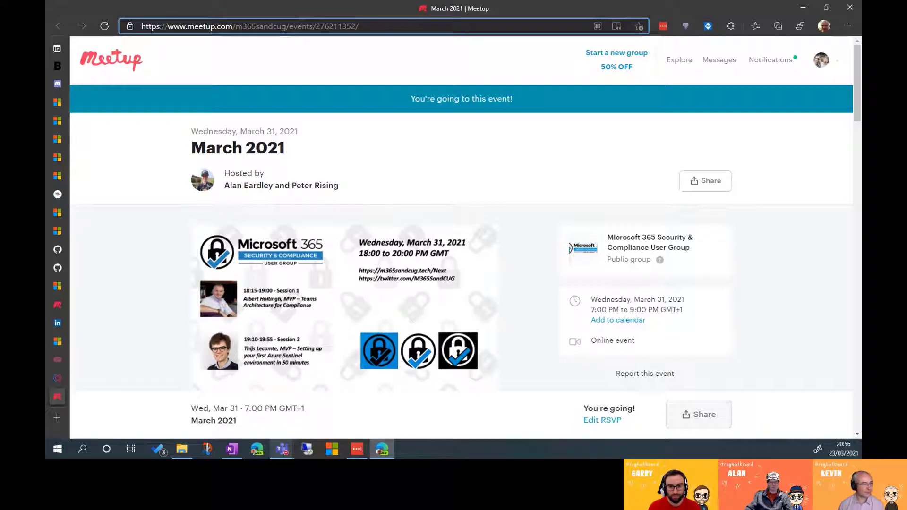
Browse the March 2021 M365 Security & Compliance Meetup page through Details and Attendees
{"action": "scroll", "scroll_direction": "down", "scroll_amount": 3}
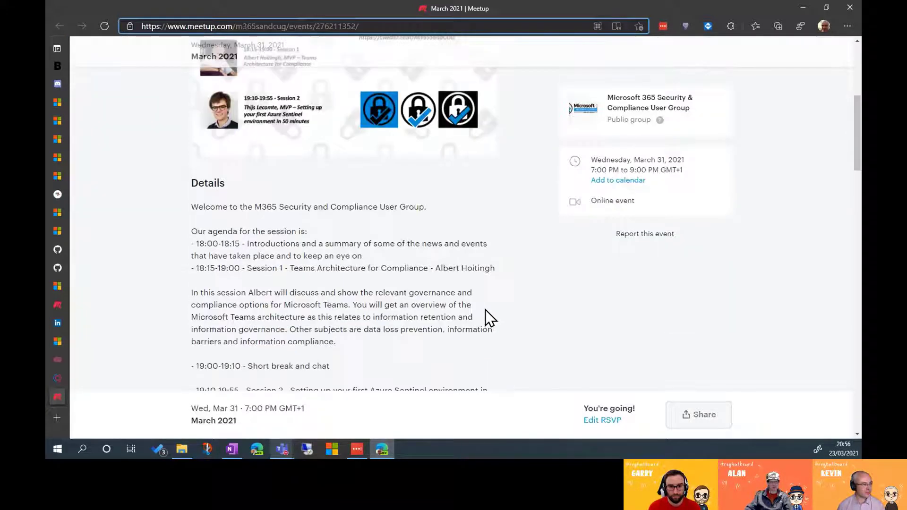
{"action": "scroll", "scroll_direction": "down", "scroll_amount": 3}
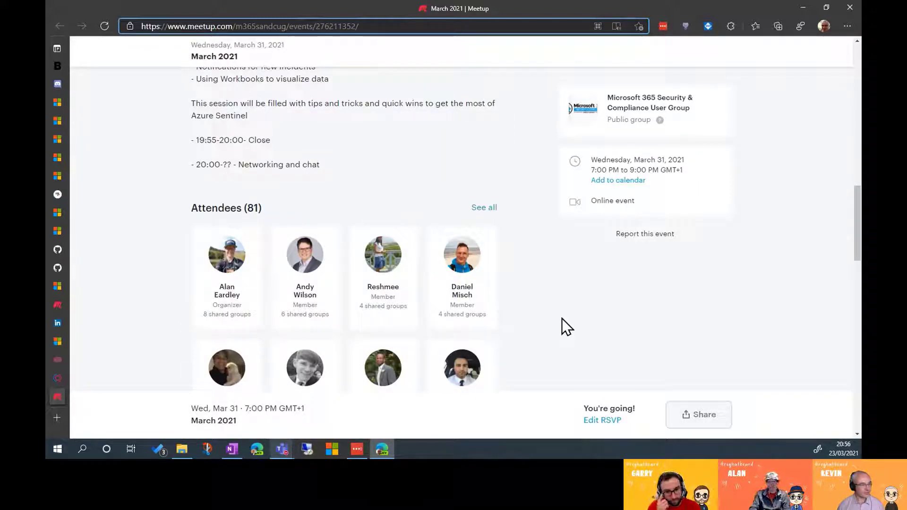
{"action": "scroll", "scroll_direction": "up", "scroll_amount": 3}
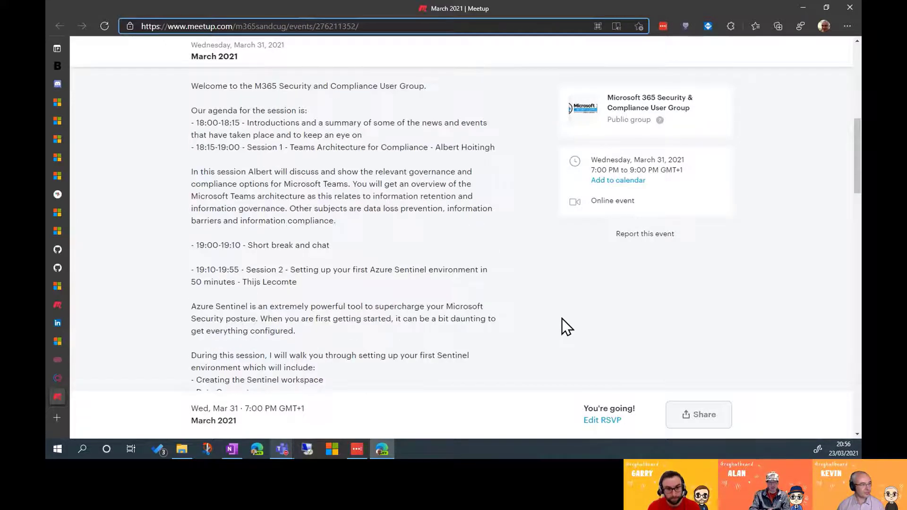
{"action": "scroll", "scroll_direction": "up", "scroll_amount": 3}
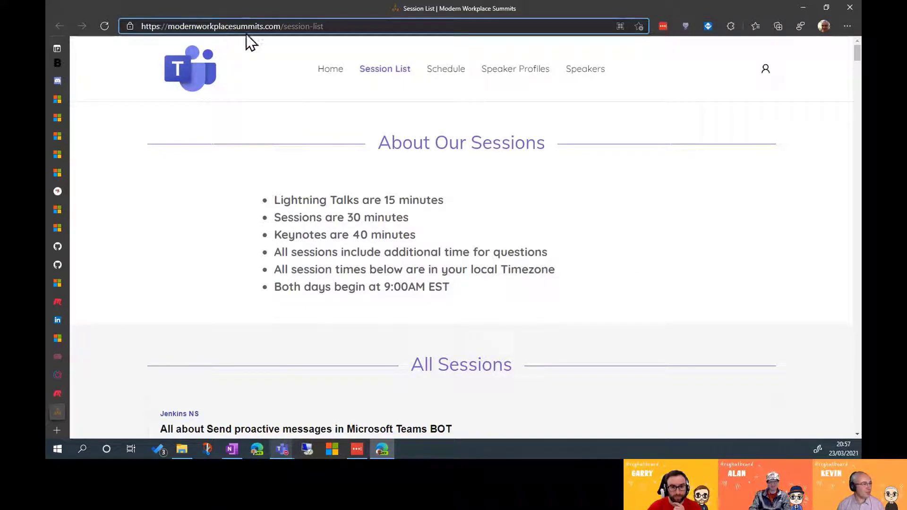
{"action": "mouse_move", "coordinate": [486, 273]}
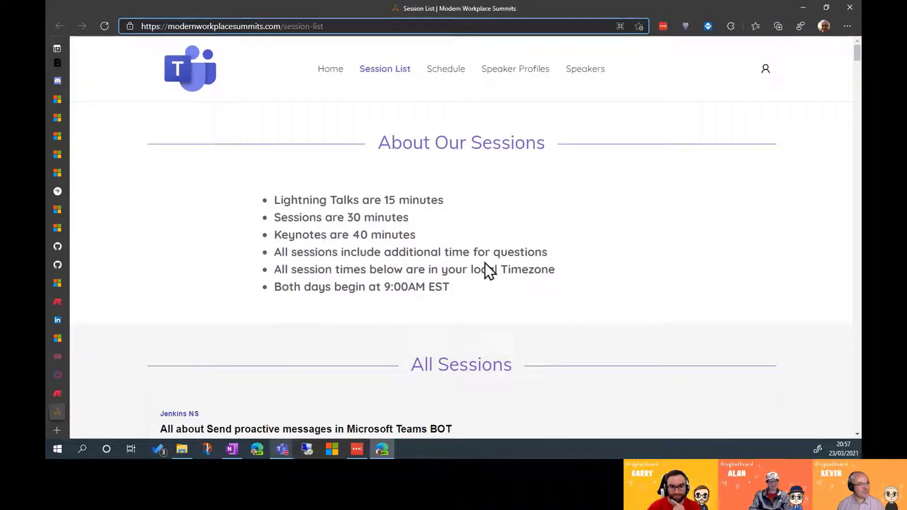
Read the About Our Sessions section on session length rules
{"action": "scroll", "scroll_direction": "down", "scroll_amount": 3}
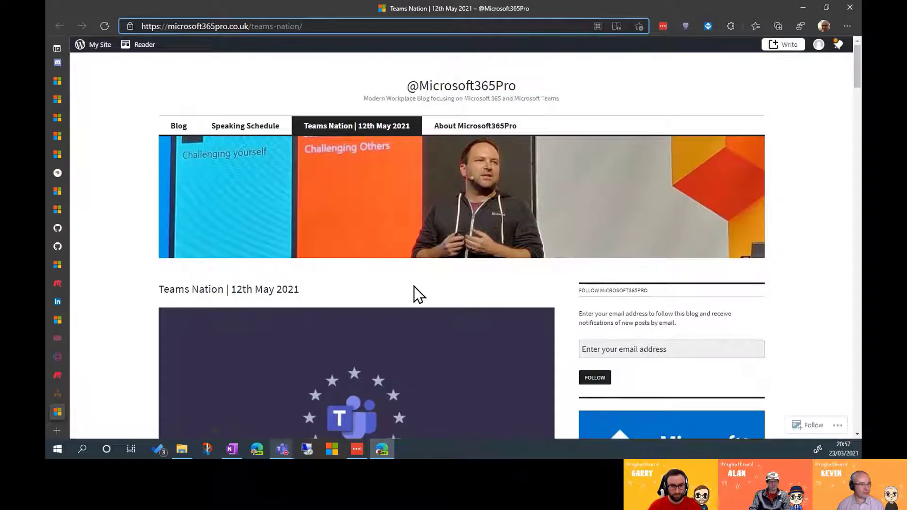
Read the Teams Nation 12 May 2021 post down to its 2021 Schedule, then switch to SharePoint's 20th Birthday Party tab
{"action": "scroll", "scroll_direction": "down", "scroll_amount": 3}
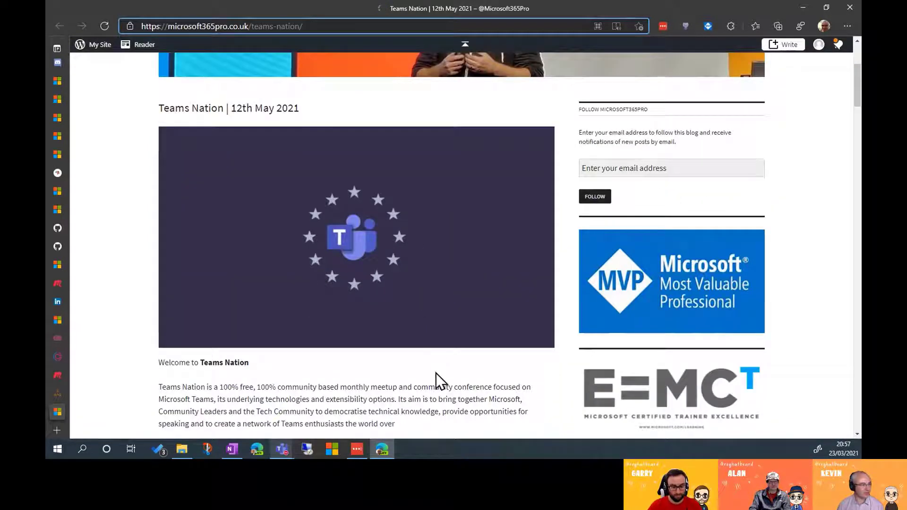
{"action": "scroll", "scroll_direction": "down", "scroll_amount": 3}
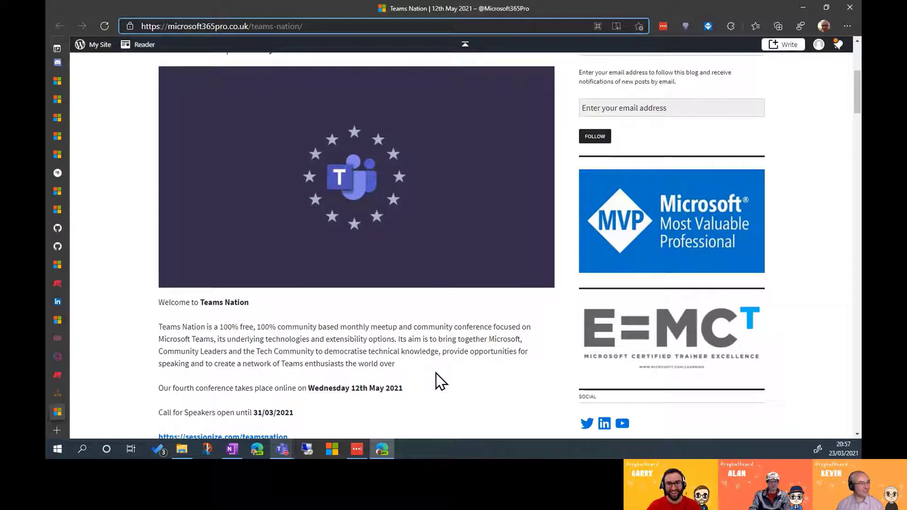
{"action": "scroll", "scroll_direction": "down", "scroll_amount": 3}
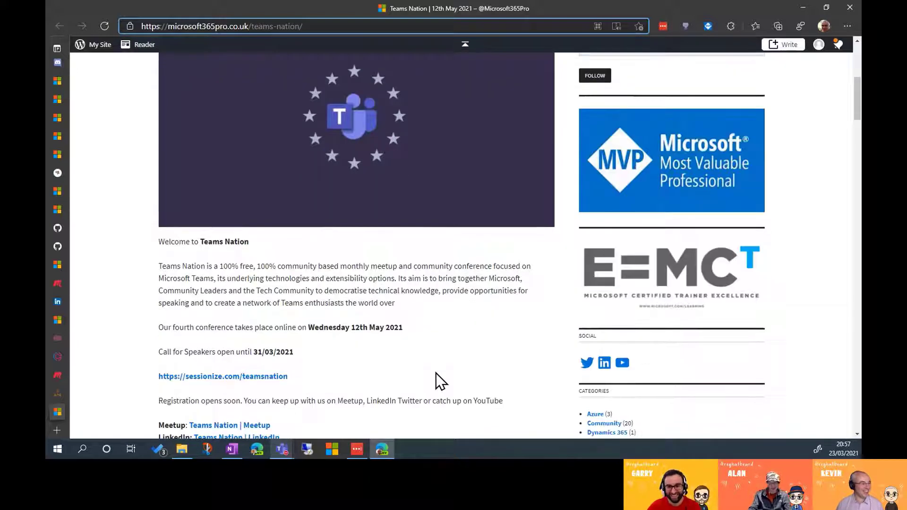
{"action": "mouse_move", "coordinate": [341, 394]}
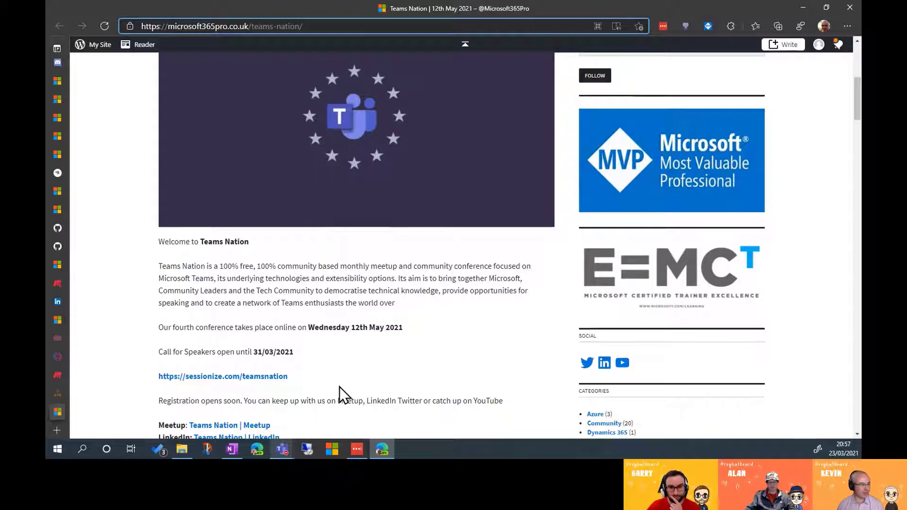
{"action": "scroll", "scroll_direction": "down", "scroll_amount": 3}
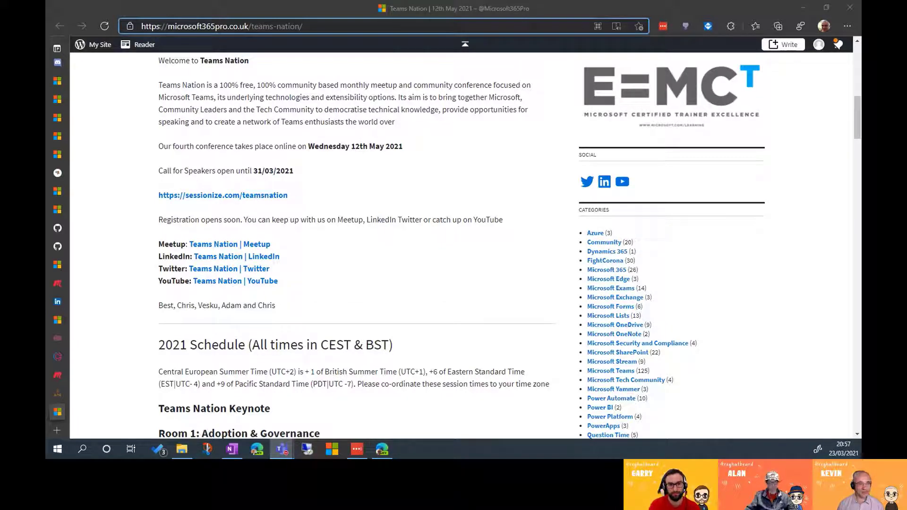
{"action": "mouse_move", "coordinate": [57, 416]}
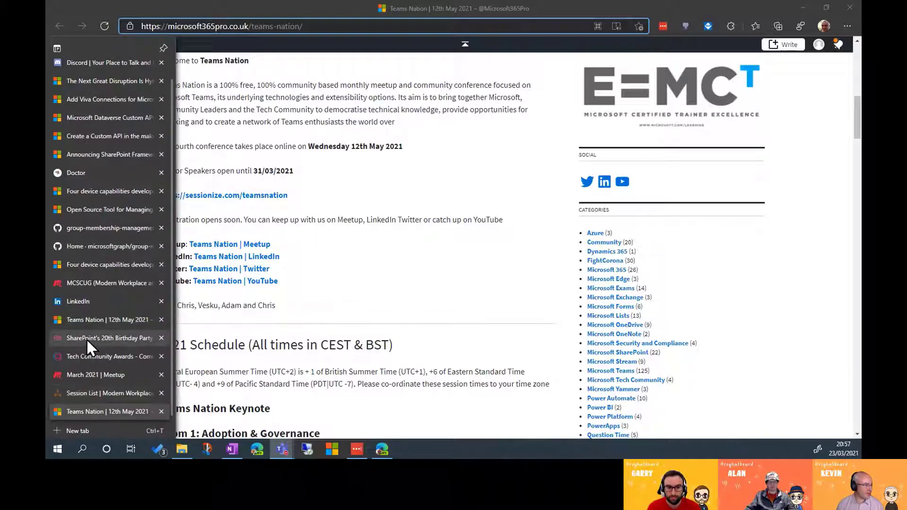
{"action": "left_click", "coordinate": [108, 338]}
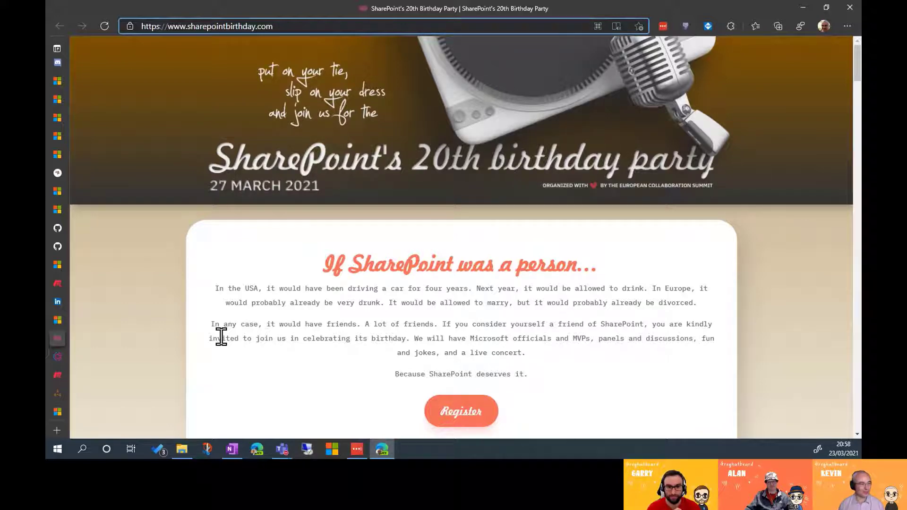
{"action": "mouse_move", "coordinate": [634, 270]}
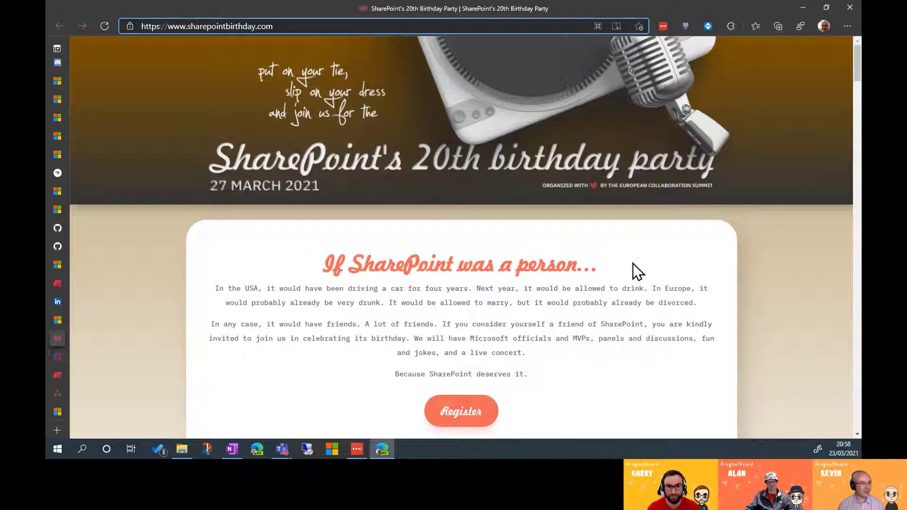
Read the 27 March 2021 party's When?, What? and How? sections, then show the vertical tabs list
{"action": "scroll", "scroll_direction": "down", "scroll_amount": 3}
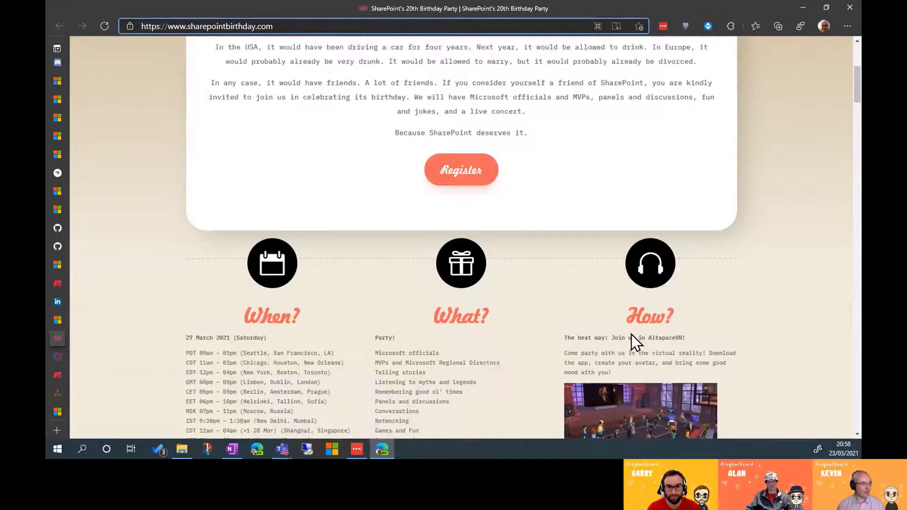
{"action": "scroll", "scroll_direction": "down", "scroll_amount": 3}
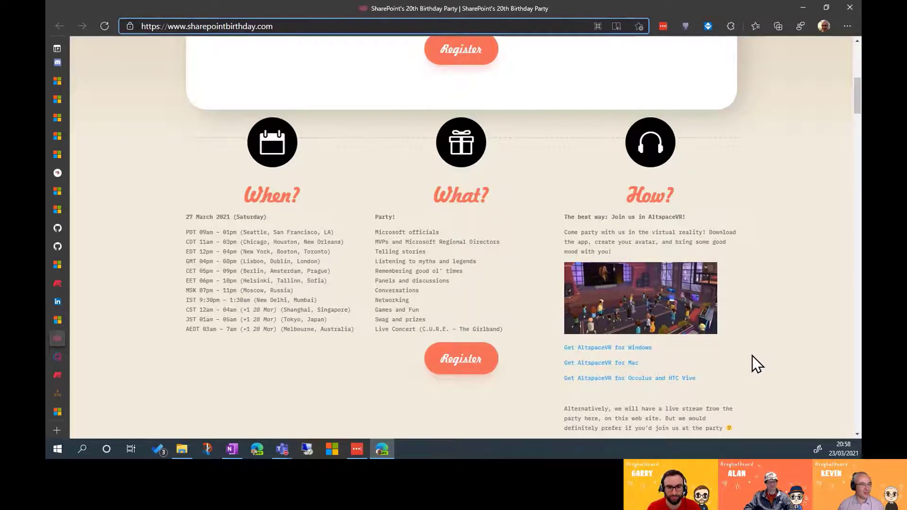
{"action": "mouse_move", "coordinate": [186, 208]}
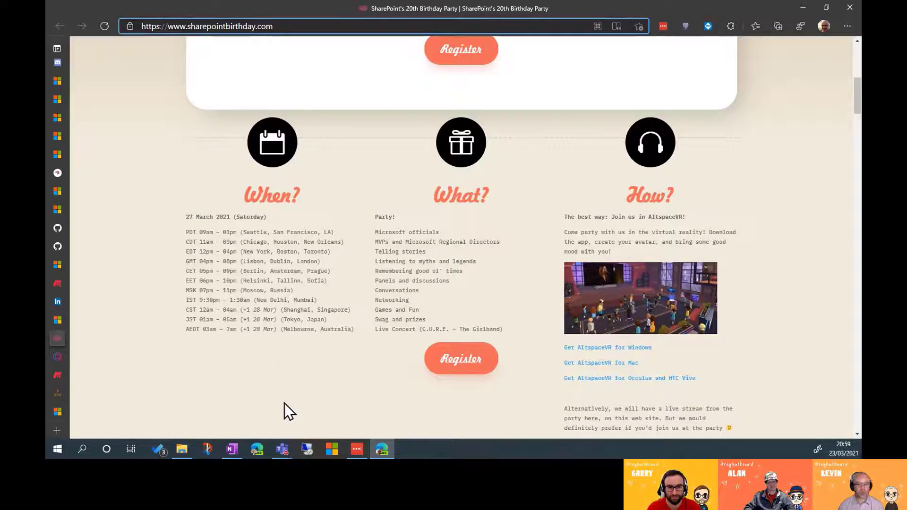
{"action": "left_click", "coordinate": [175, 26]}
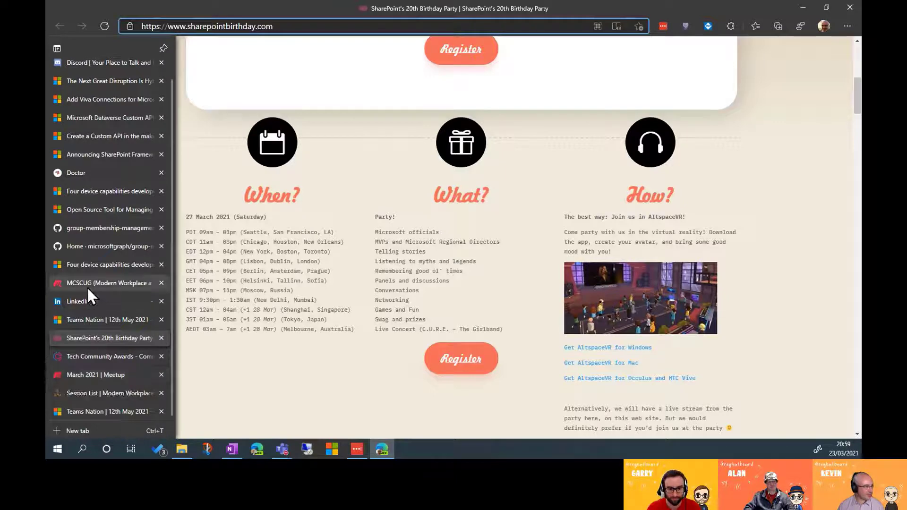
Switch to the MCSCUG April 6 meetup tab and read its Details and Attendees
{"action": "left_click", "coordinate": [109, 283]}
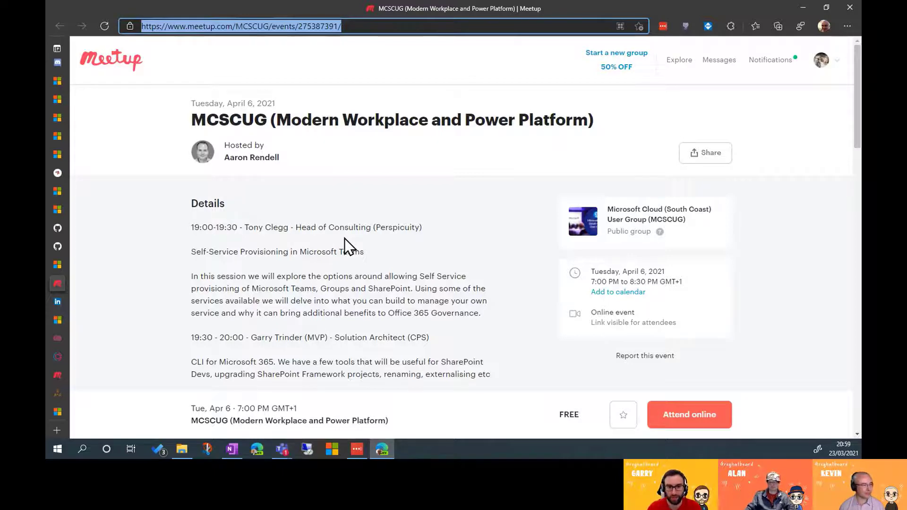
{"action": "scroll", "scroll_direction": "down", "scroll_amount": 3}
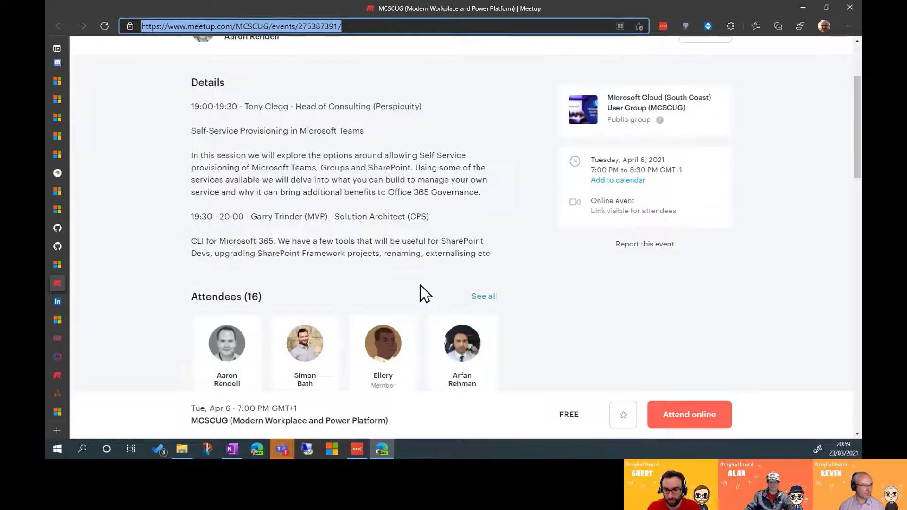